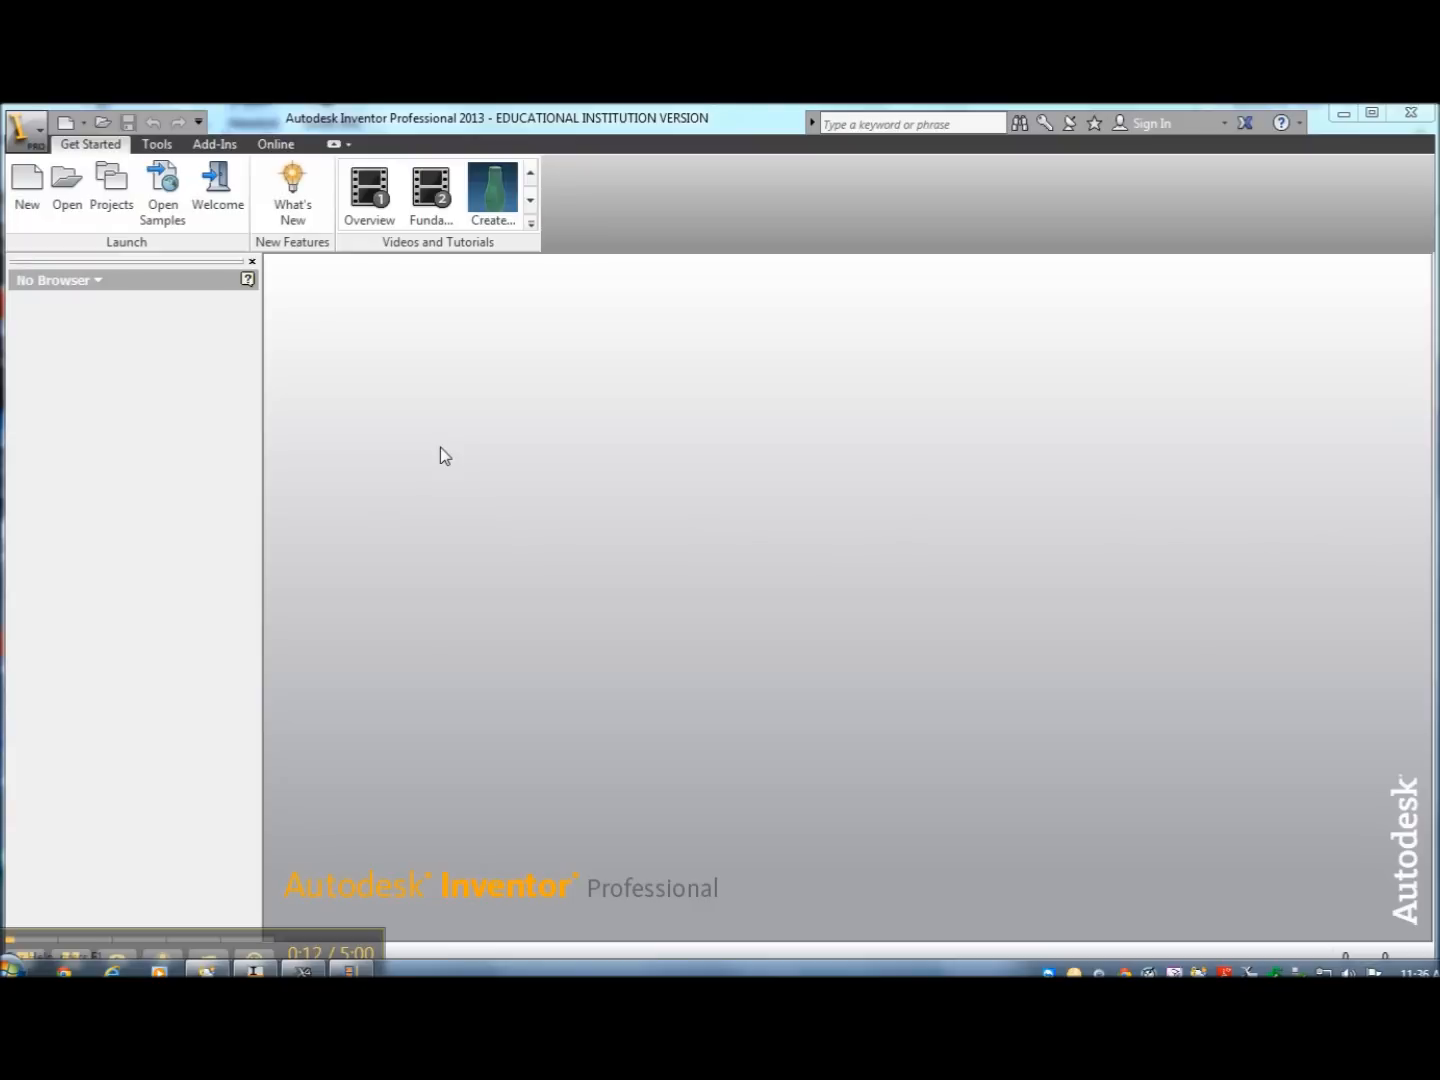
{"action": "mouse_move", "coordinate": [278, 384]}
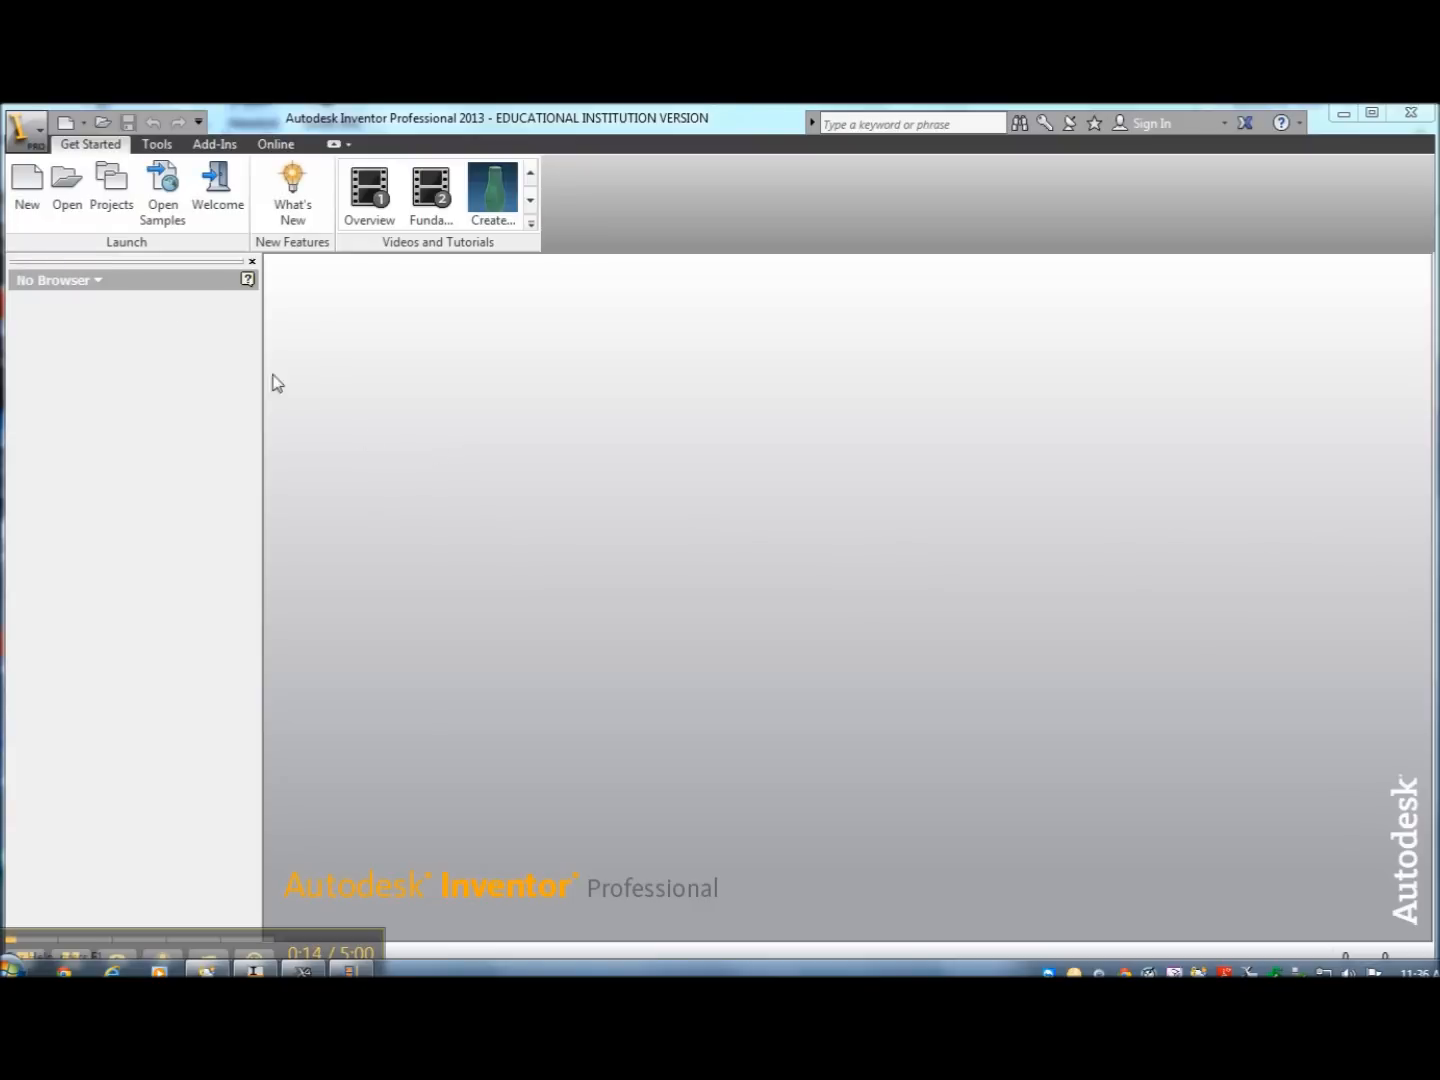
Start a new blank part from the Standard.ipt template.
{"action": "left_click", "coordinate": [26, 188]}
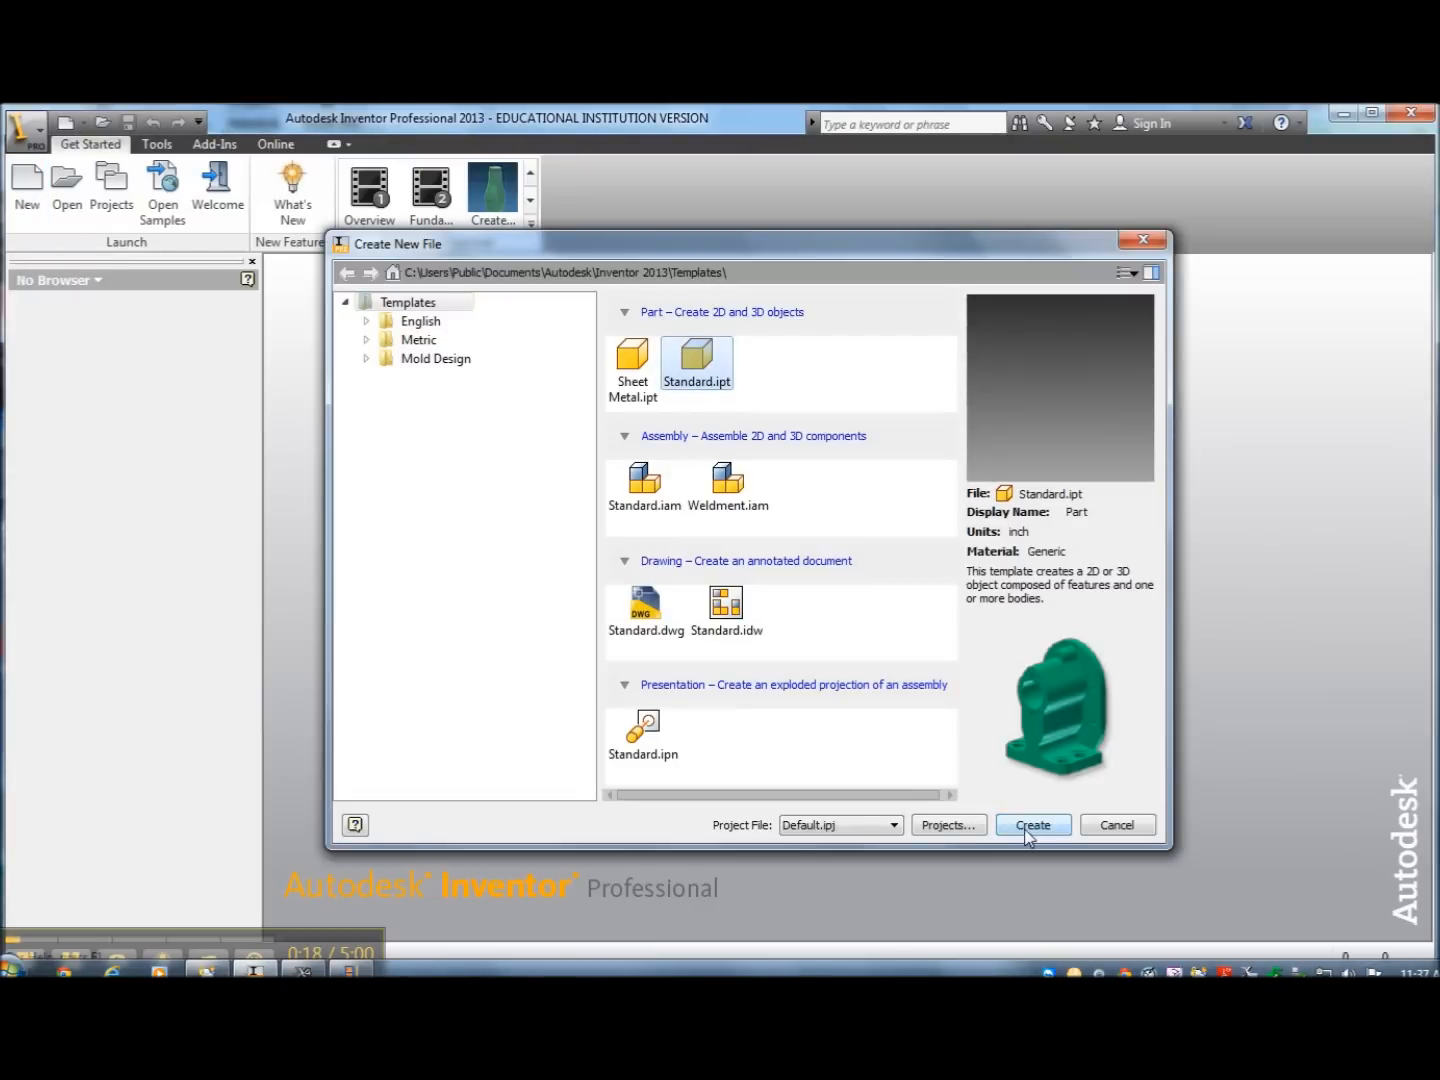
{"action": "left_click", "coordinate": [1032, 824]}
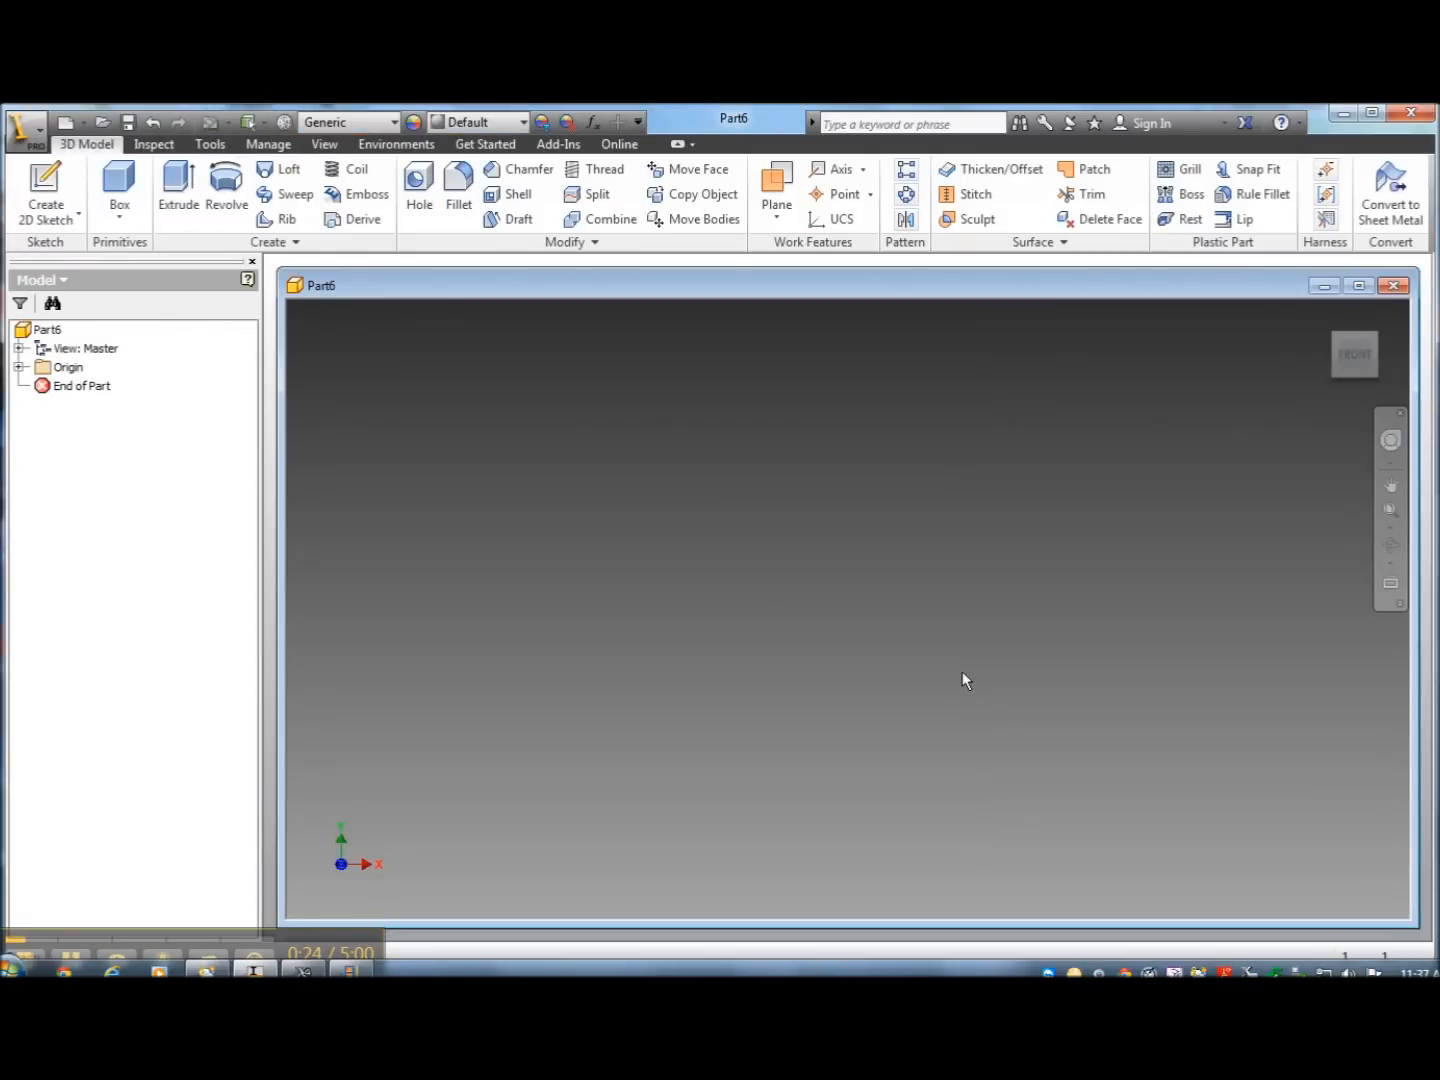
Begin a 2D sketch on the front plane for the 5.000 by 3.000 rectangle.
{"action": "left_click", "coordinate": [44, 192]}
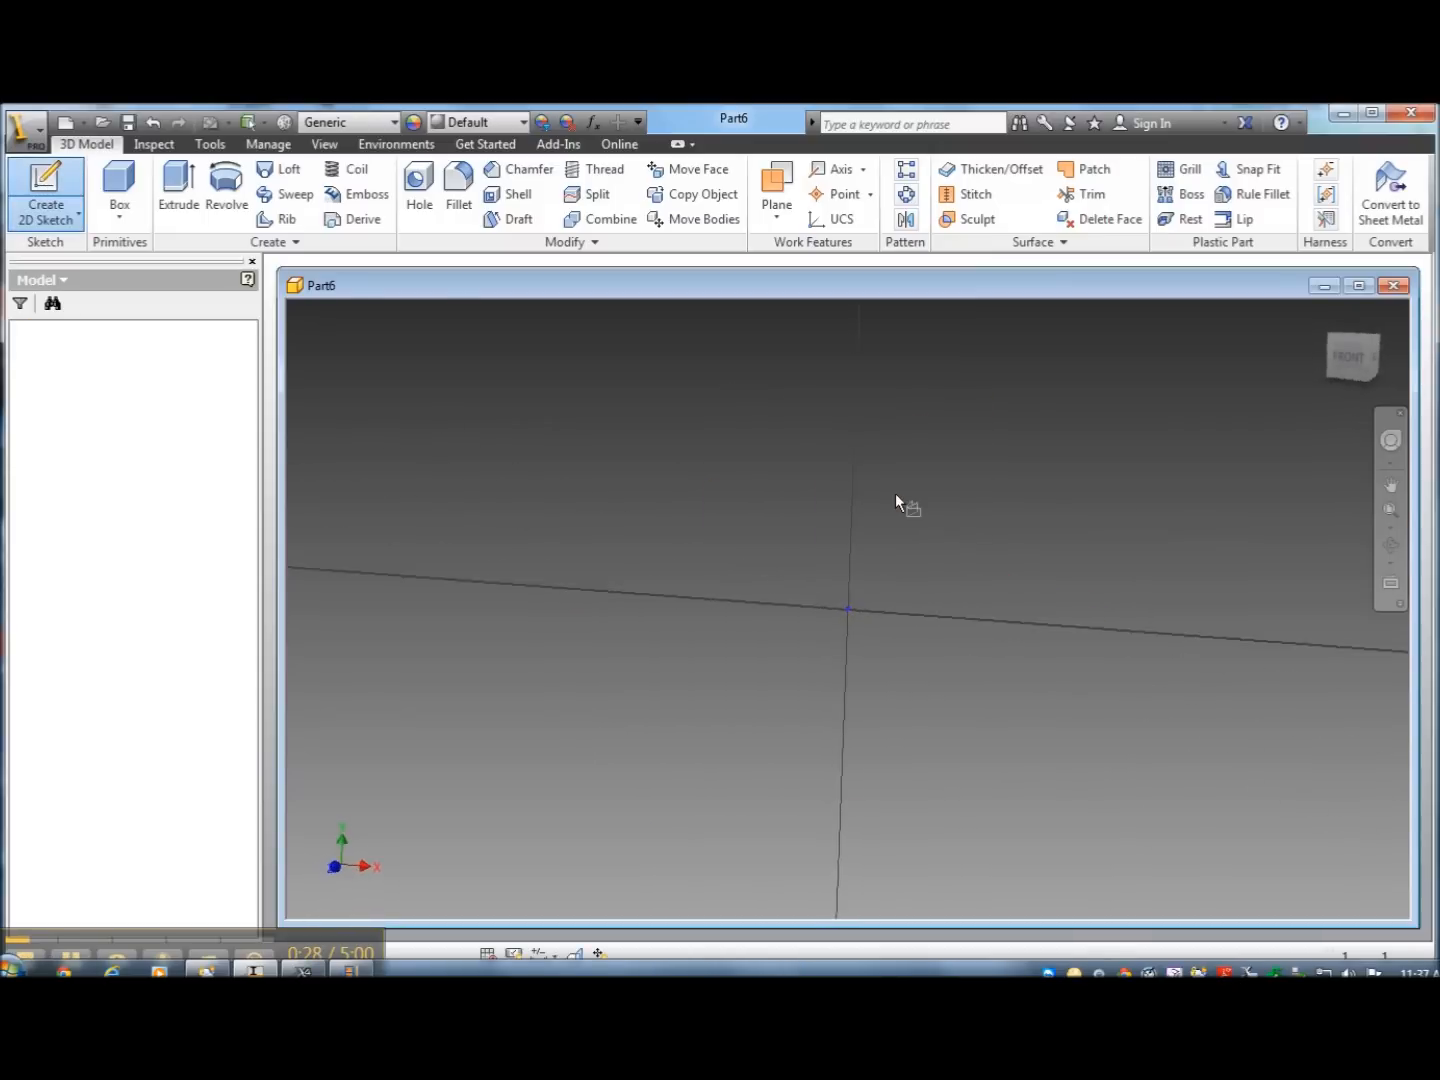
{"action": "left_click", "coordinate": [44, 190]}
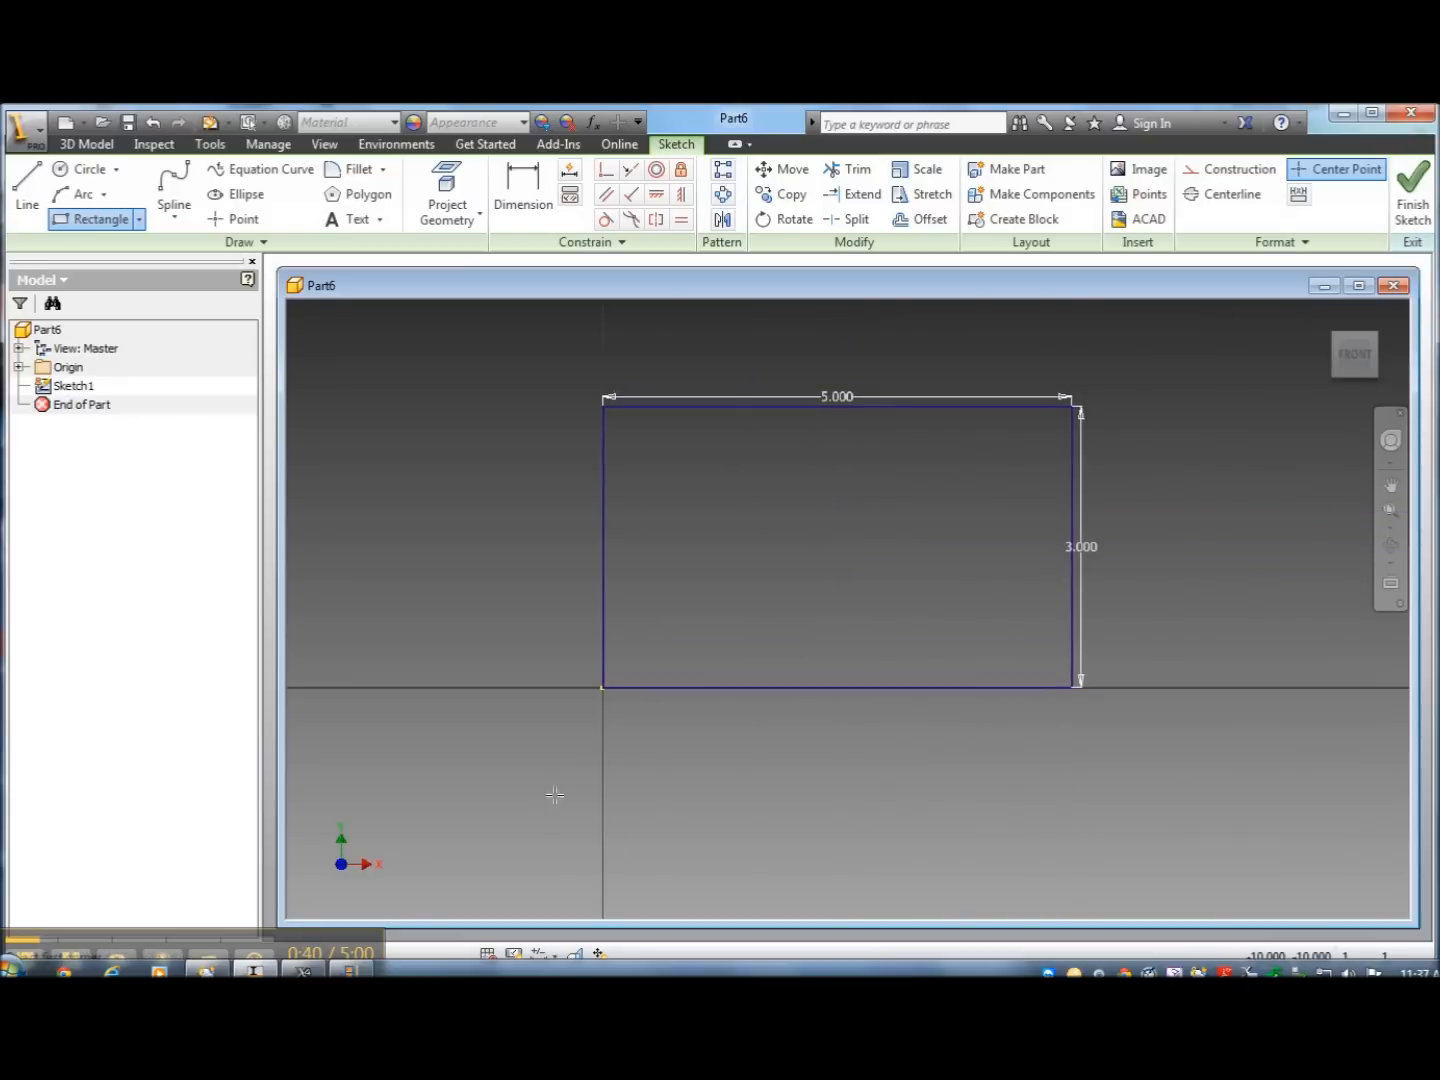
{"action": "mouse_move", "coordinate": [1184, 464]}
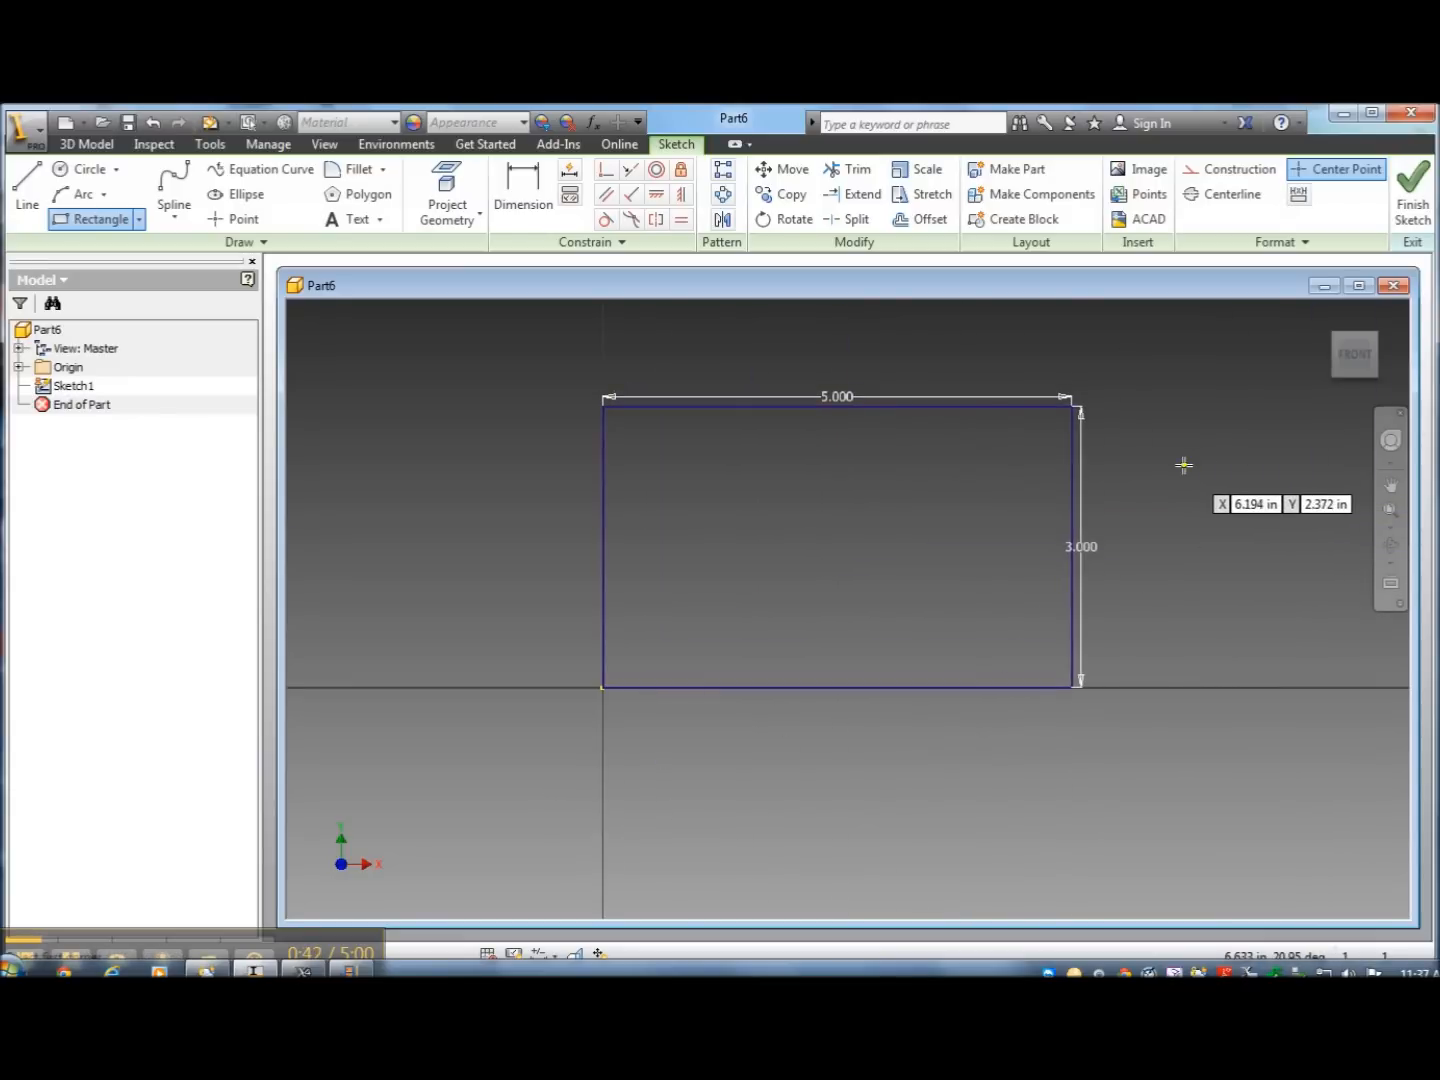
{"action": "mouse_move", "coordinate": [1198, 444]}
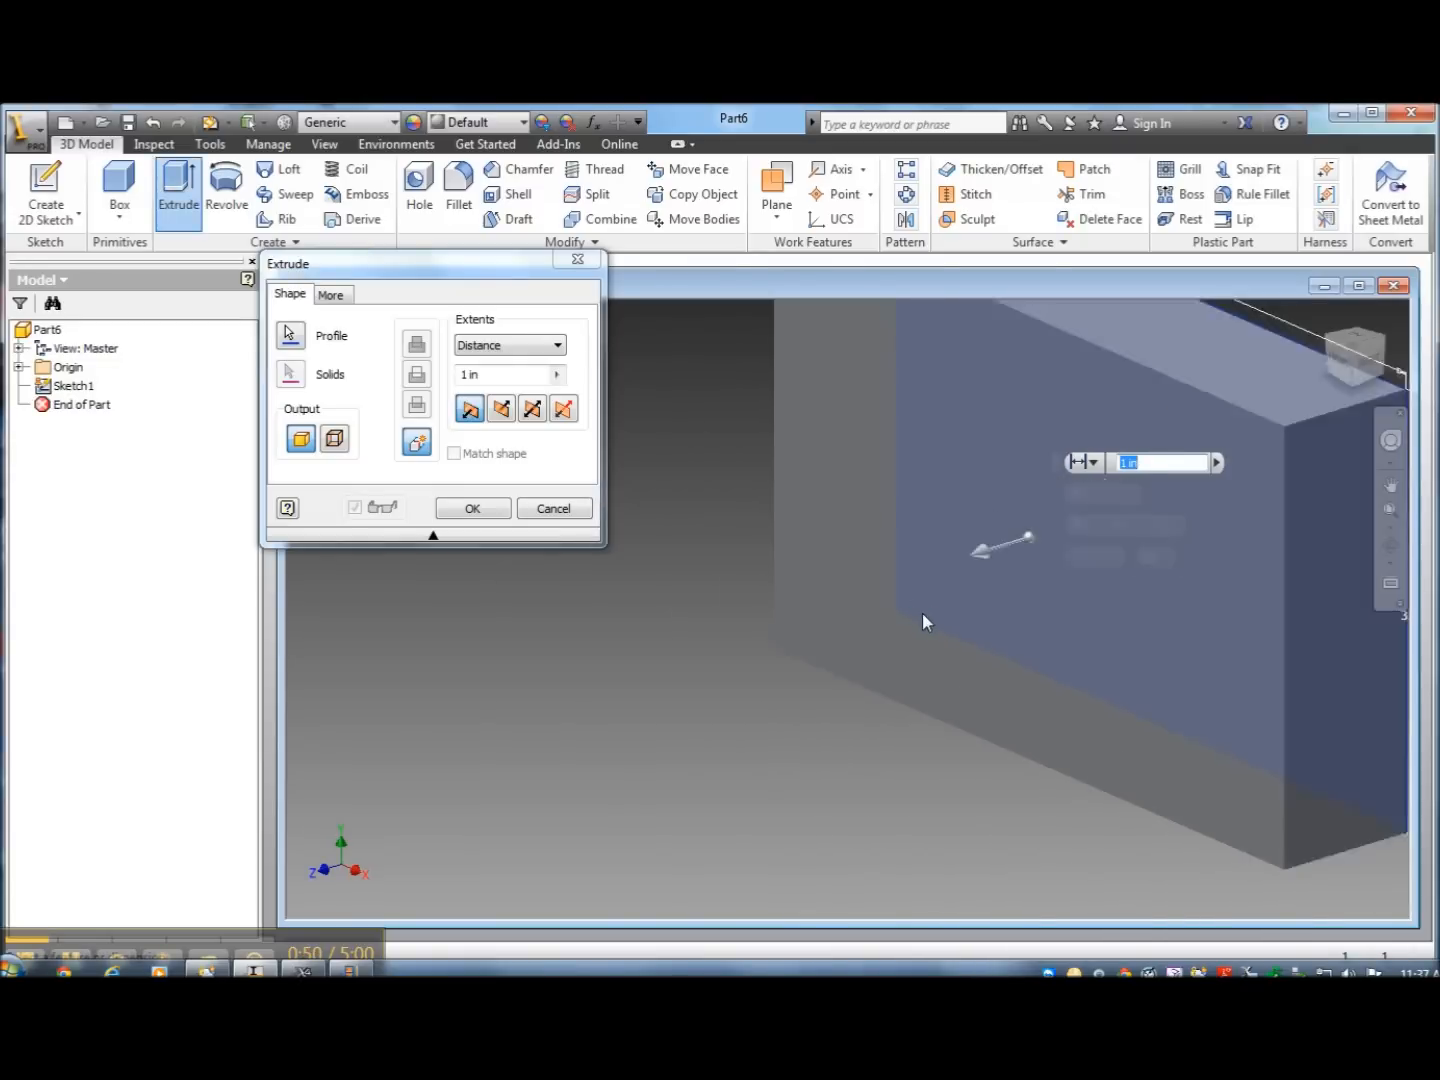
Extrude the rectangle 0.7 in with the direction flipped away from the viewer.
{"action": "left_click", "coordinate": [500, 408]}
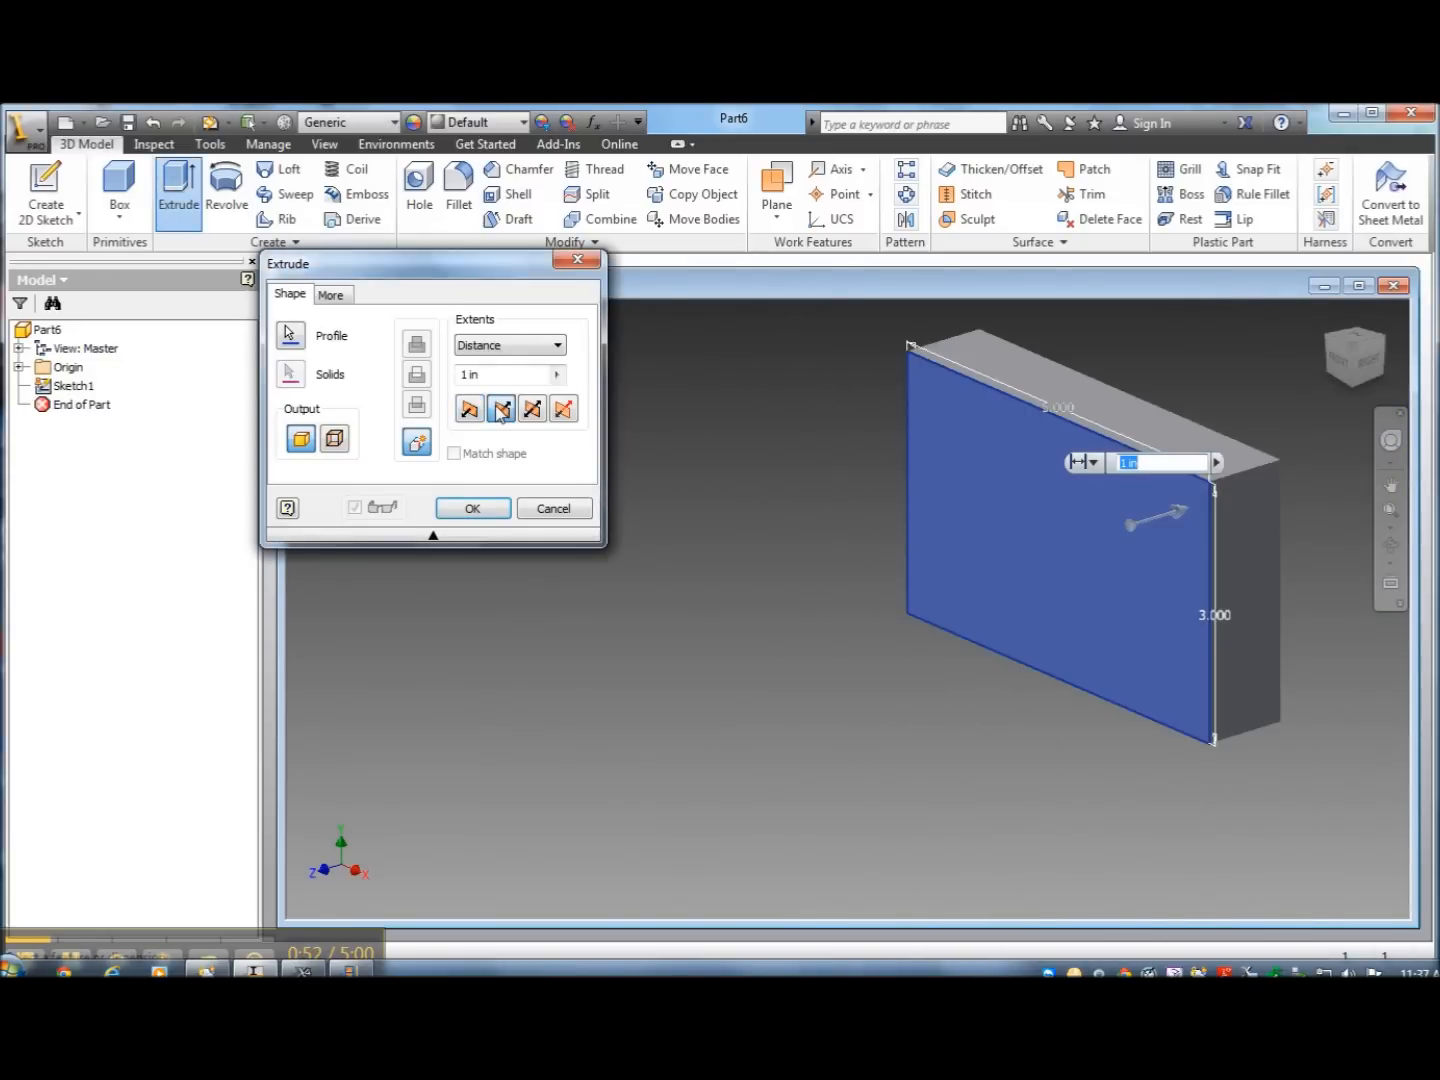
{"action": "mouse_move", "coordinate": [468, 408]}
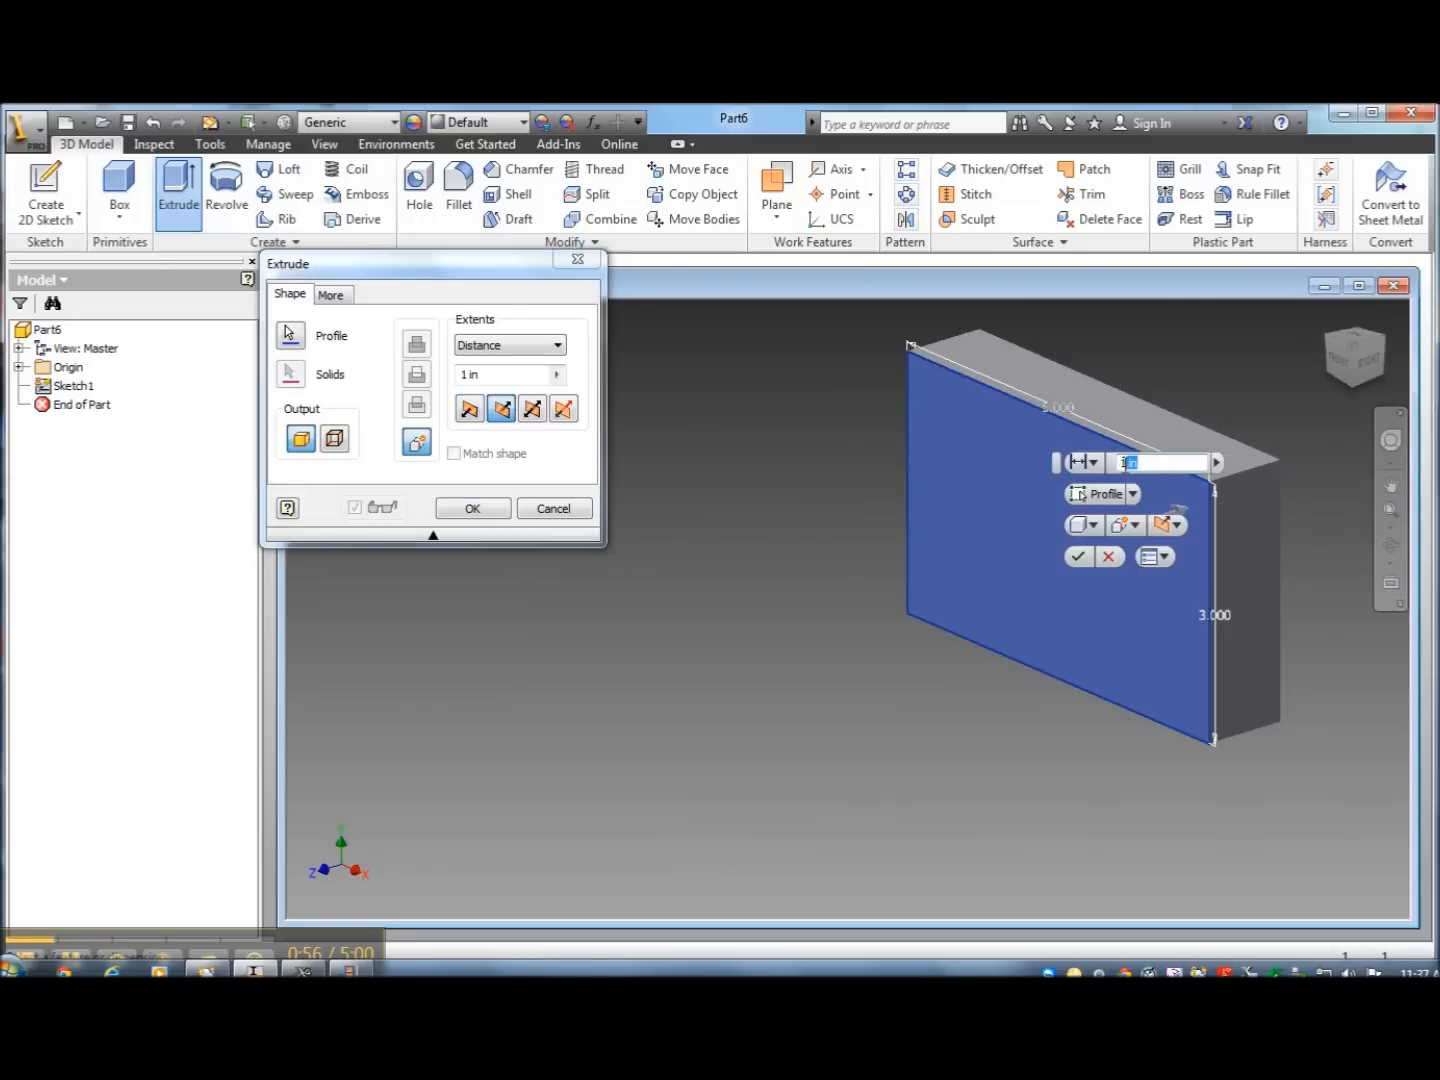
{"action": "type", "text": ".7"}
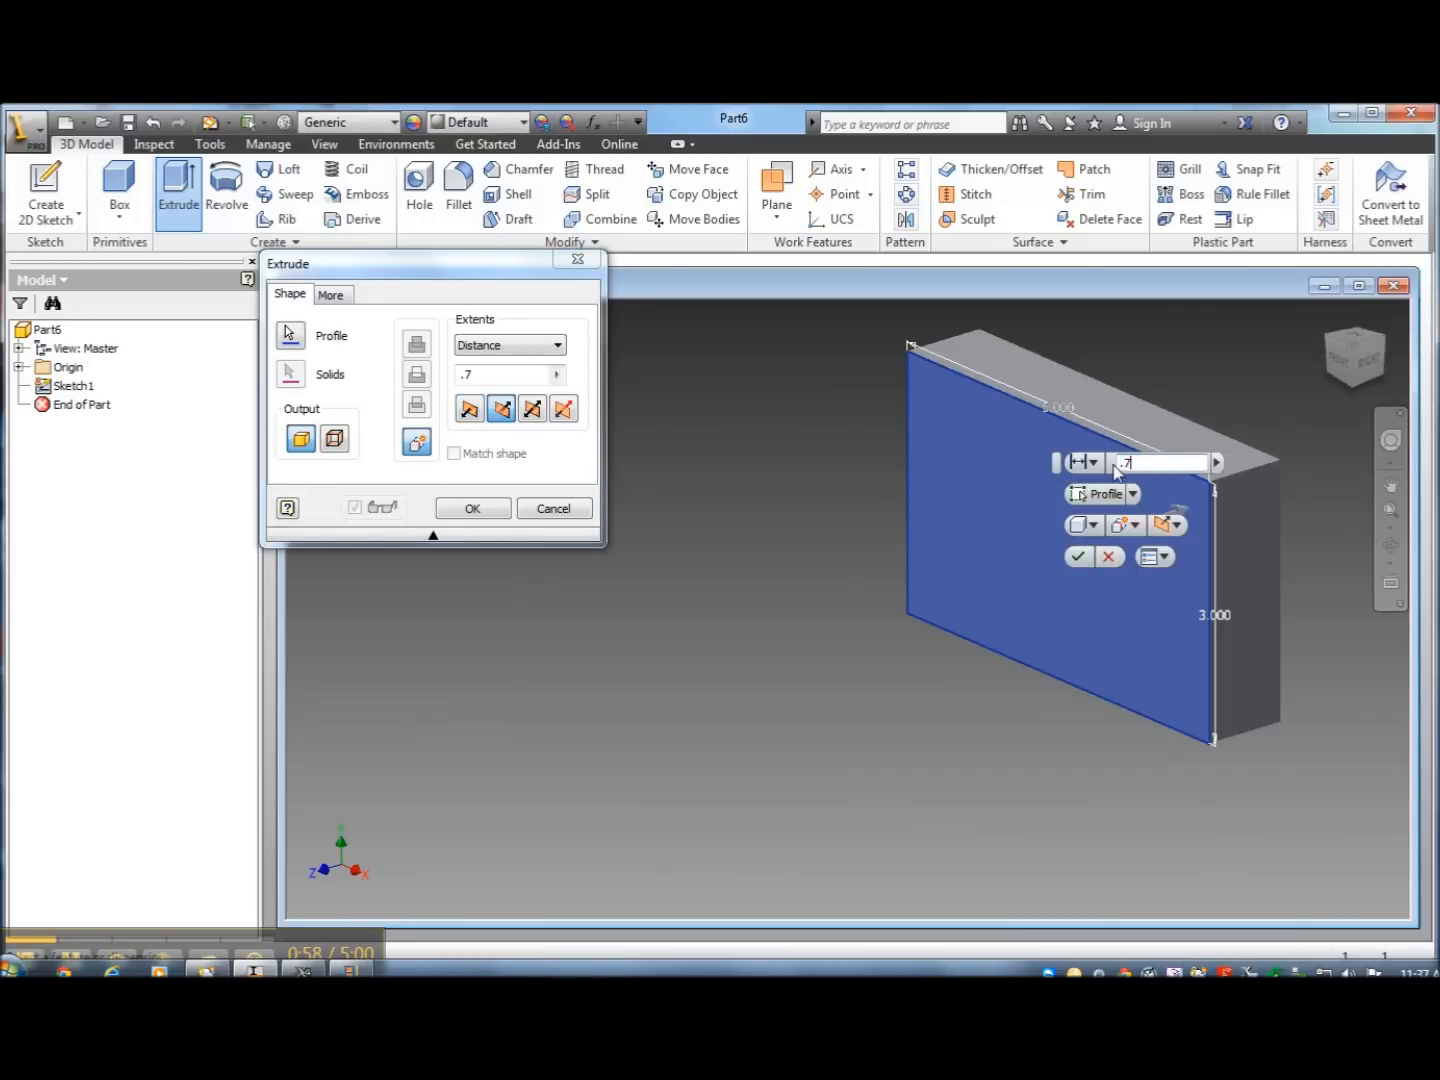
{"action": "left_click", "coordinate": [472, 508]}
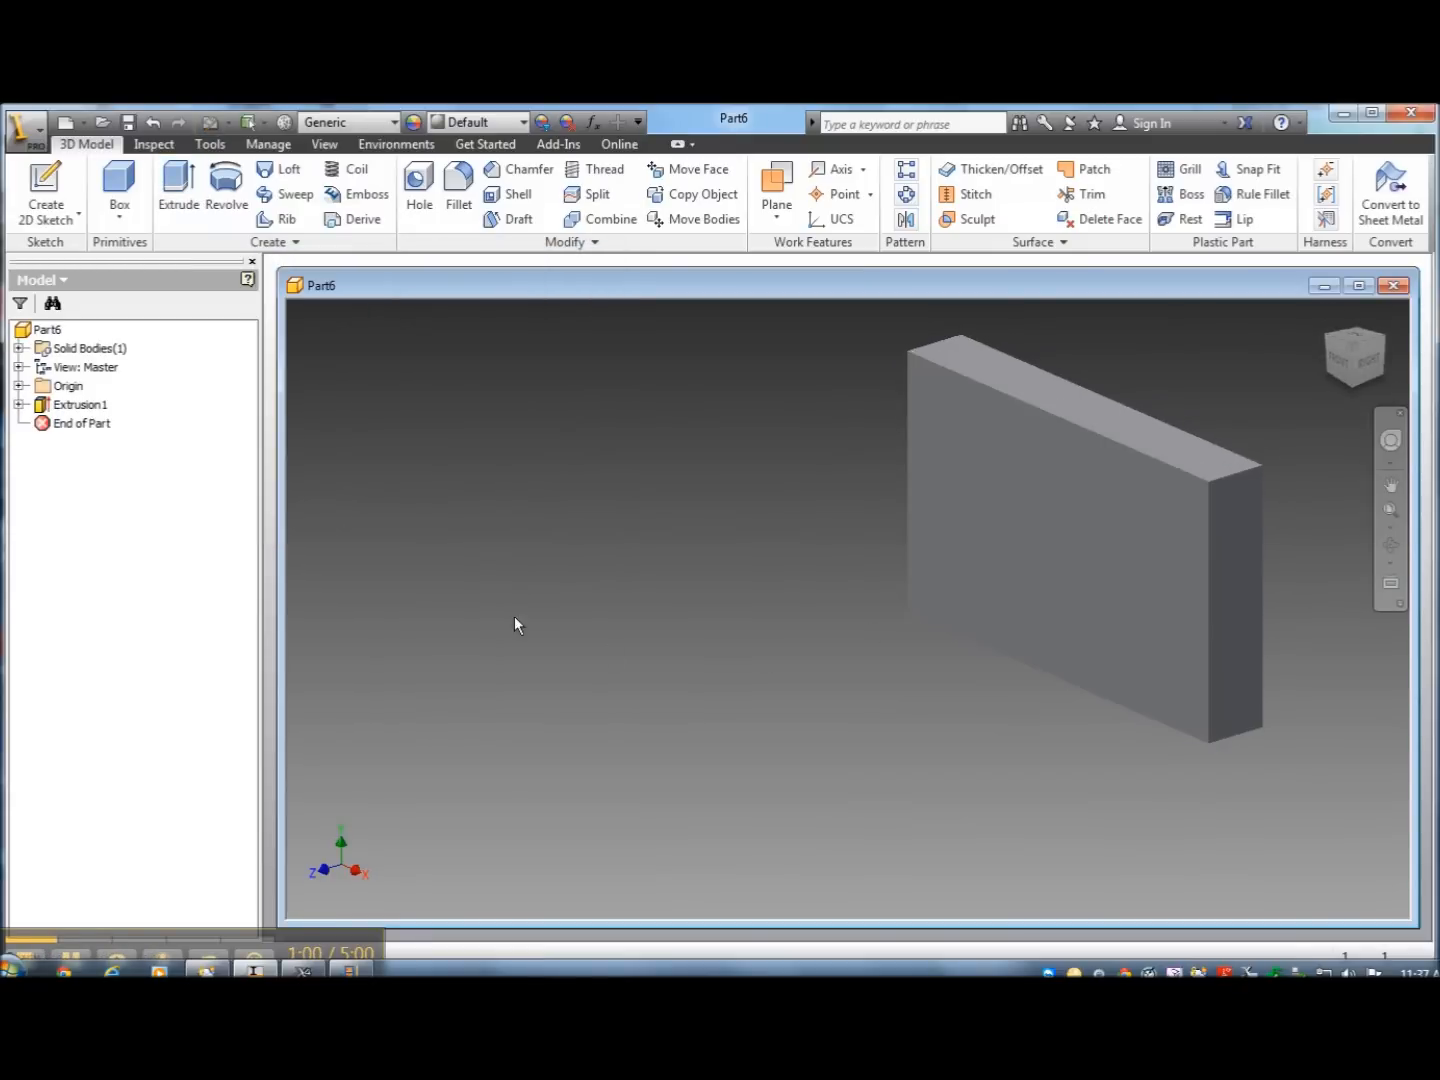
{"action": "mouse_move", "coordinate": [1060, 490]}
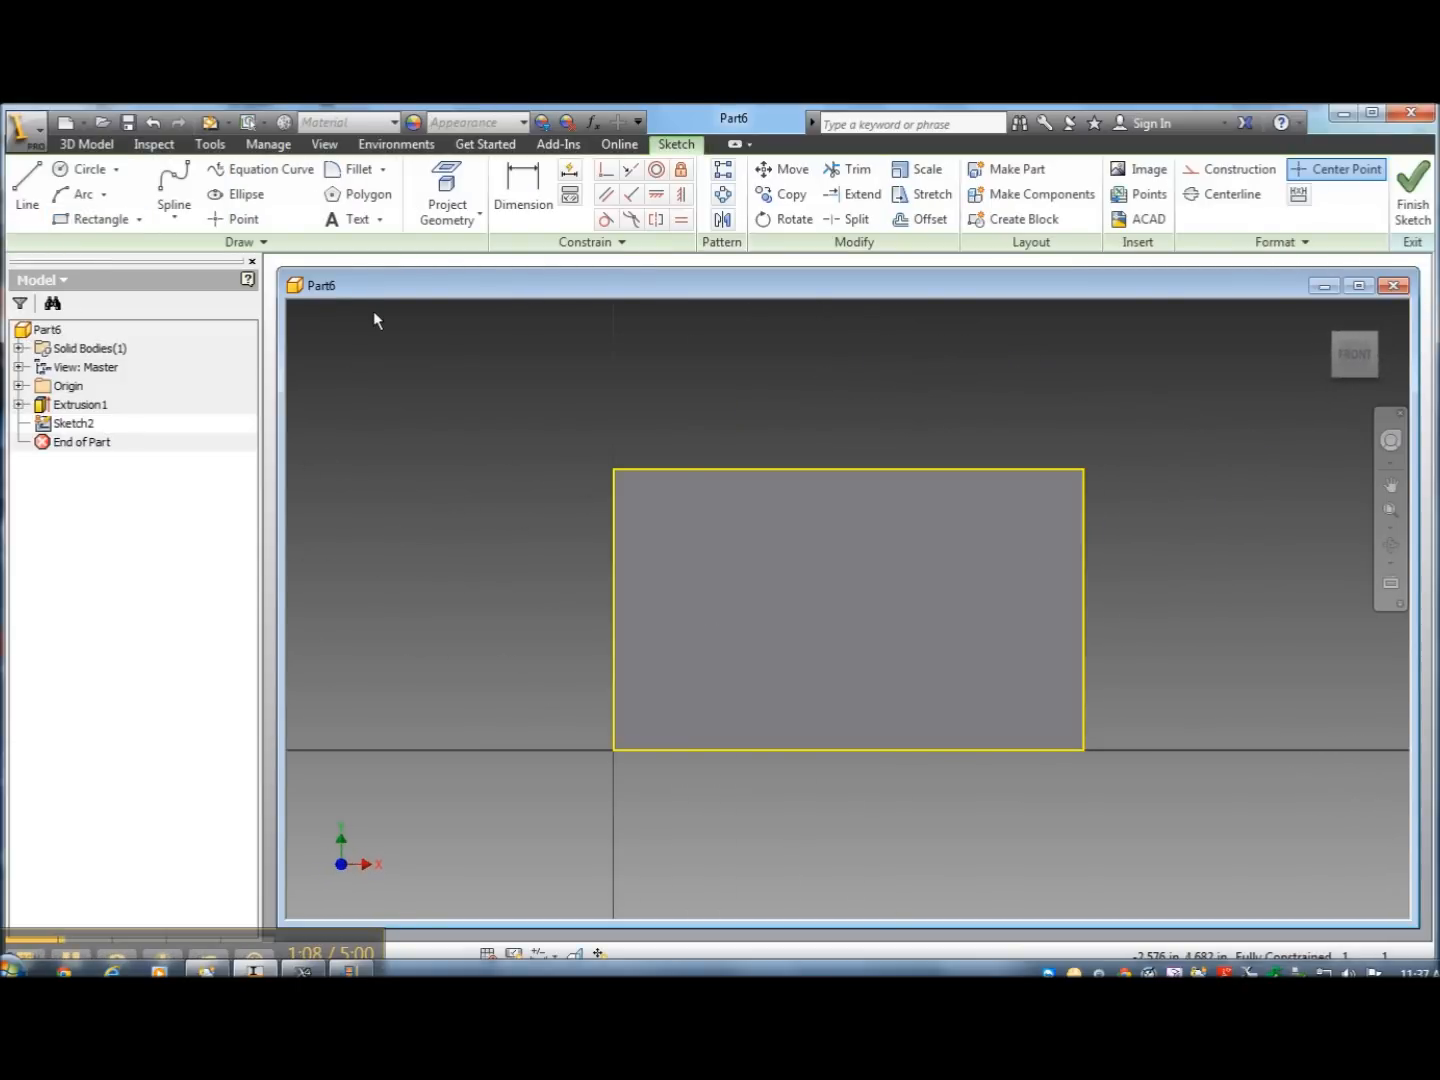
{"action": "mouse_move", "coordinate": [916, 256]}
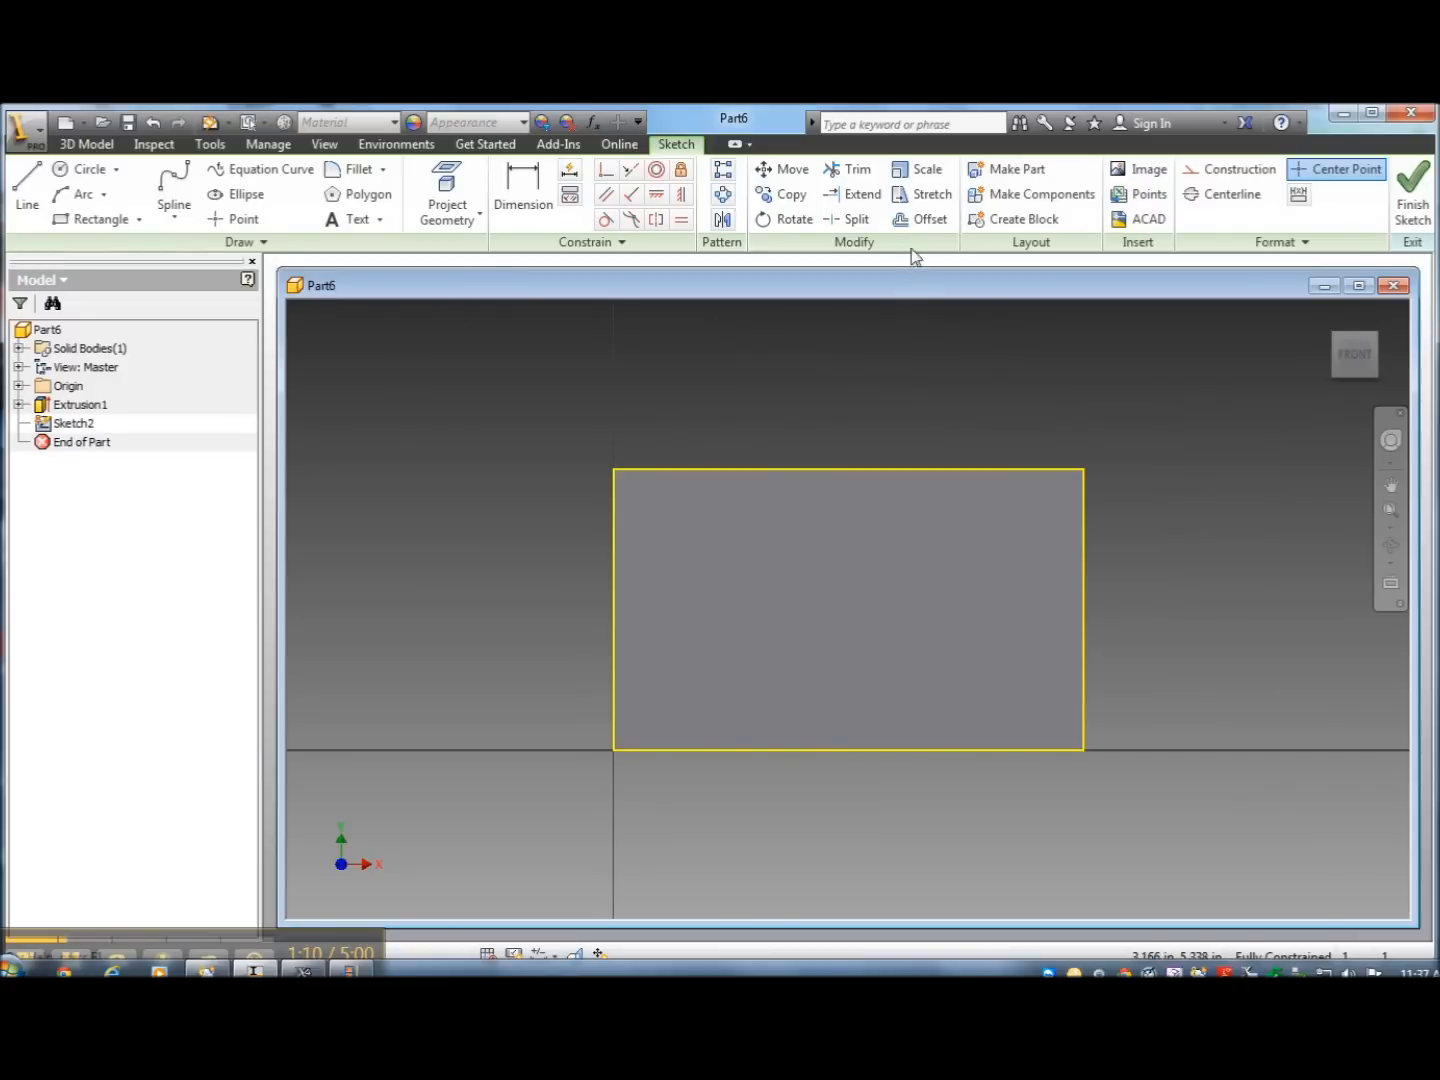
Offset the face outline inward and dimension the gap at 0.5 in.
{"action": "left_click", "coordinate": [928, 220]}
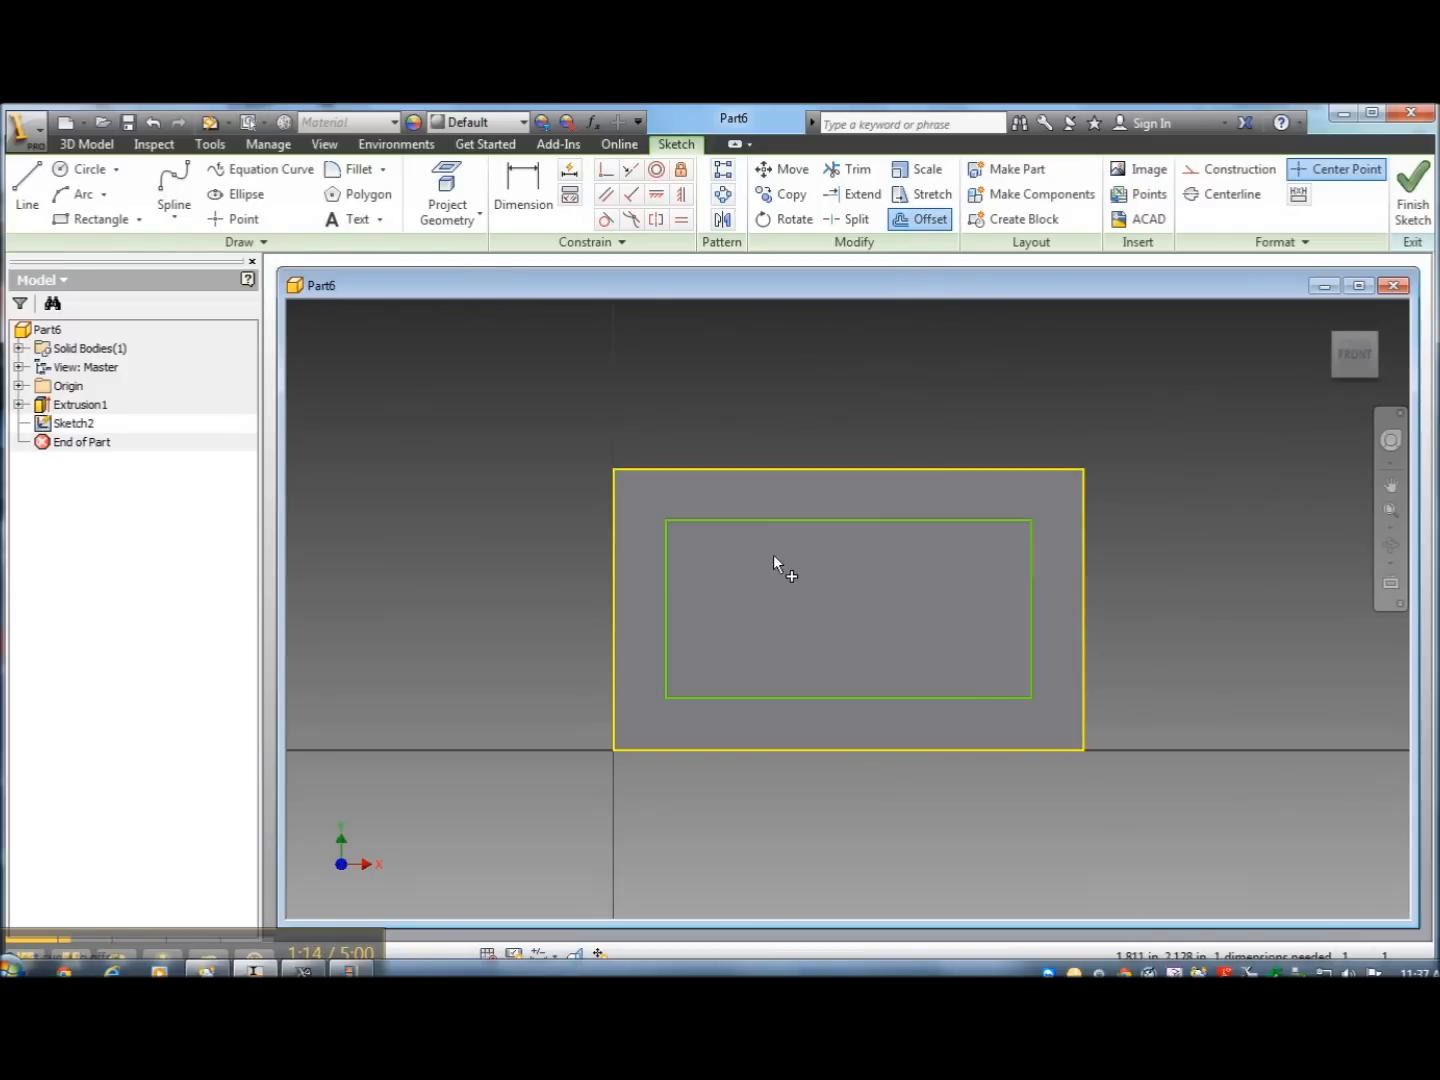
{"action": "right_click", "coordinate": [778, 562]}
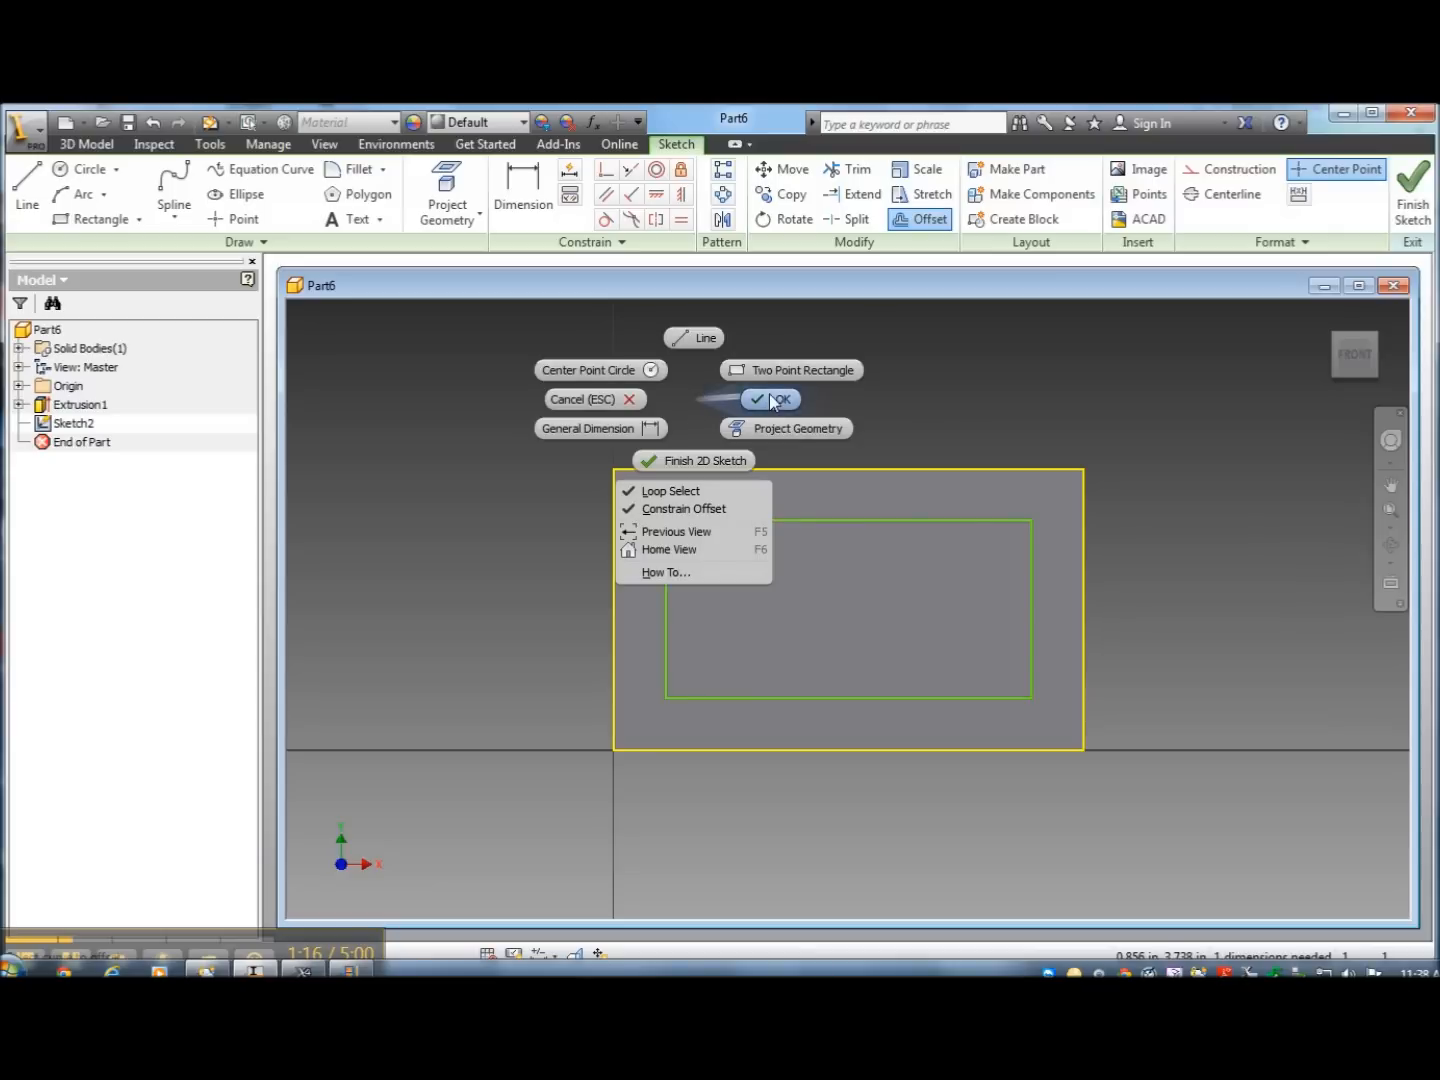
{"action": "left_click", "coordinate": [780, 398]}
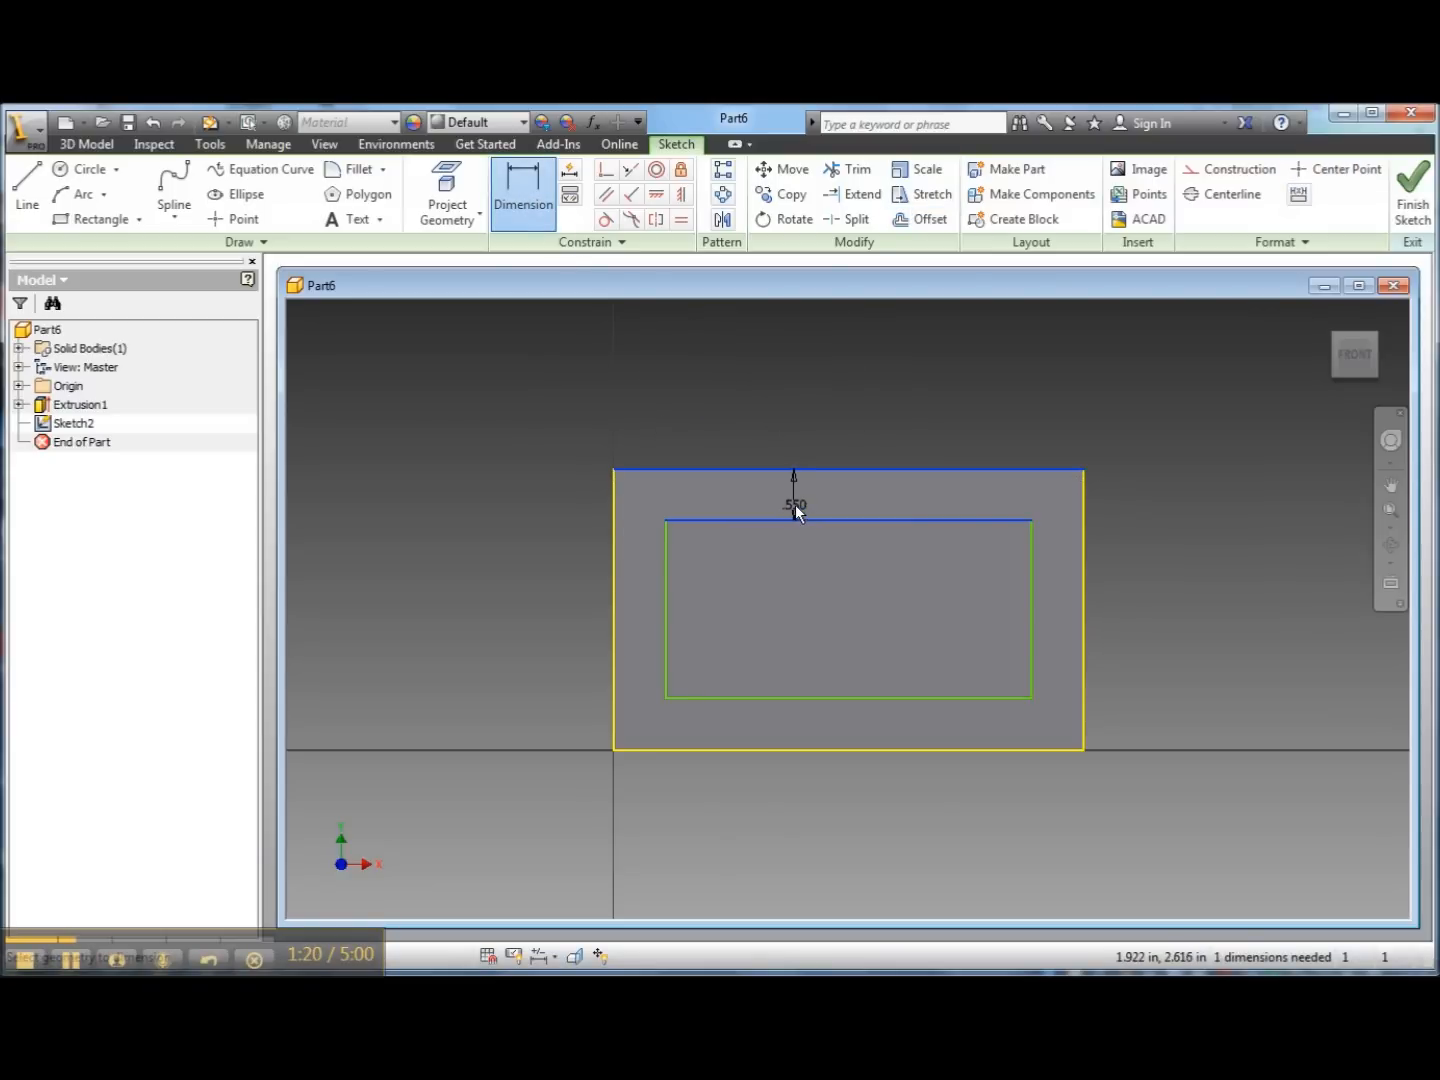
{"action": "left_click", "coordinate": [794, 504]}
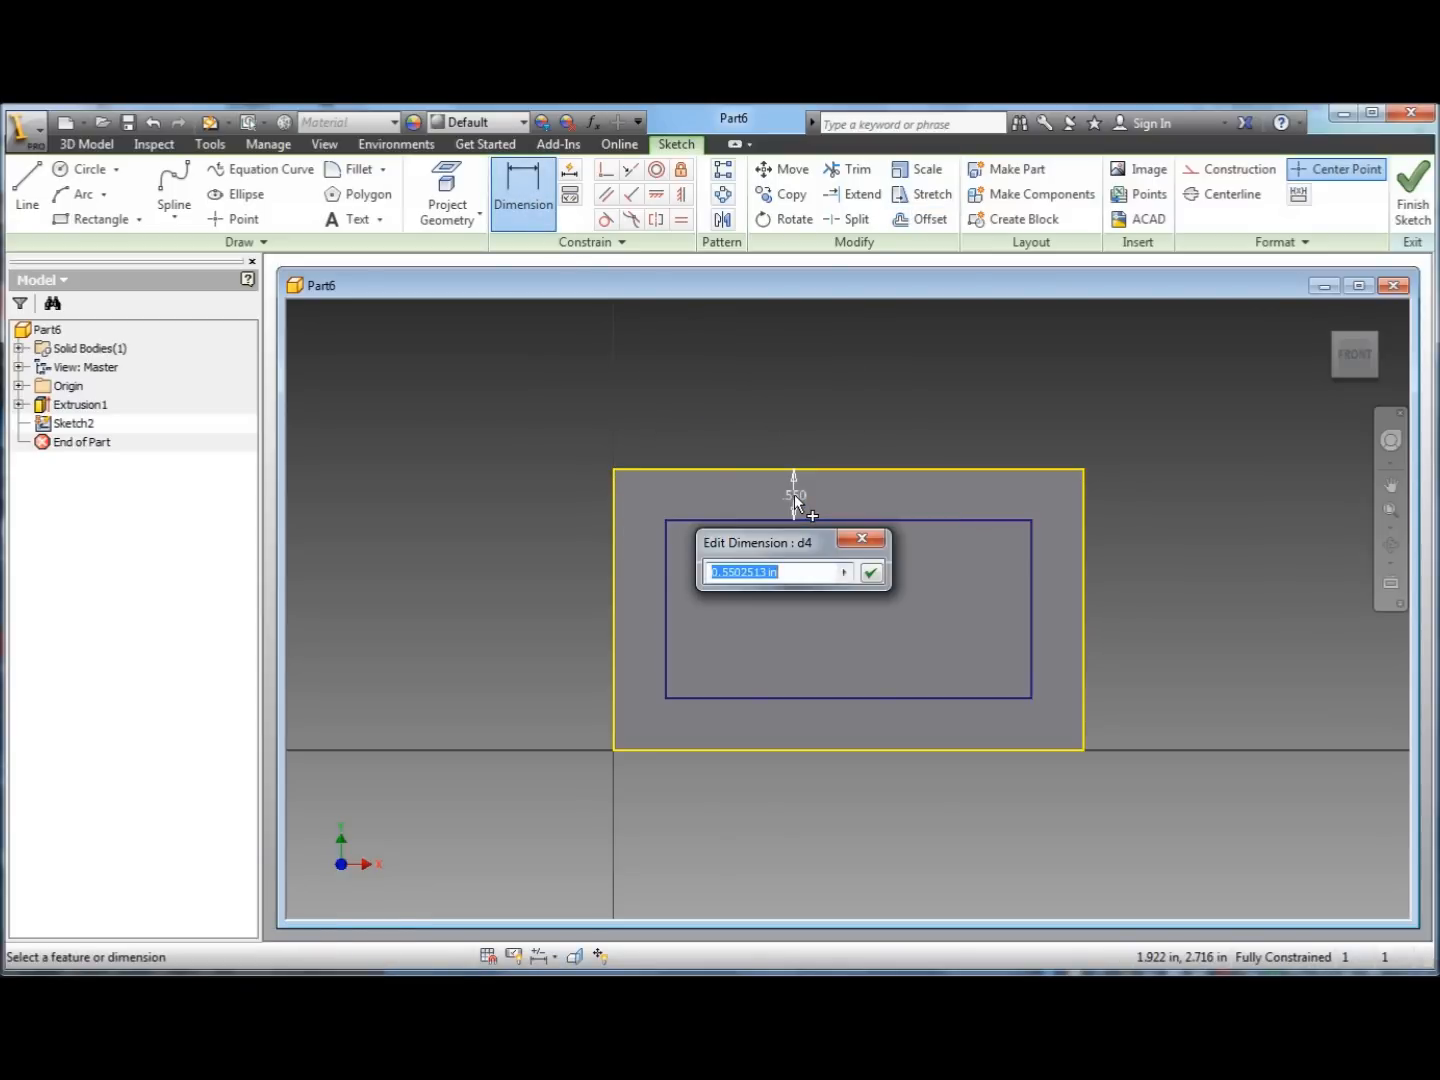
{"action": "type", "text": ".5"}
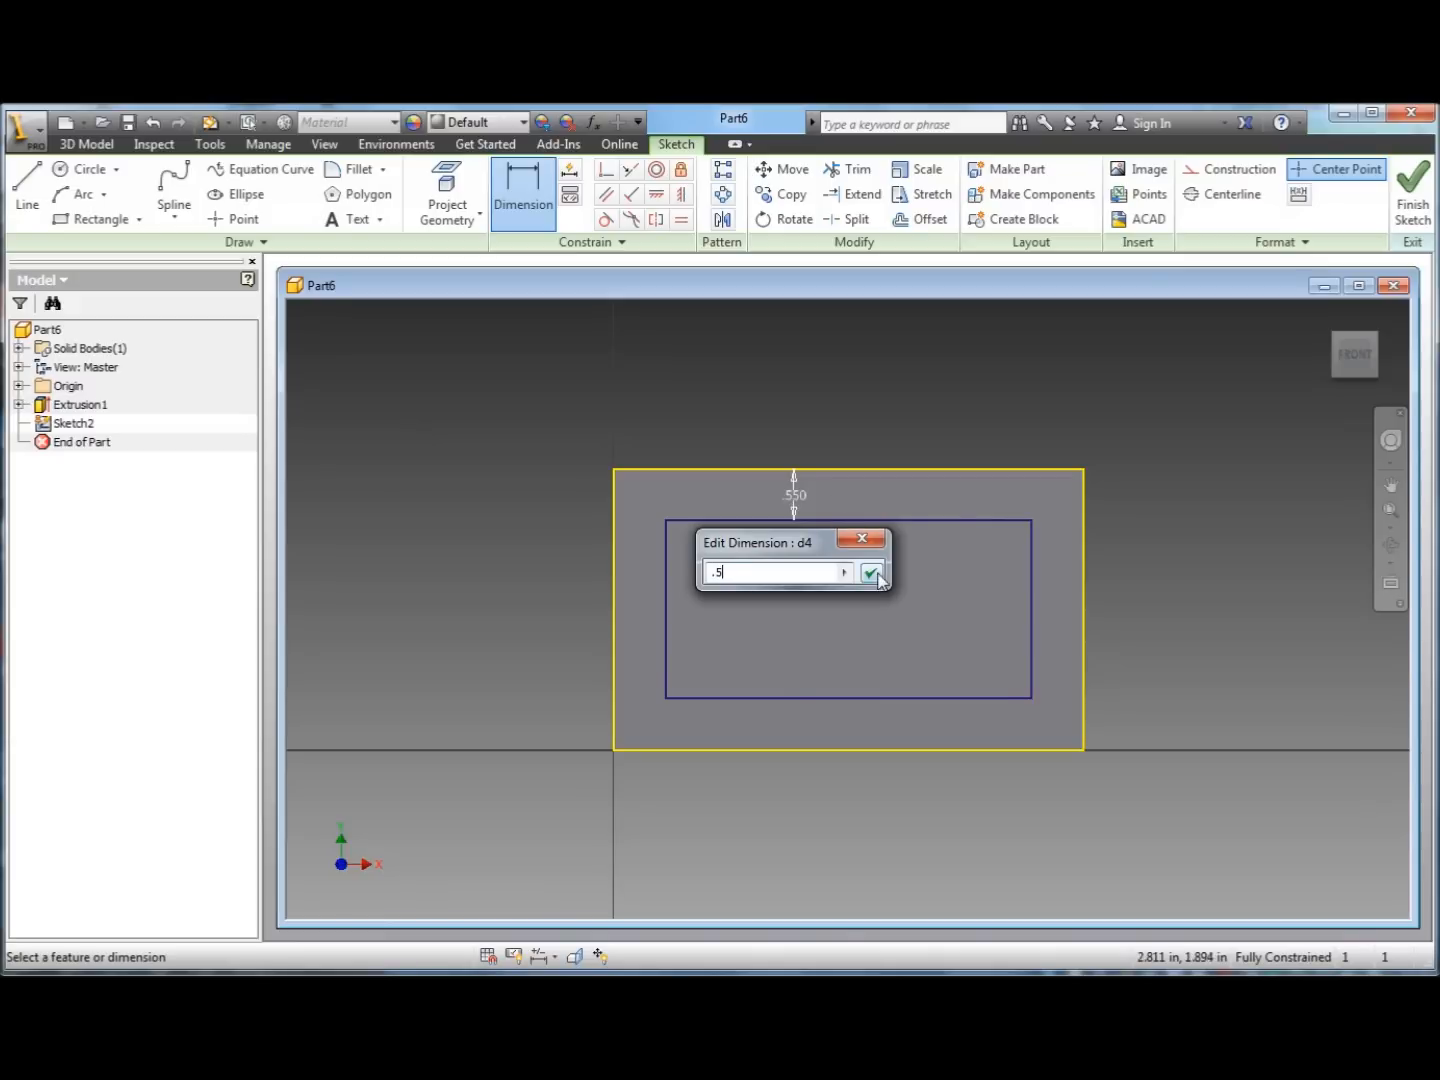
{"action": "left_click", "coordinate": [872, 572]}
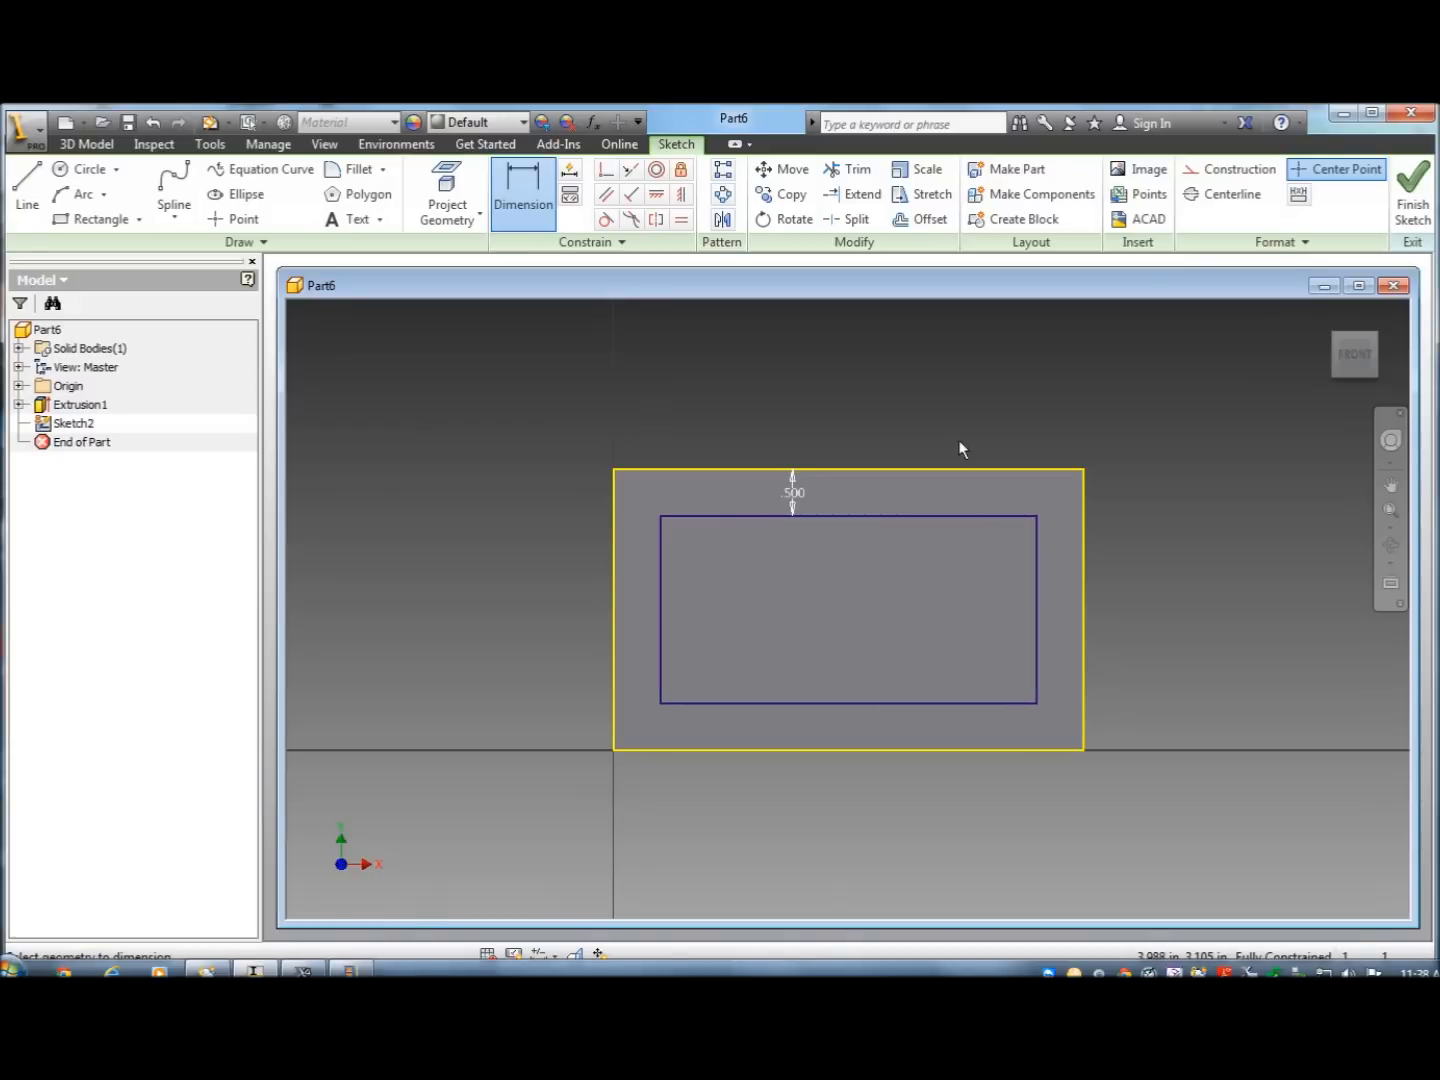
{"action": "mouse_move", "coordinate": [564, 378]}
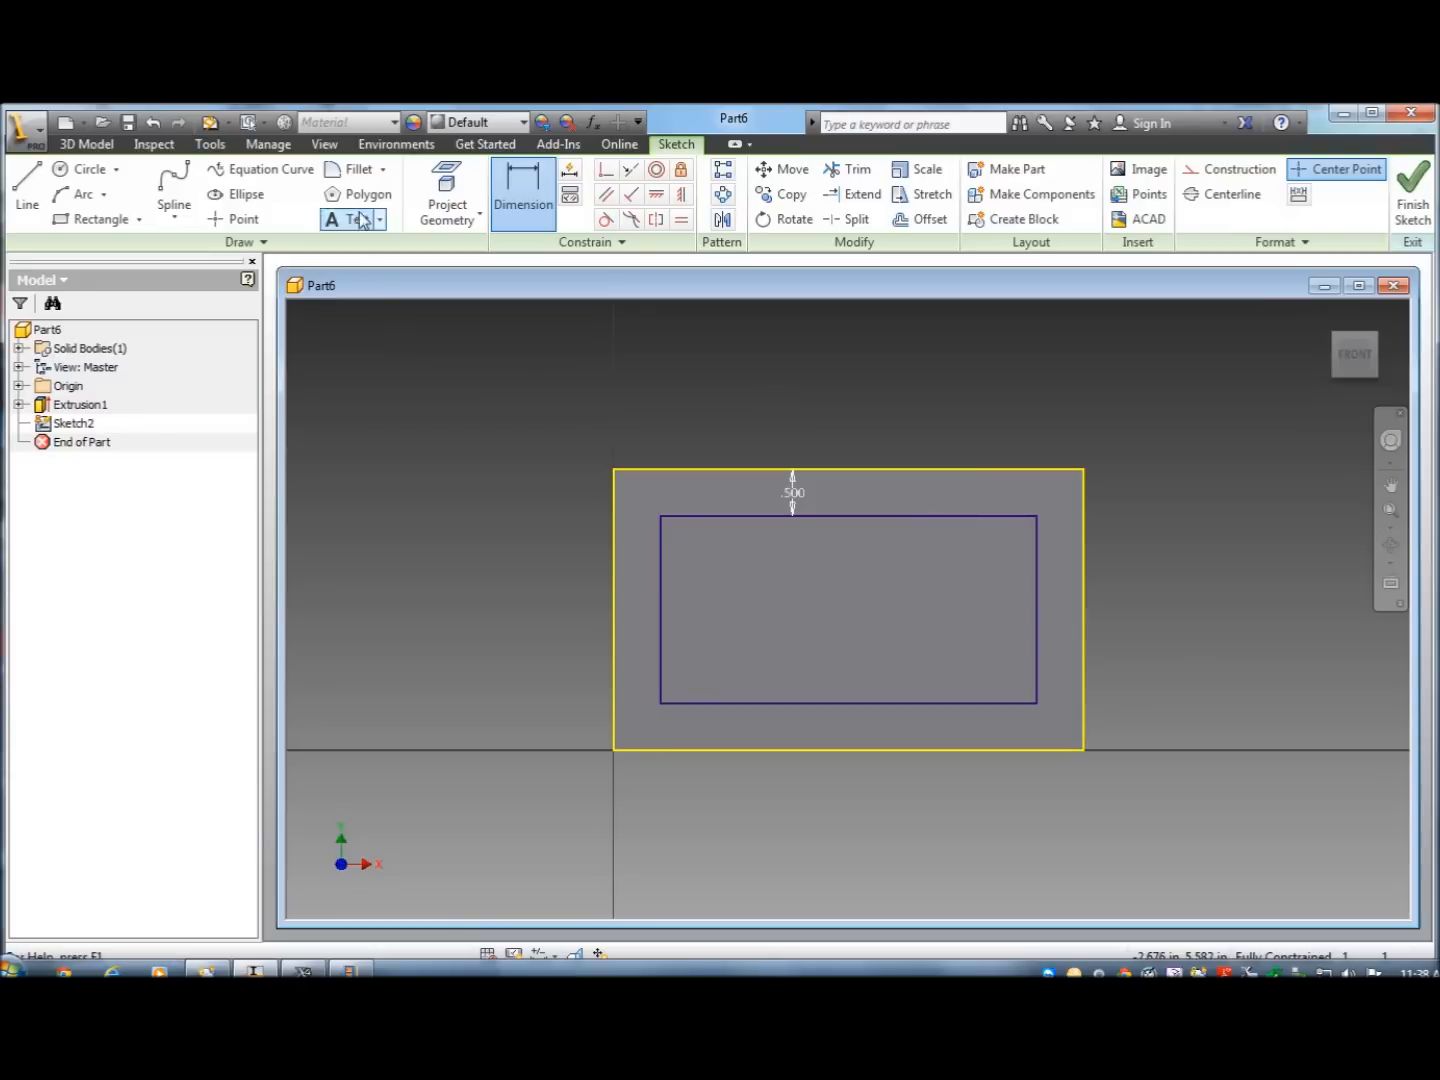
Round the pocket outline's corners with 0.25 fillets and finish the sketch.
{"action": "left_click", "coordinate": [356, 168]}
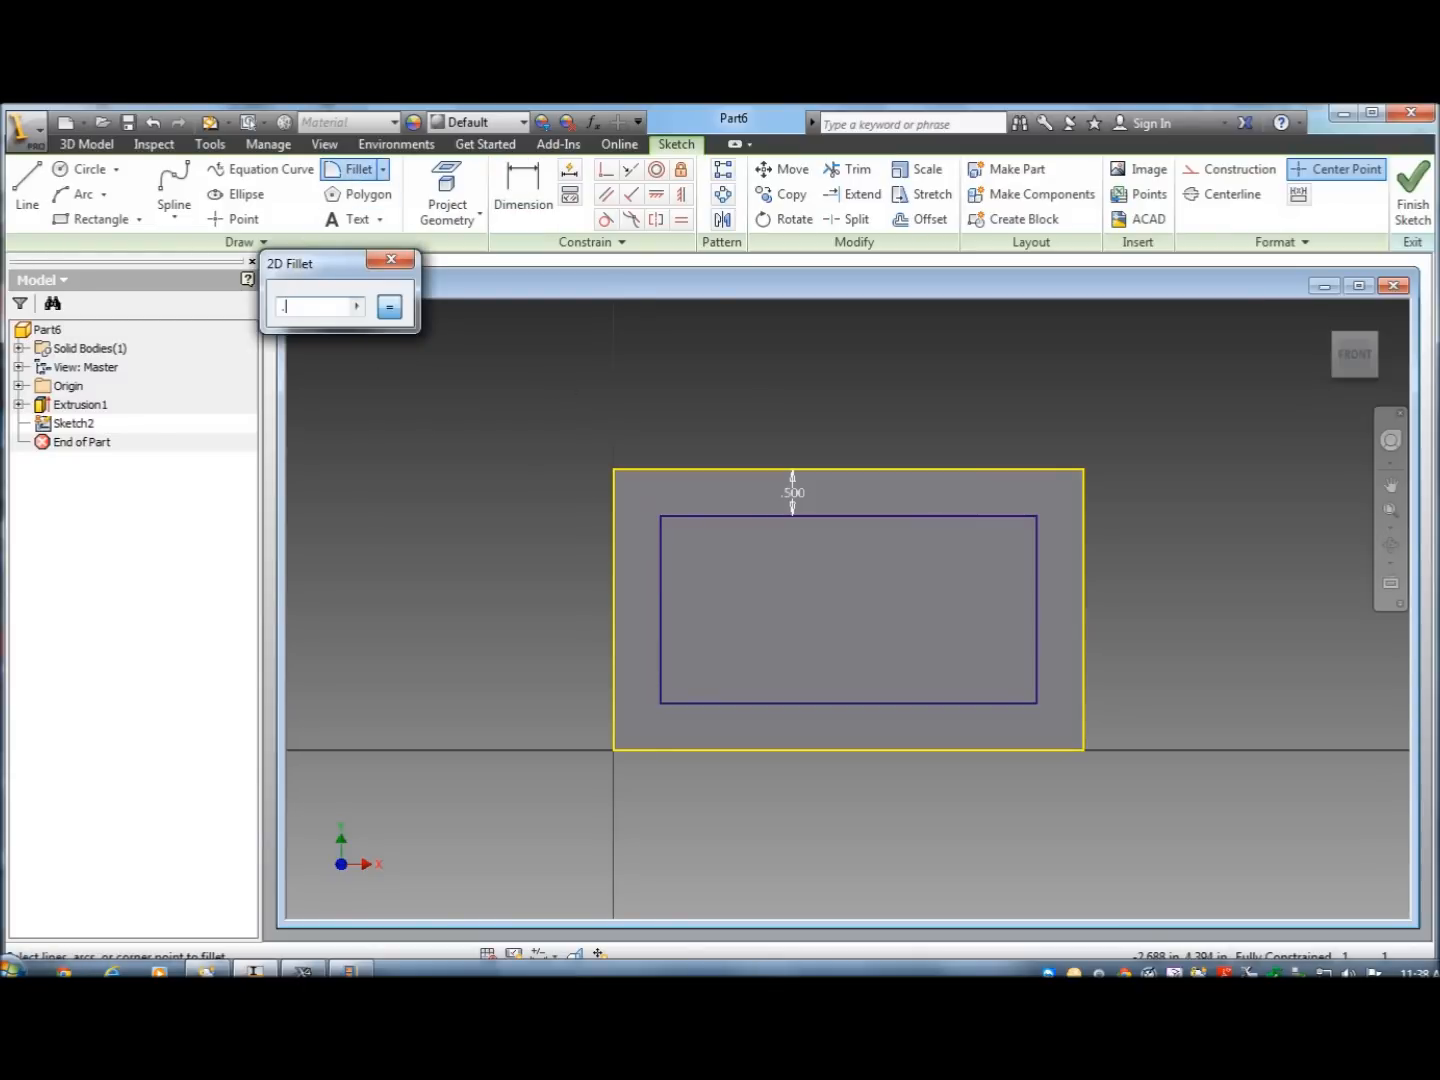
{"action": "type", "text": ".25"}
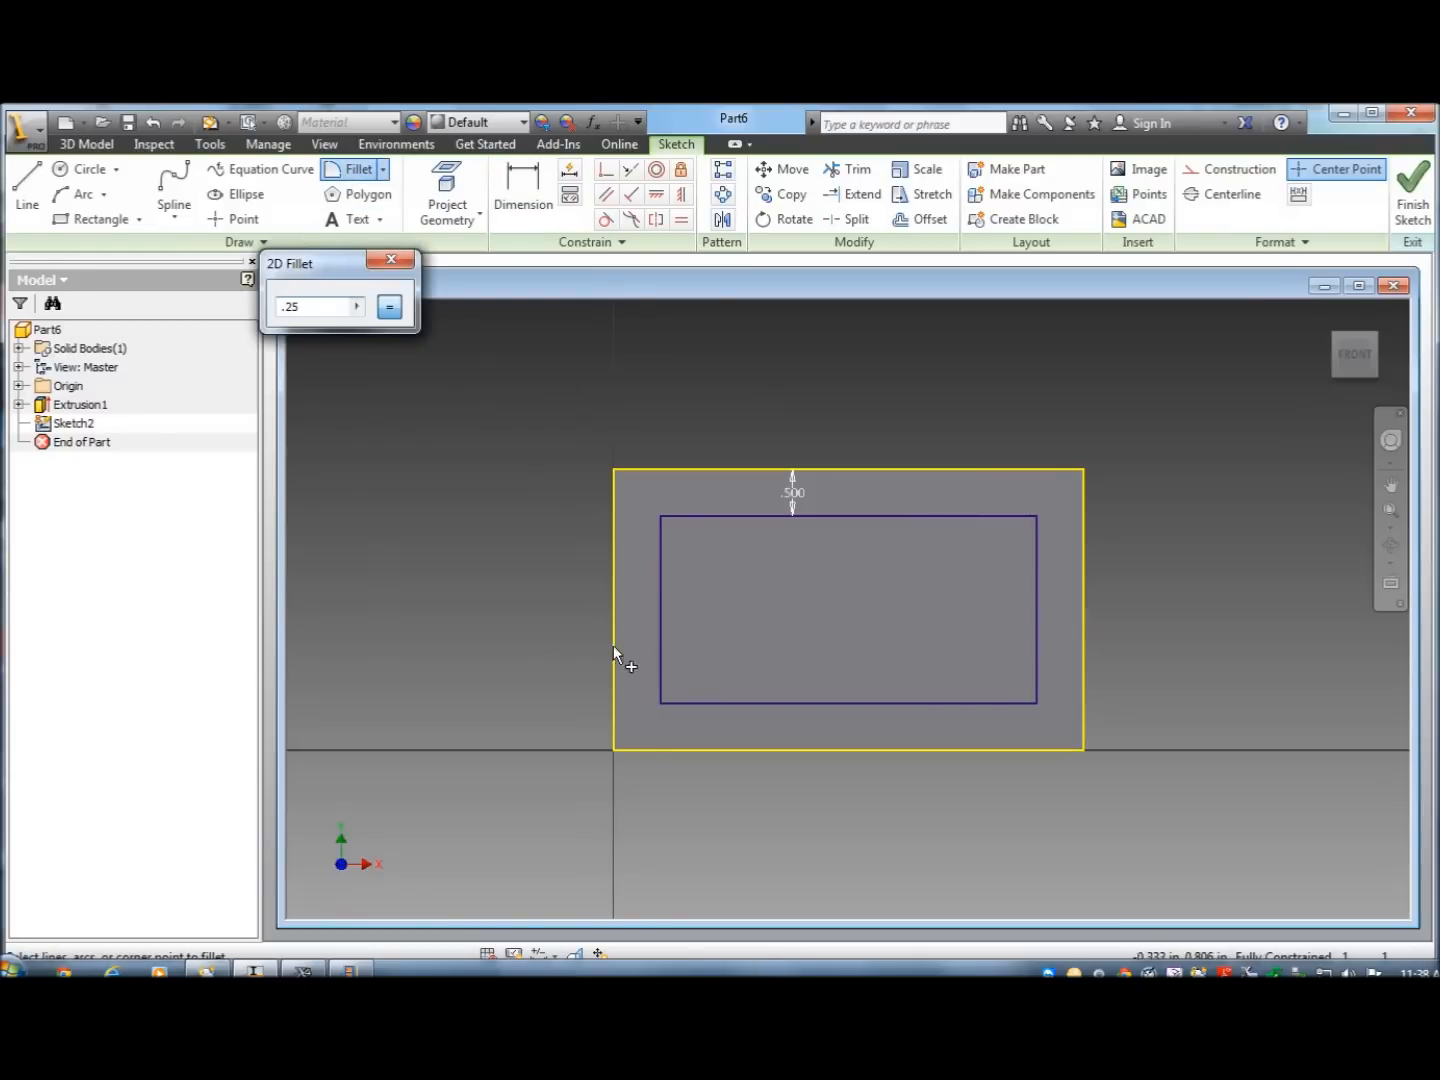
{"action": "mouse_move", "coordinate": [668, 560]}
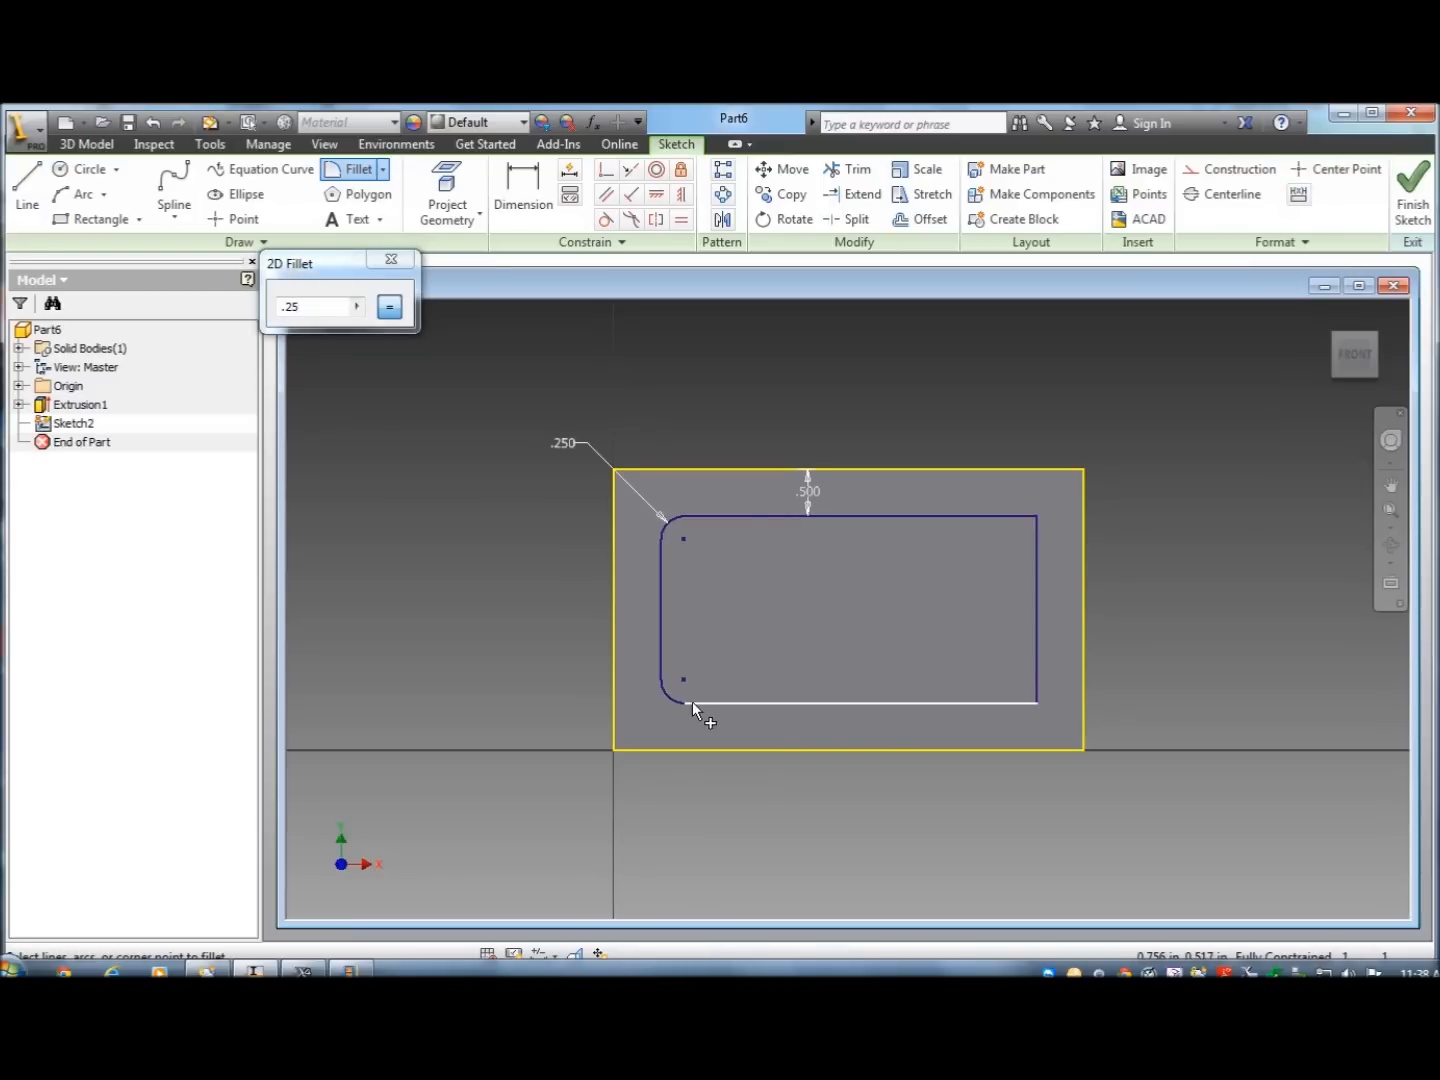
{"action": "mouse_move", "coordinate": [1044, 656]}
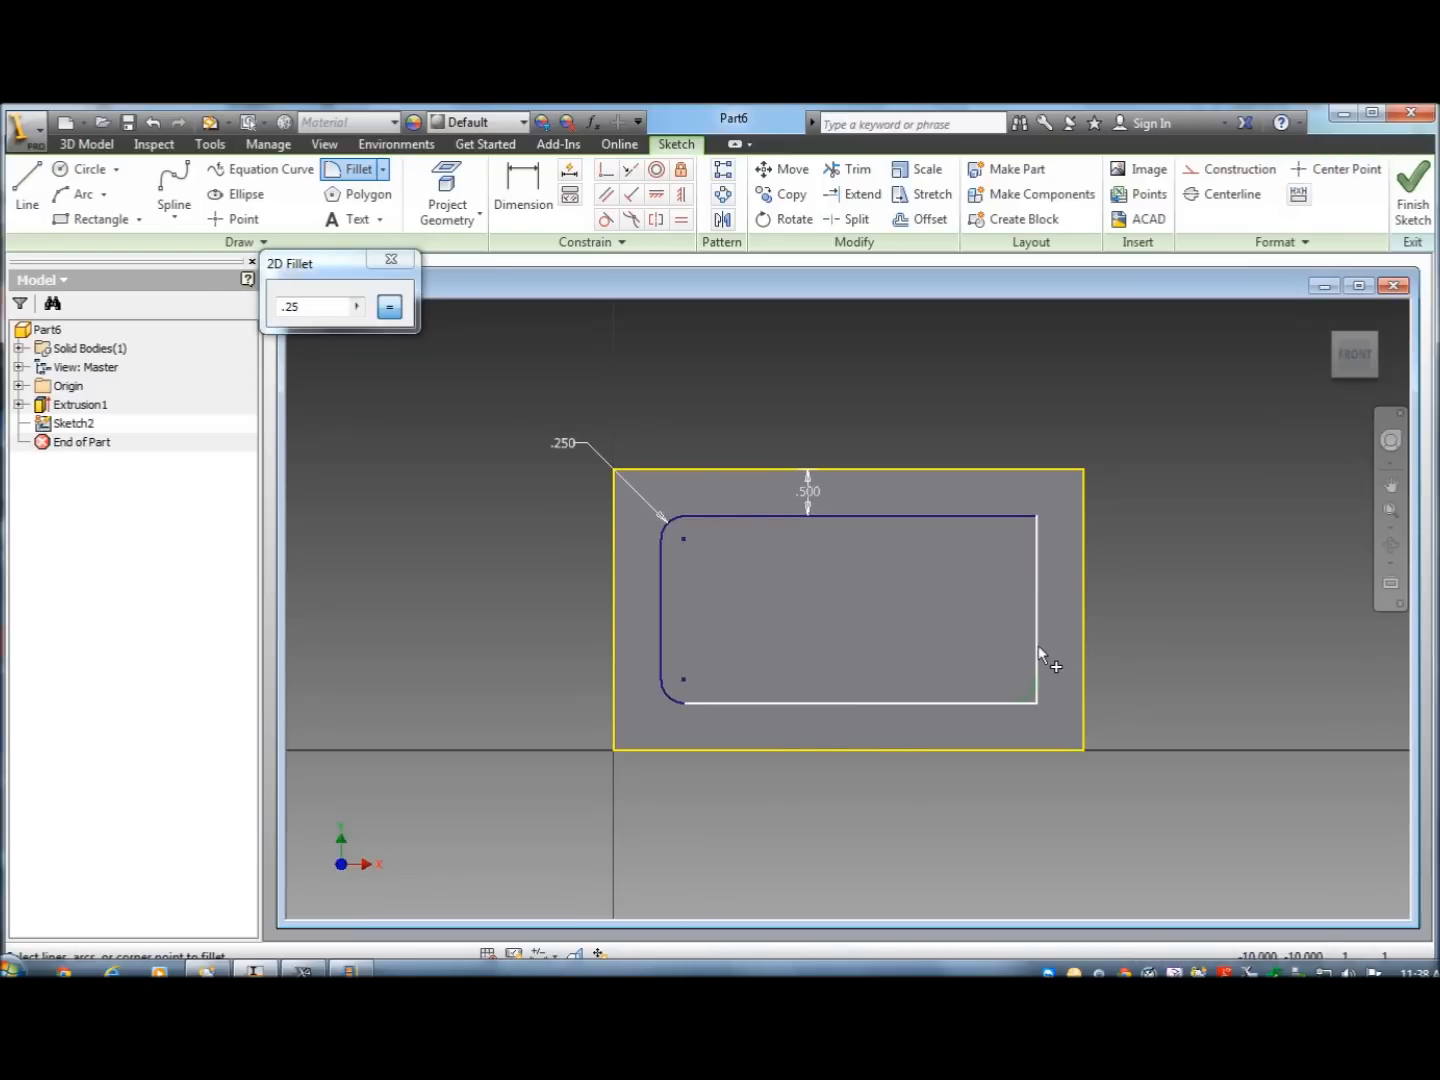
{"action": "left_click", "coordinate": [1036, 520]}
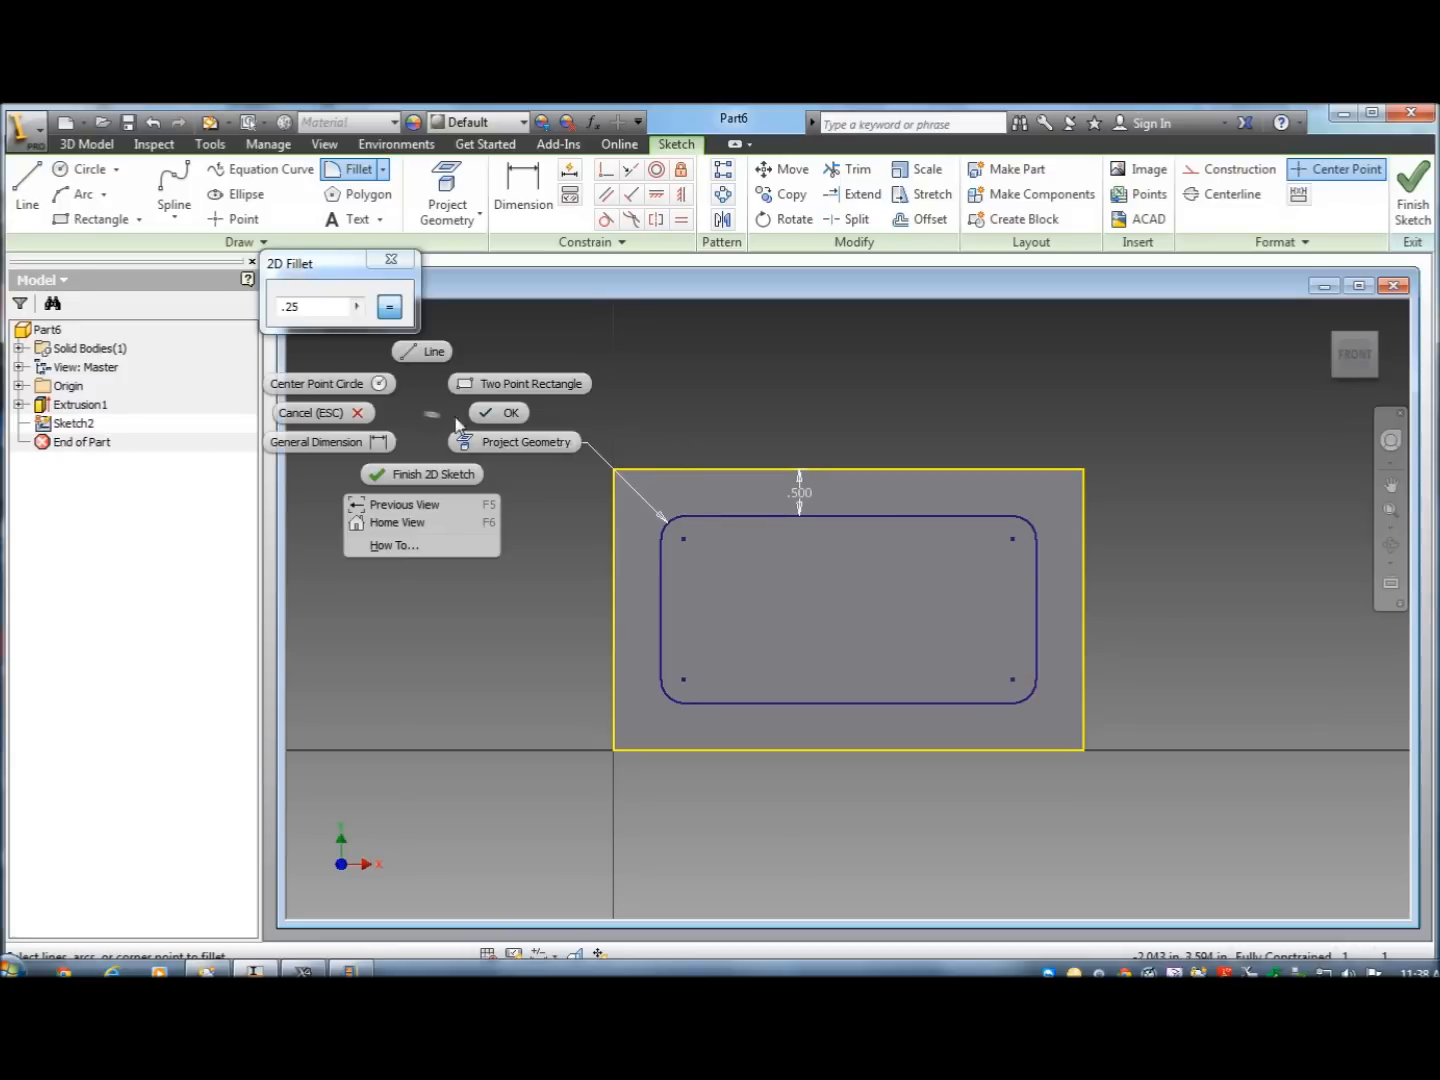
{"action": "left_click", "coordinate": [510, 412]}
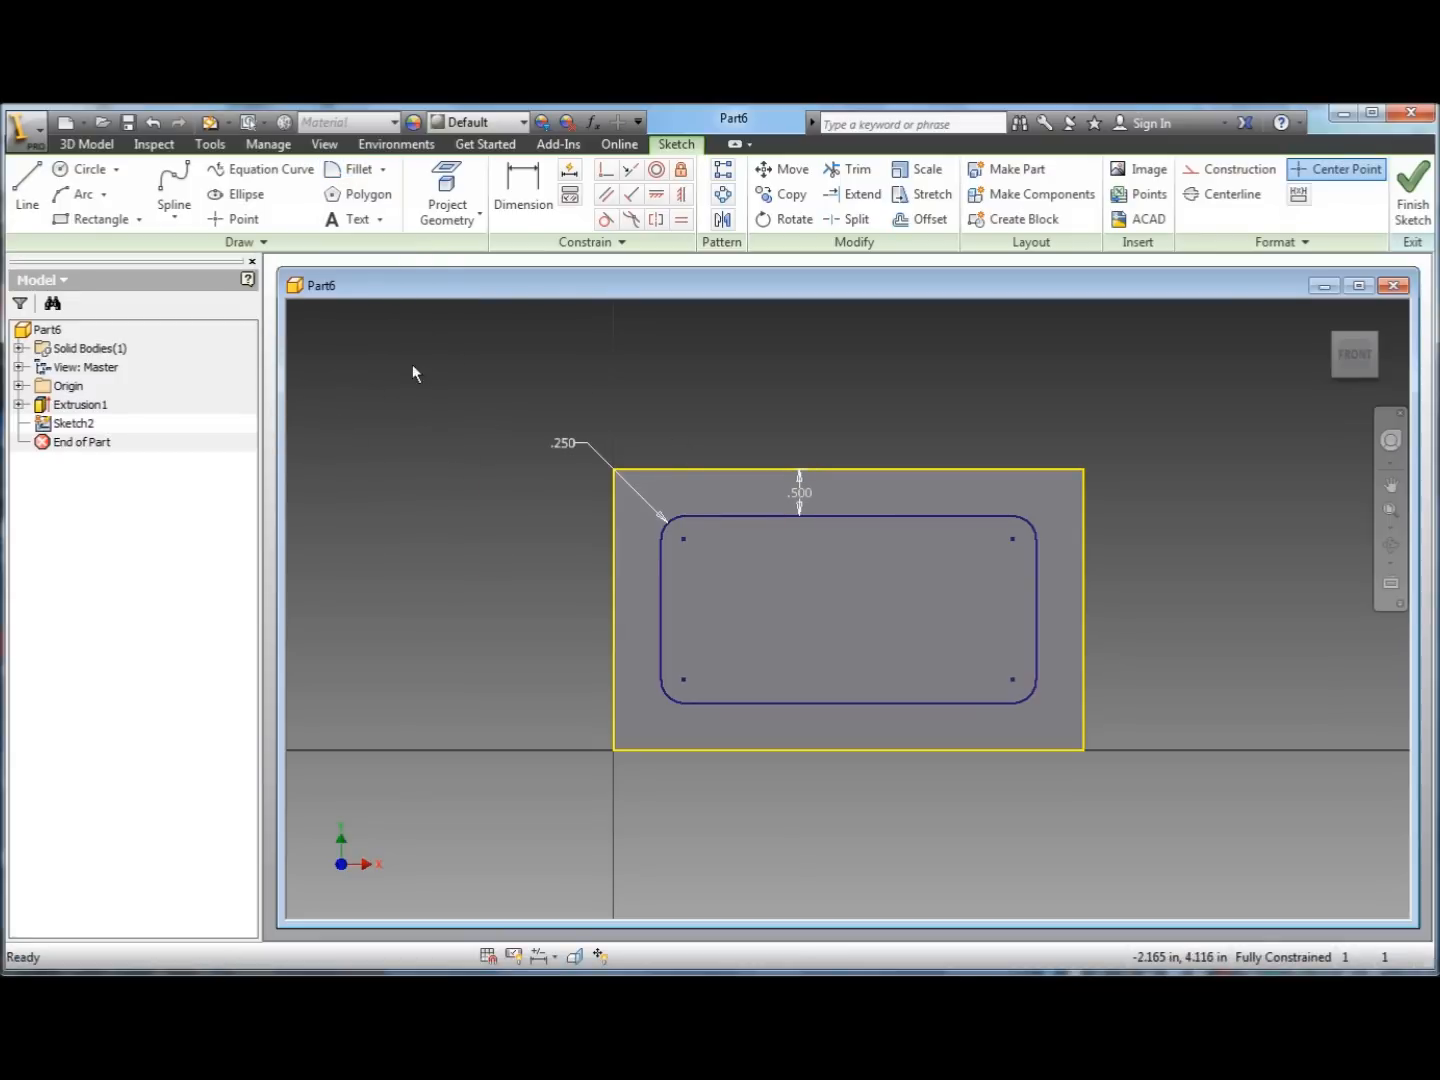
{"action": "mouse_move", "coordinate": [1132, 392]}
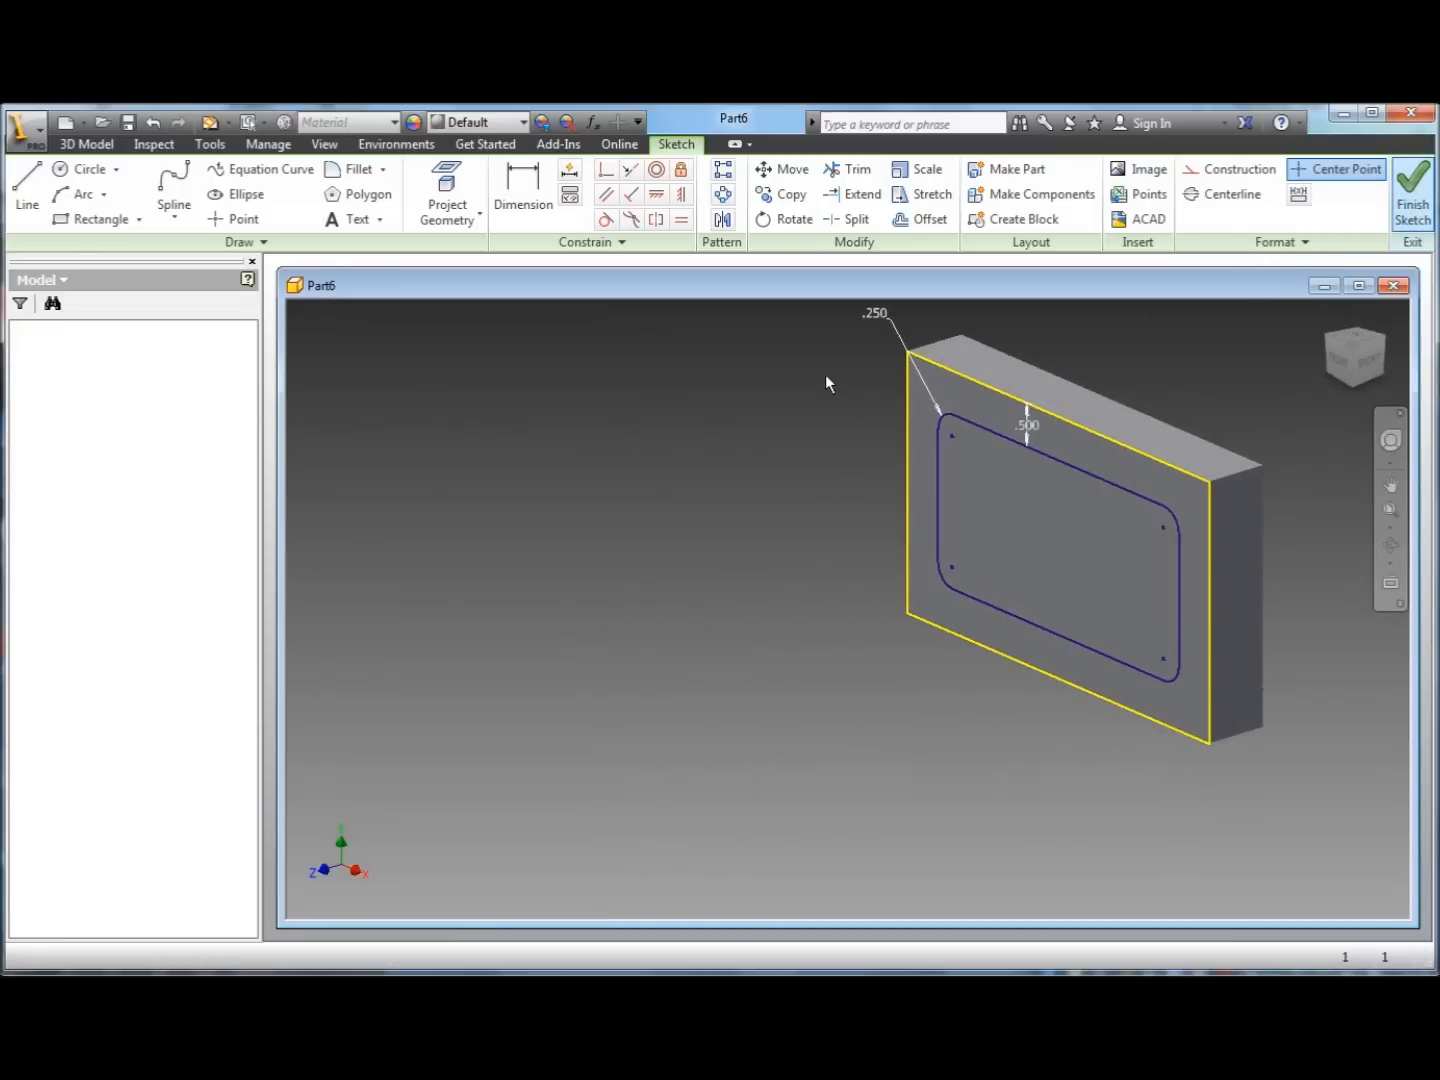
Cut the rounded pocket profile 0.5 deep into the block and begin a new front-face sketch.
{"action": "left_click", "coordinate": [1412, 190]}
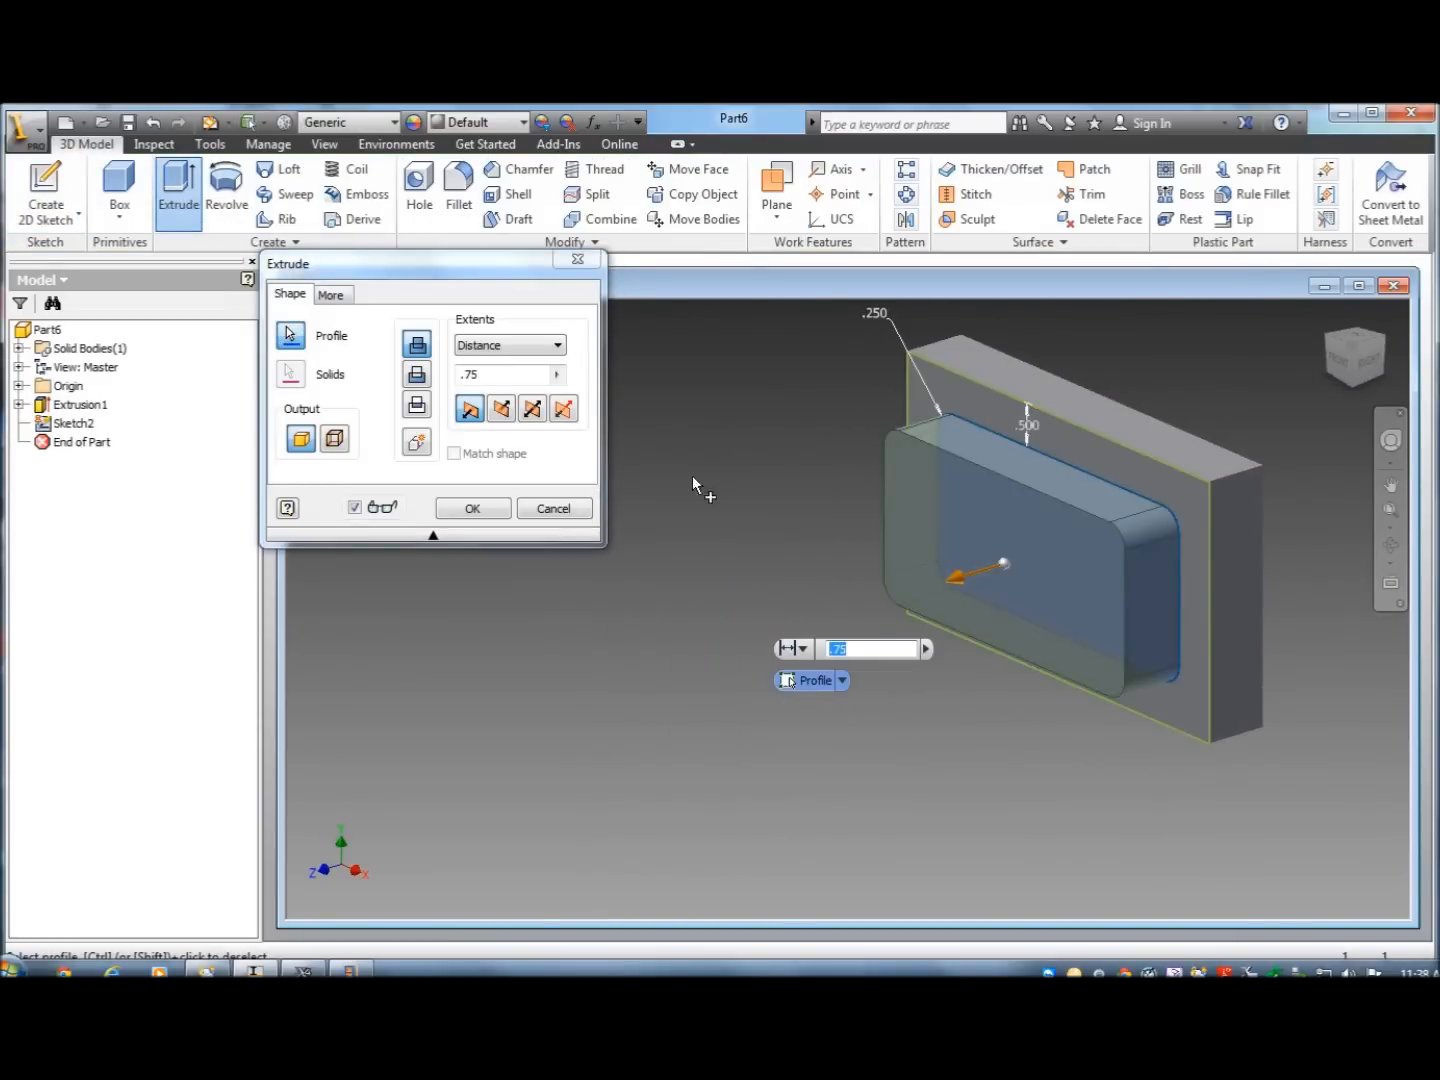
{"action": "left_click", "coordinate": [502, 408]}
{"action": "type", "text": ".5"}
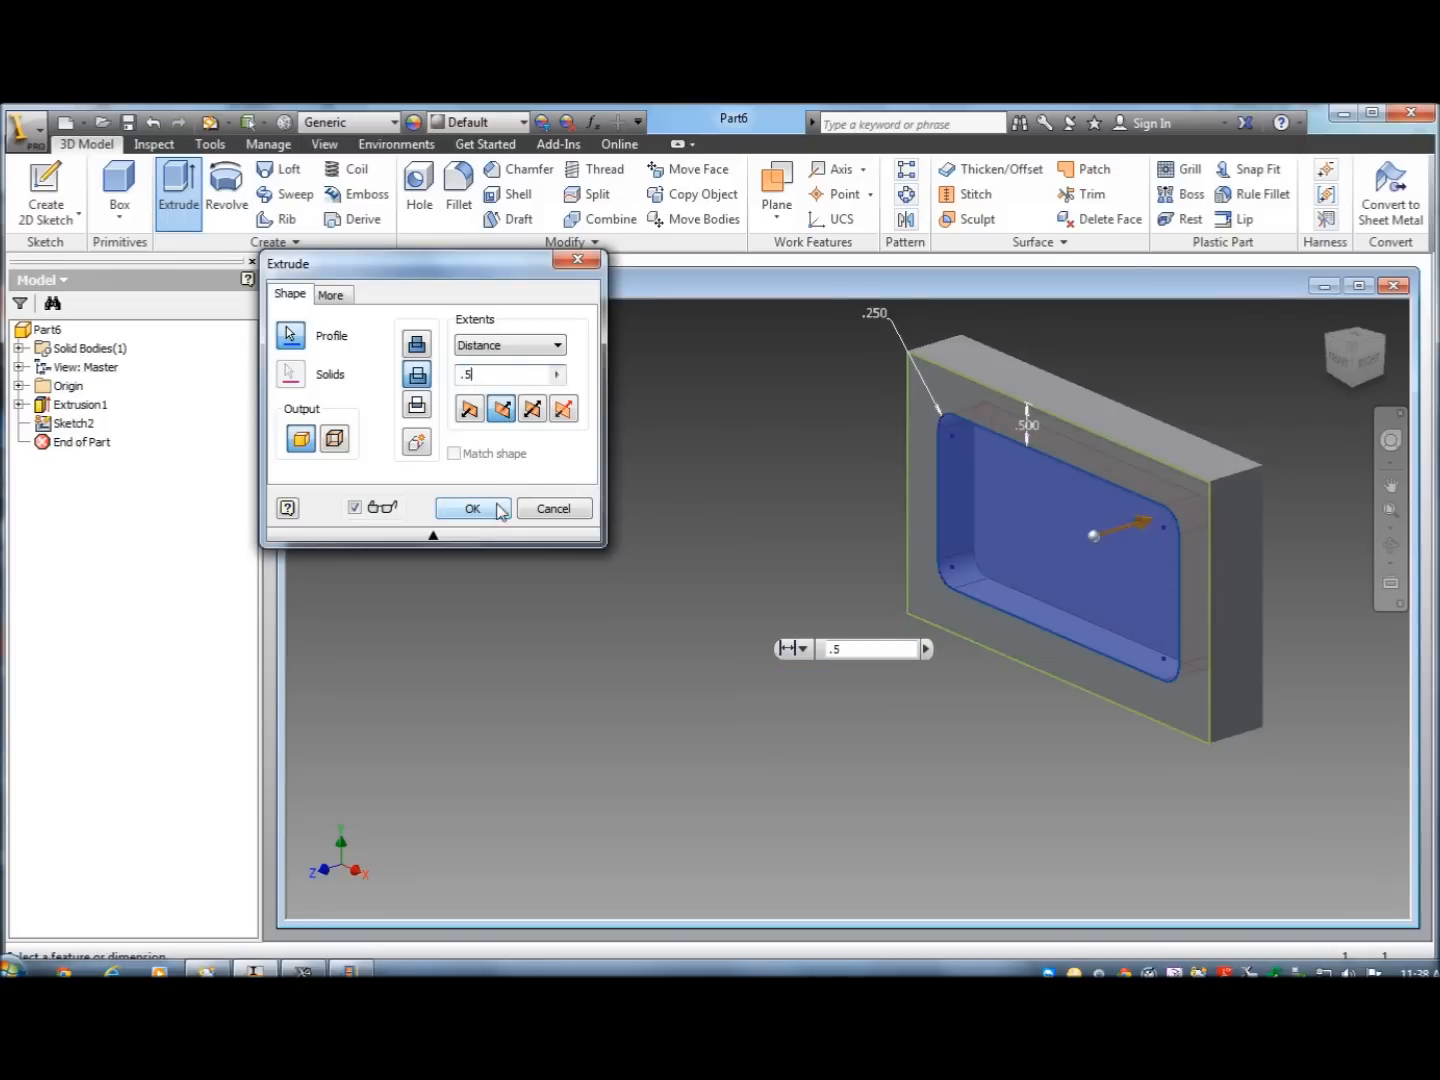
{"action": "left_click", "coordinate": [472, 508]}
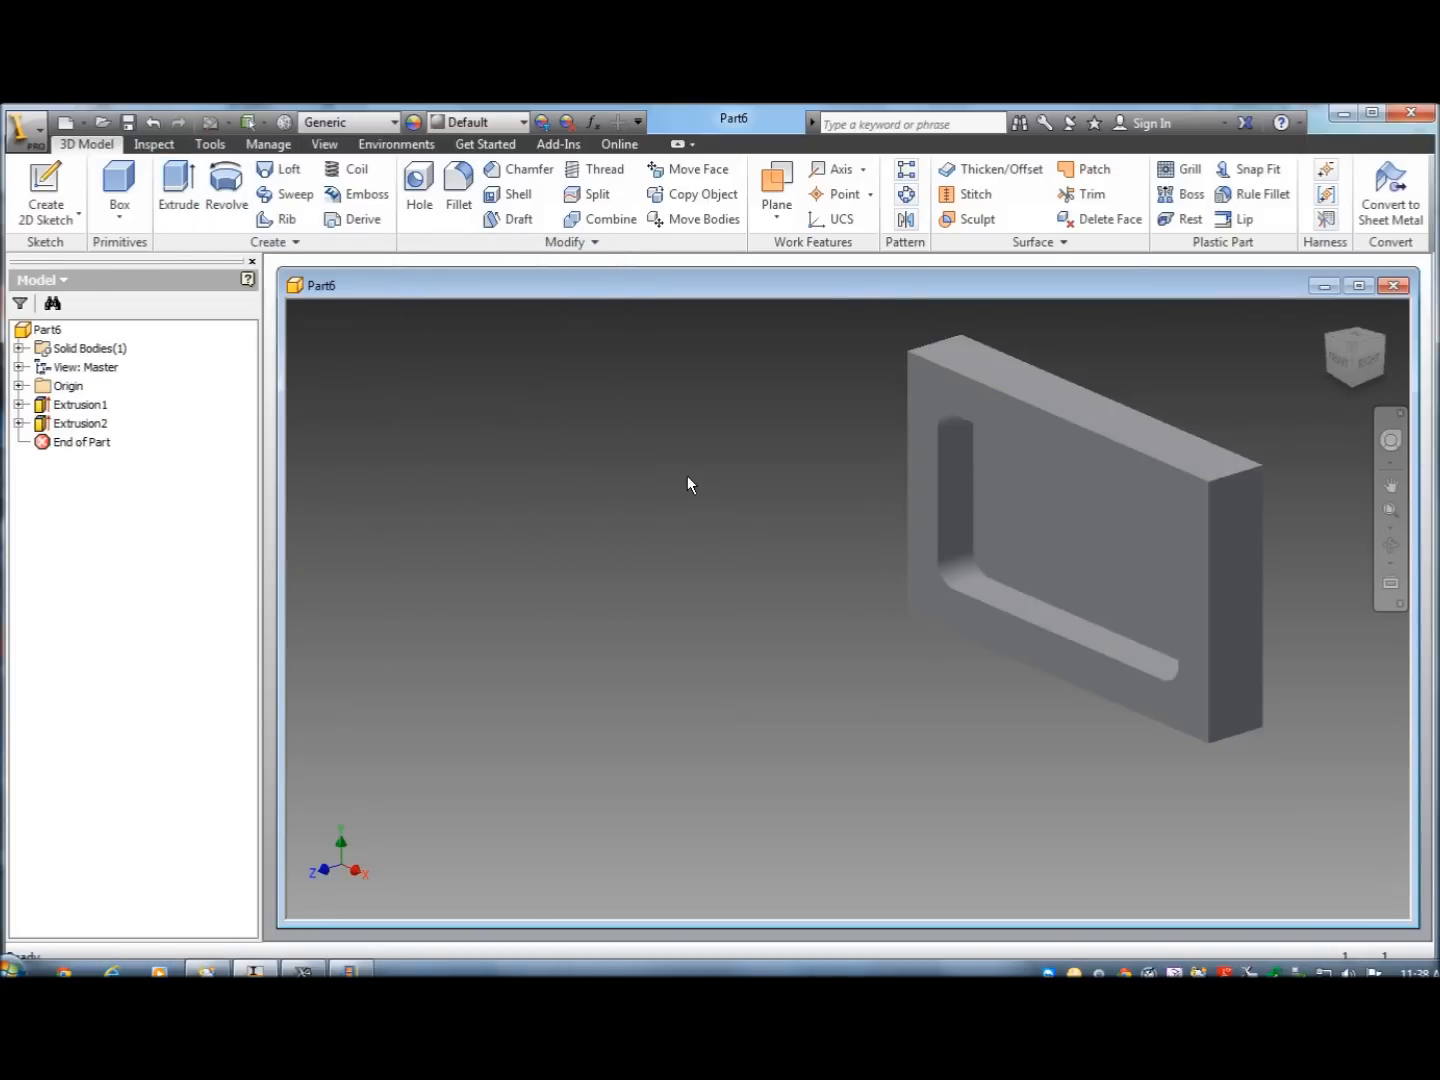
{"action": "mouse_move", "coordinate": [874, 376]}
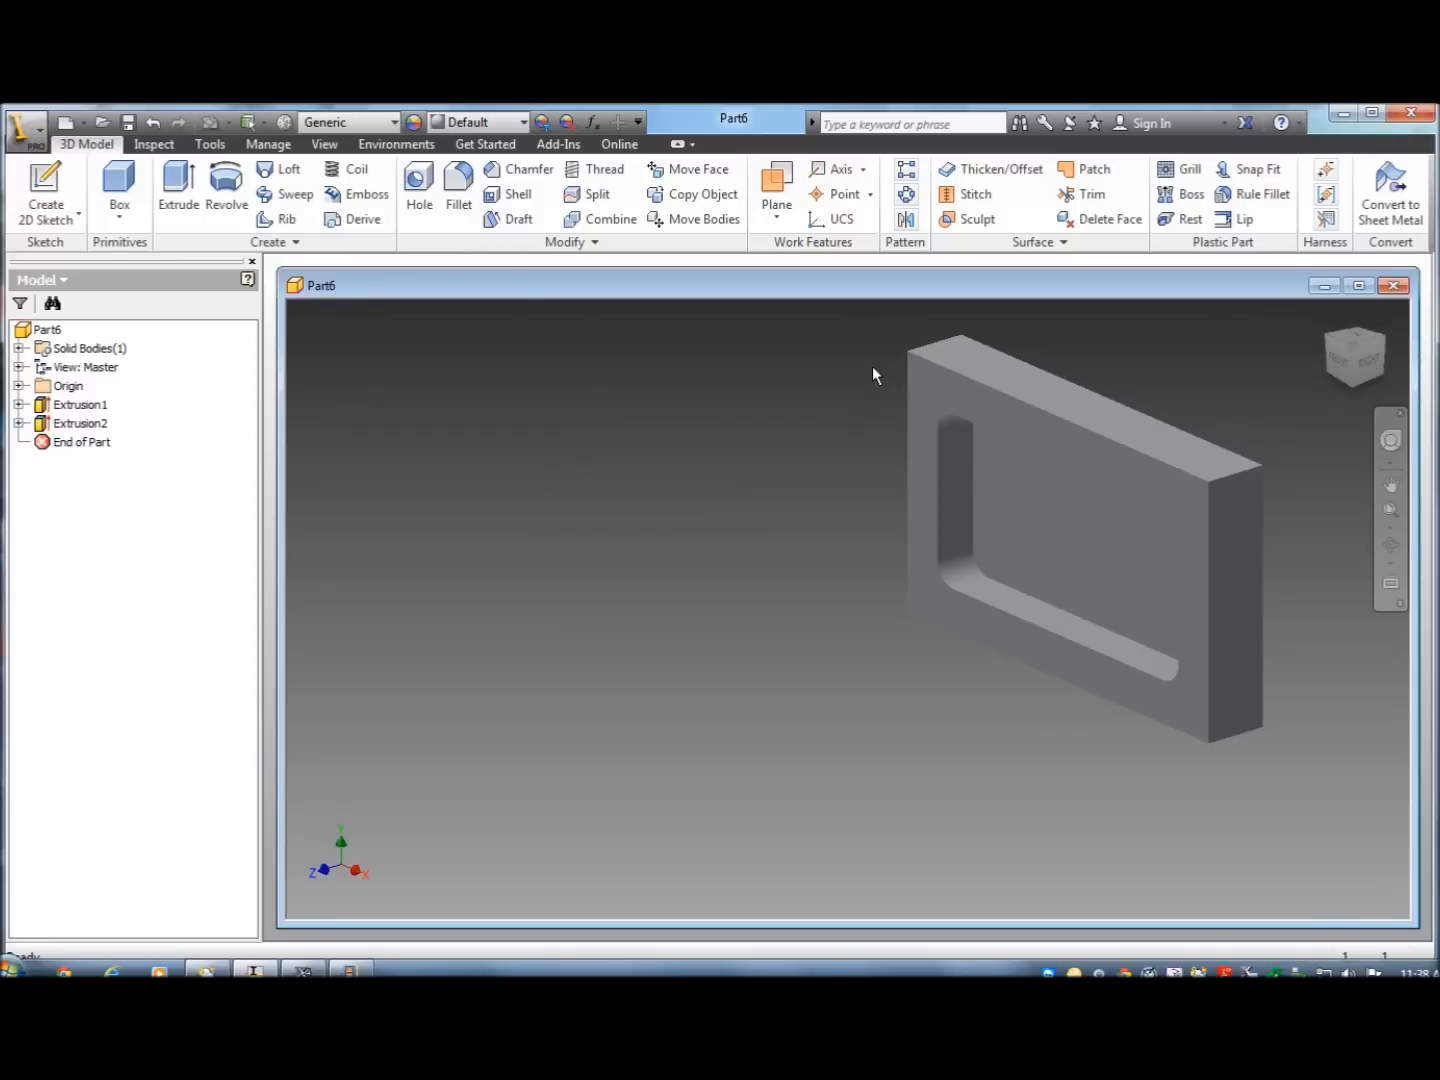
{"action": "mouse_move", "coordinate": [518, 460]}
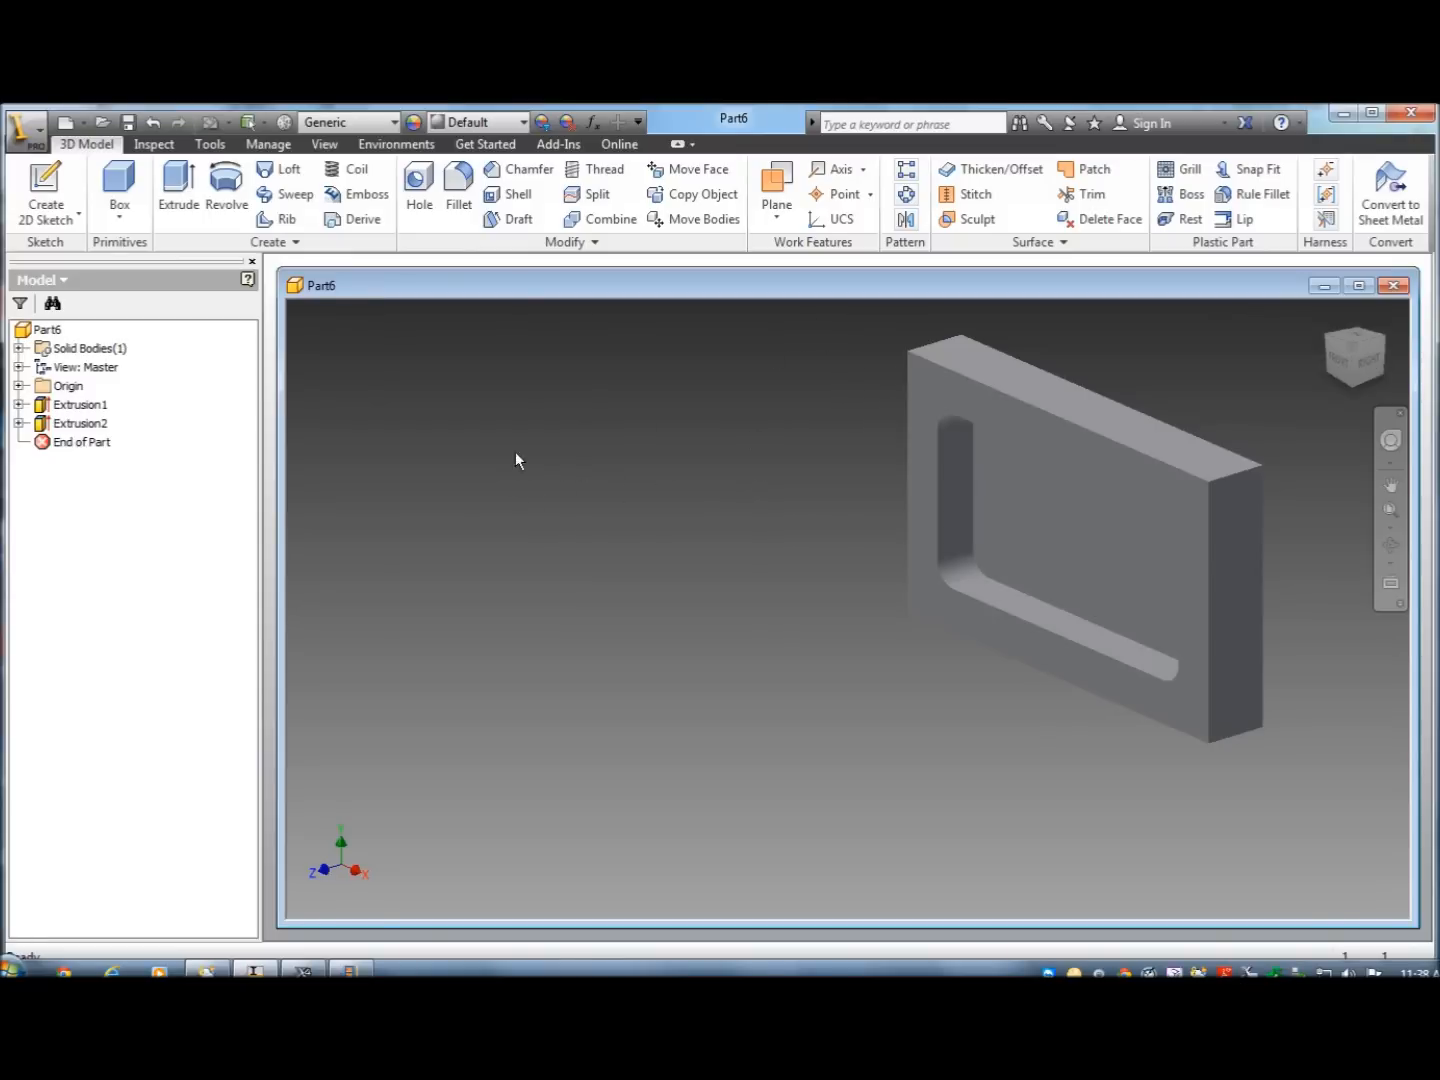
{"action": "left_click", "coordinate": [44, 190]}
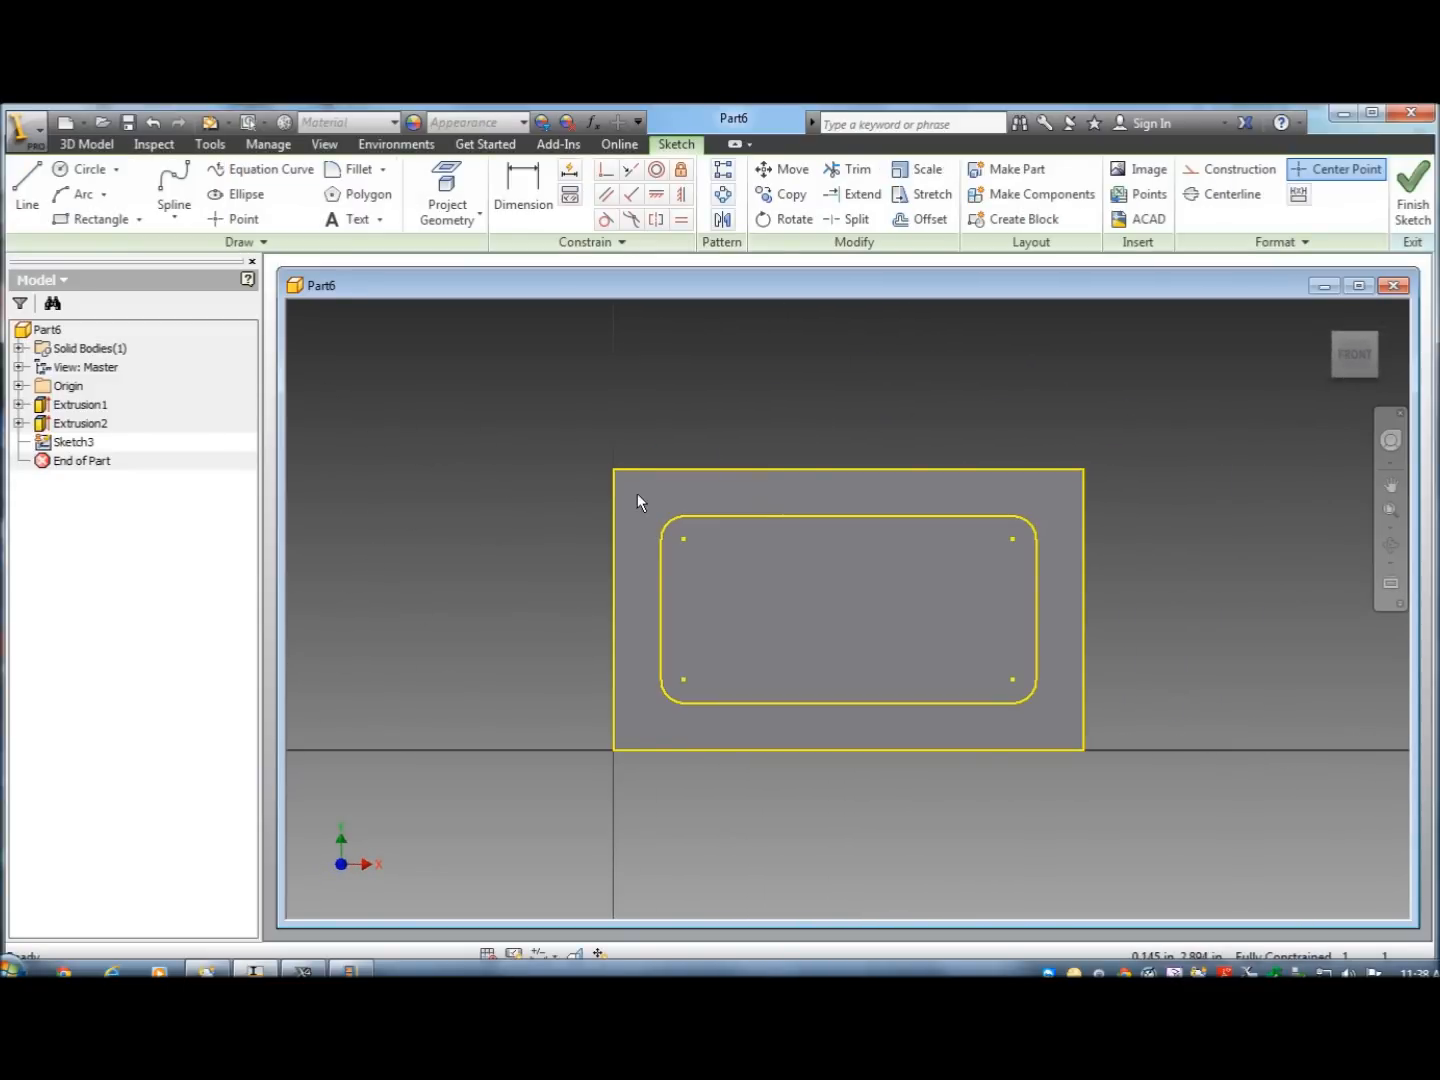
{"action": "mouse_move", "coordinate": [324, 400]}
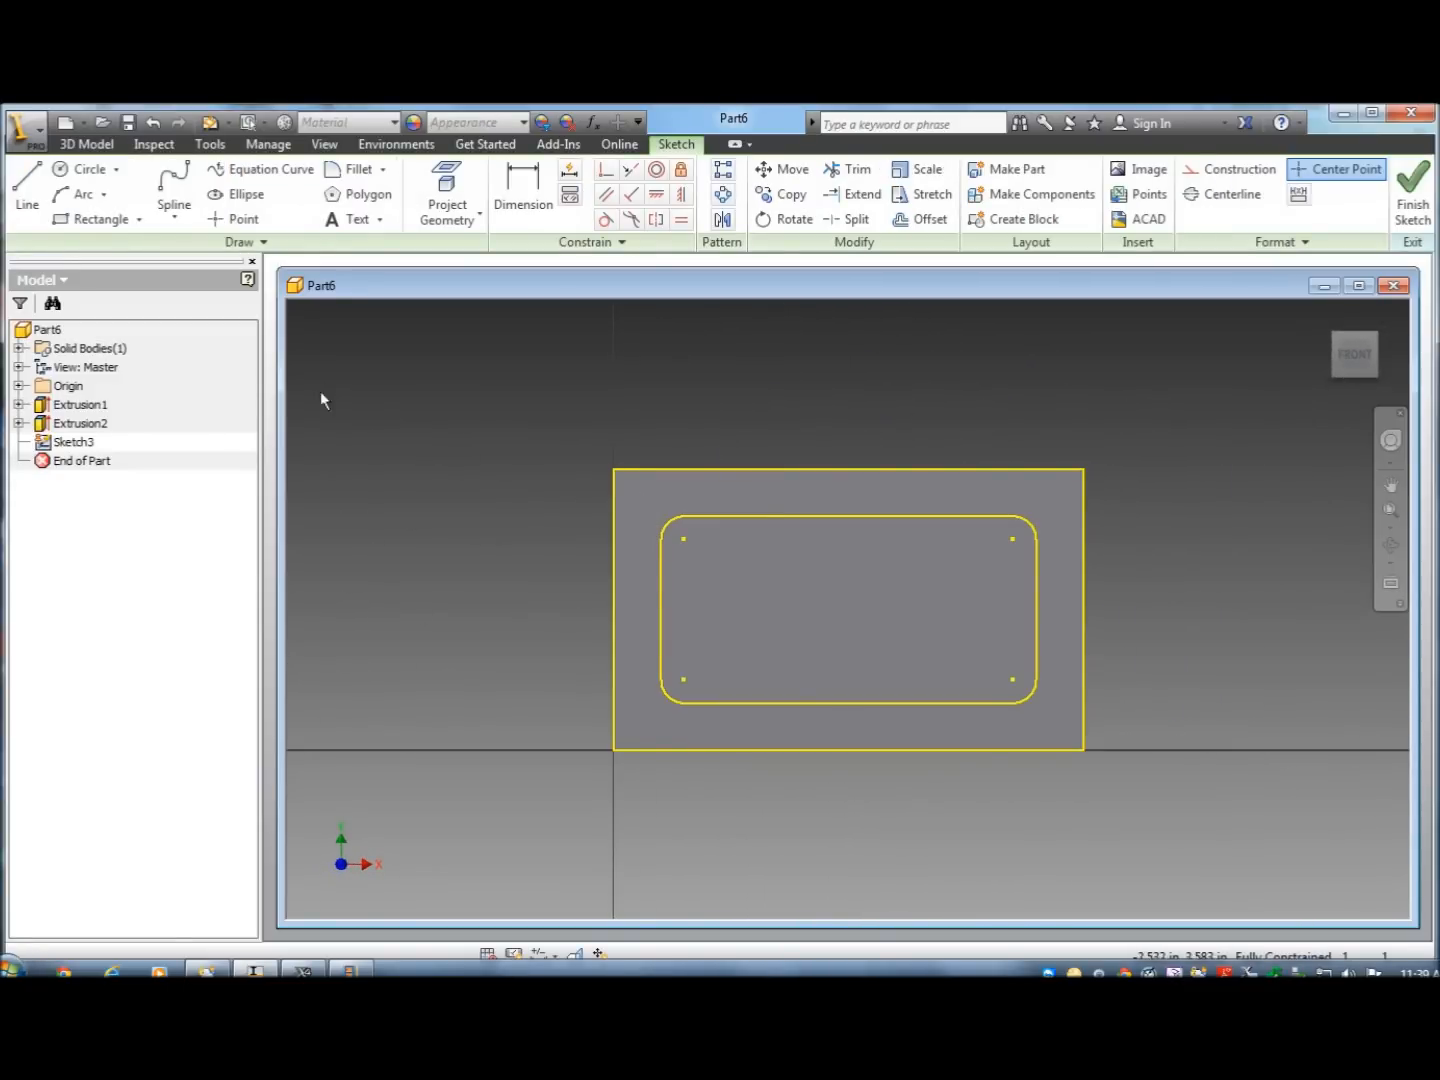
Draw .375 corner rectangles at the face corners with Two Point Rectangle and finish the sketch.
{"action": "left_click", "coordinate": [100, 220]}
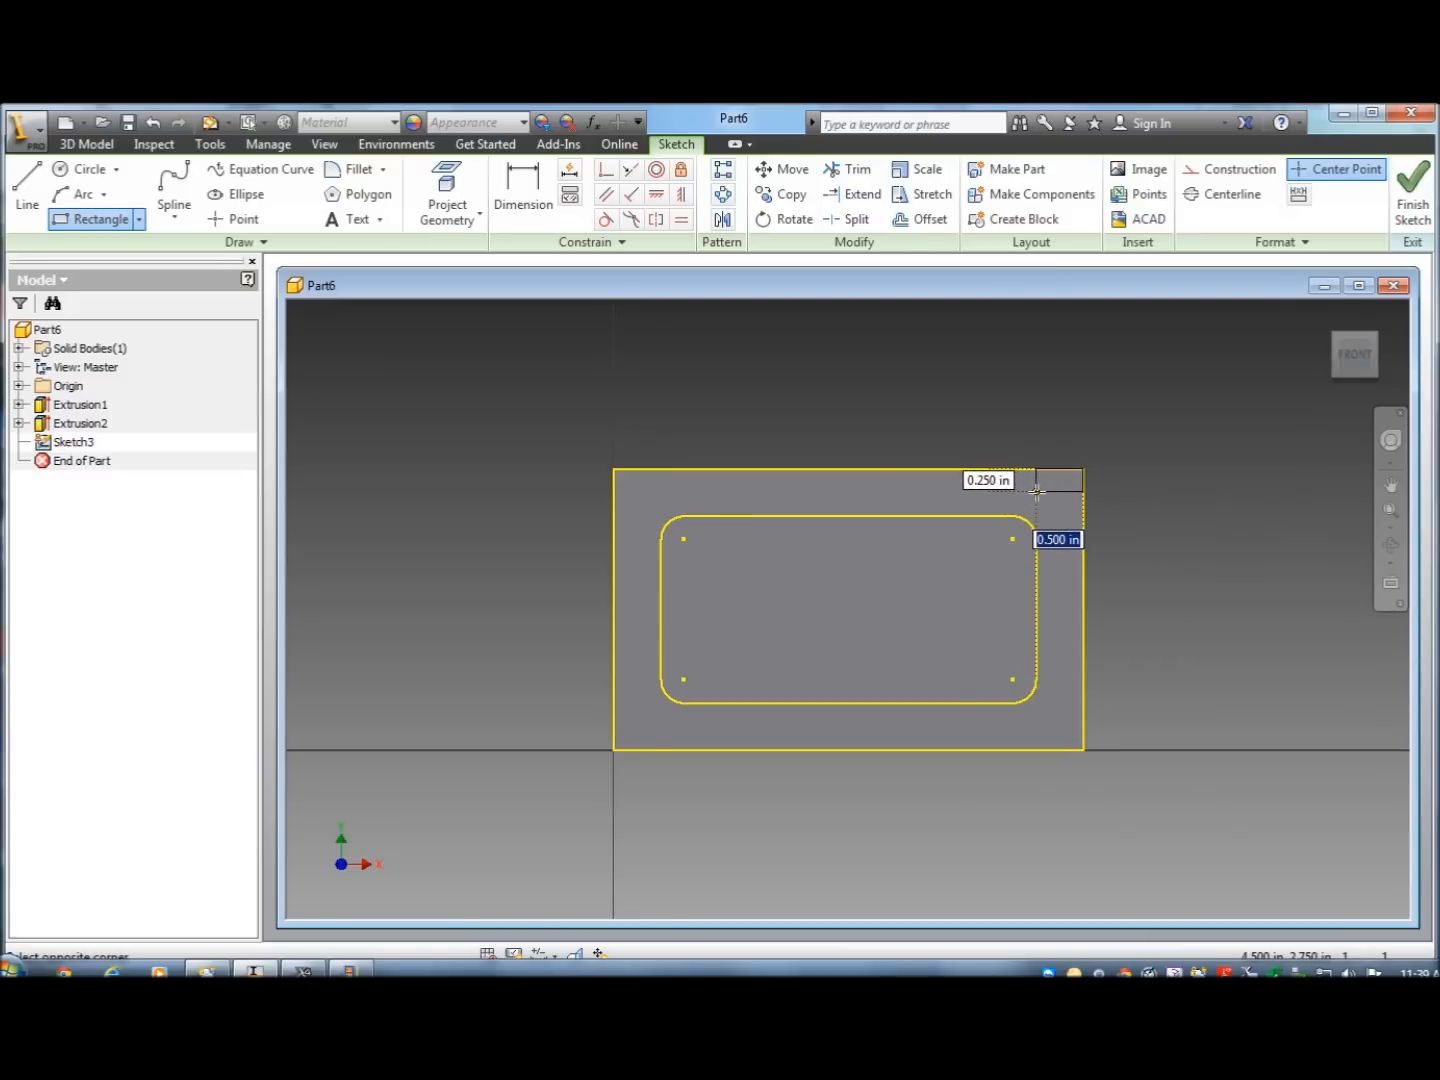
{"action": "type", "text": ".37"}
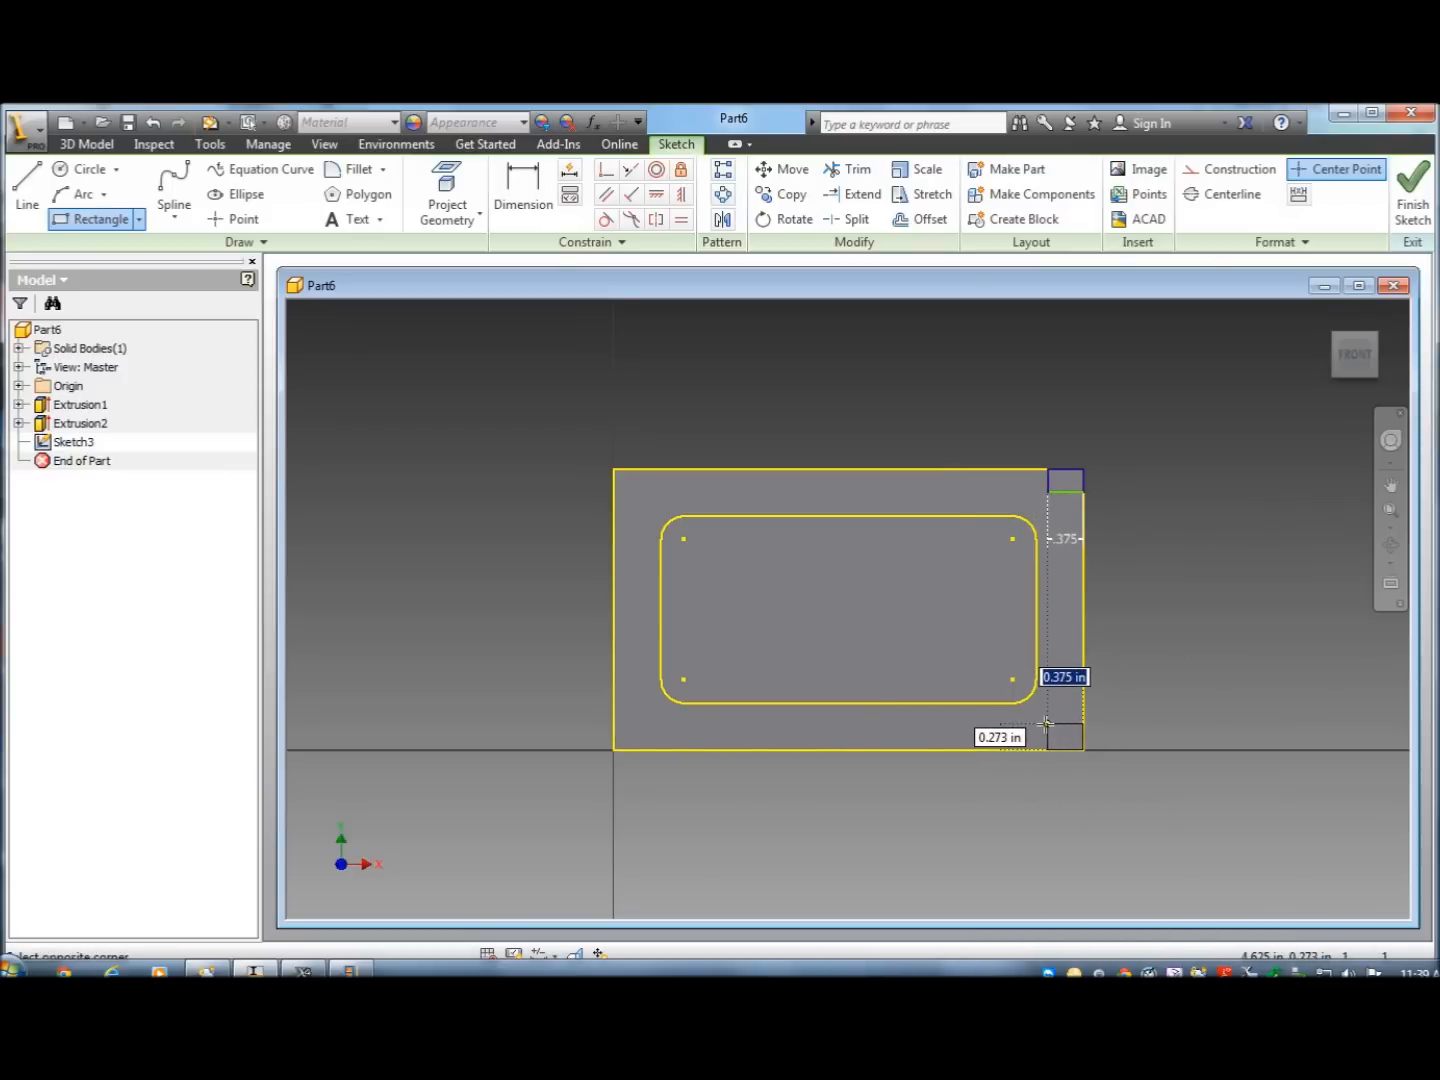
{"action": "left_click", "coordinate": [1000, 738]}
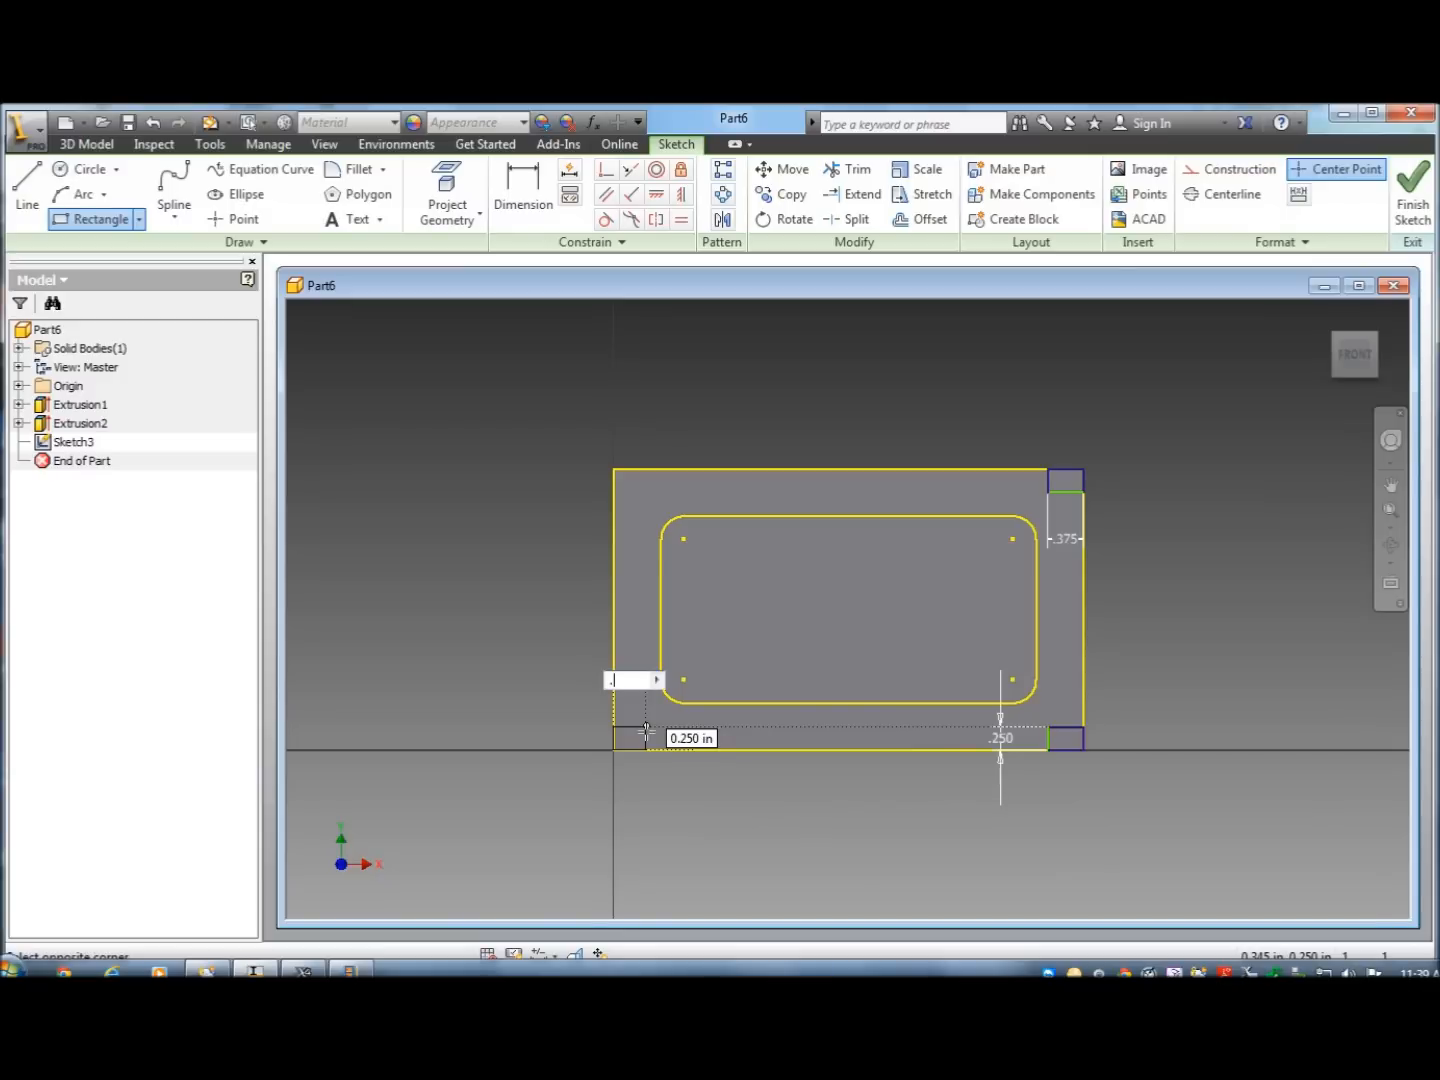
{"action": "type", "text": ".375"}
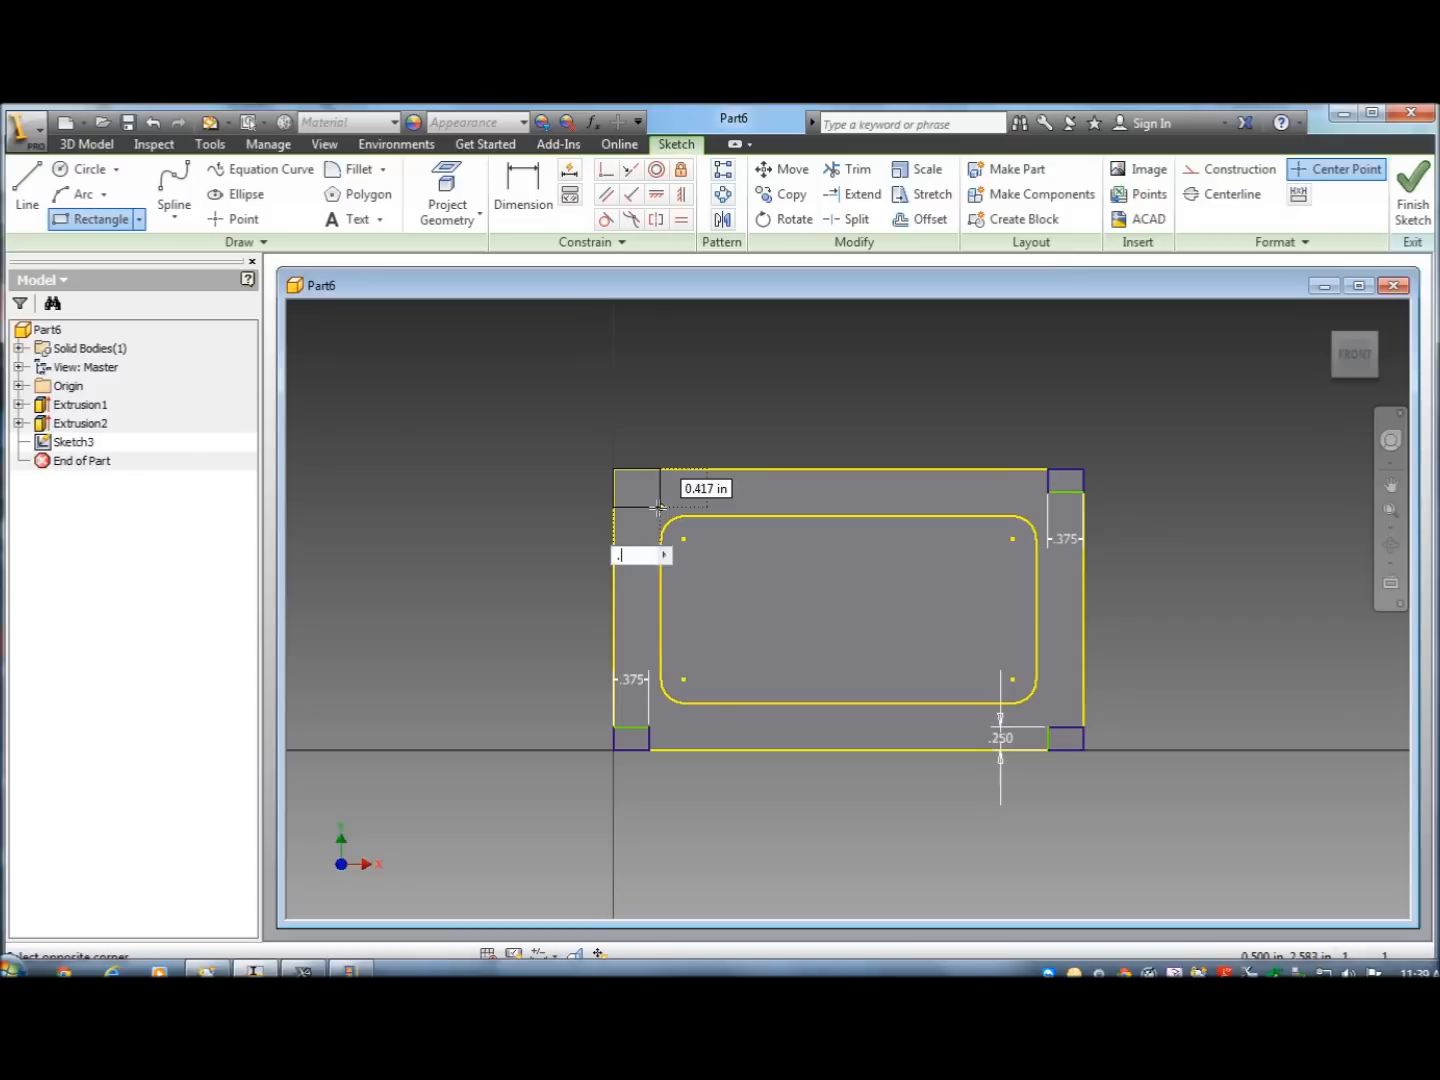
{"action": "type", "text": ".375"}
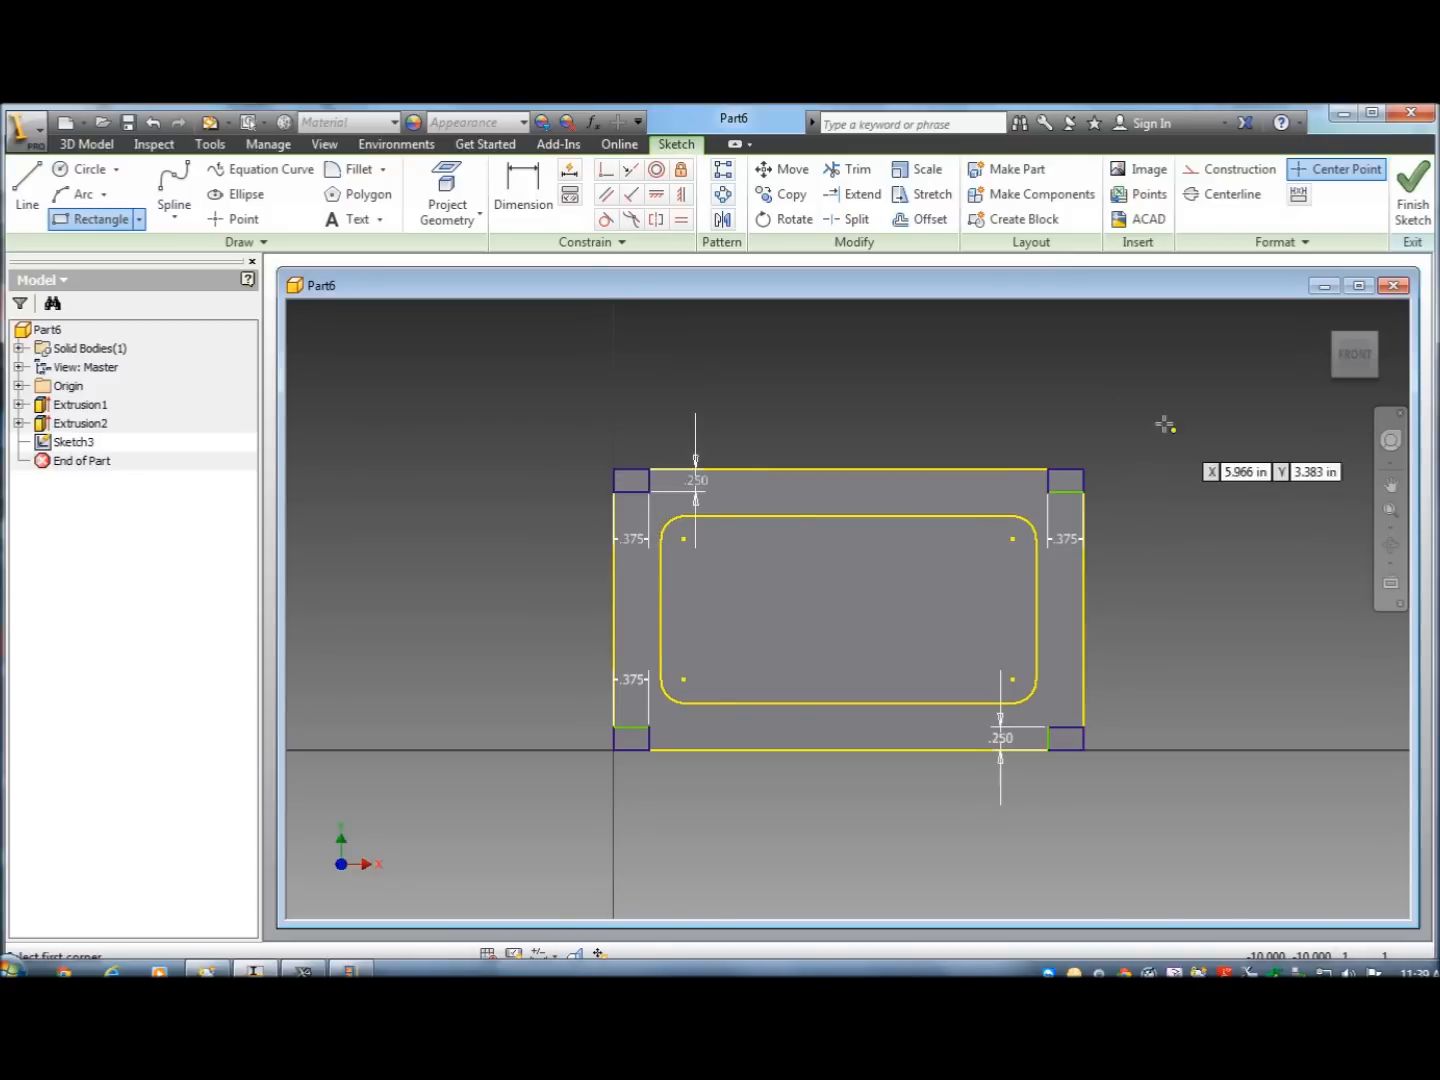
{"action": "left_click", "coordinate": [1412, 184]}
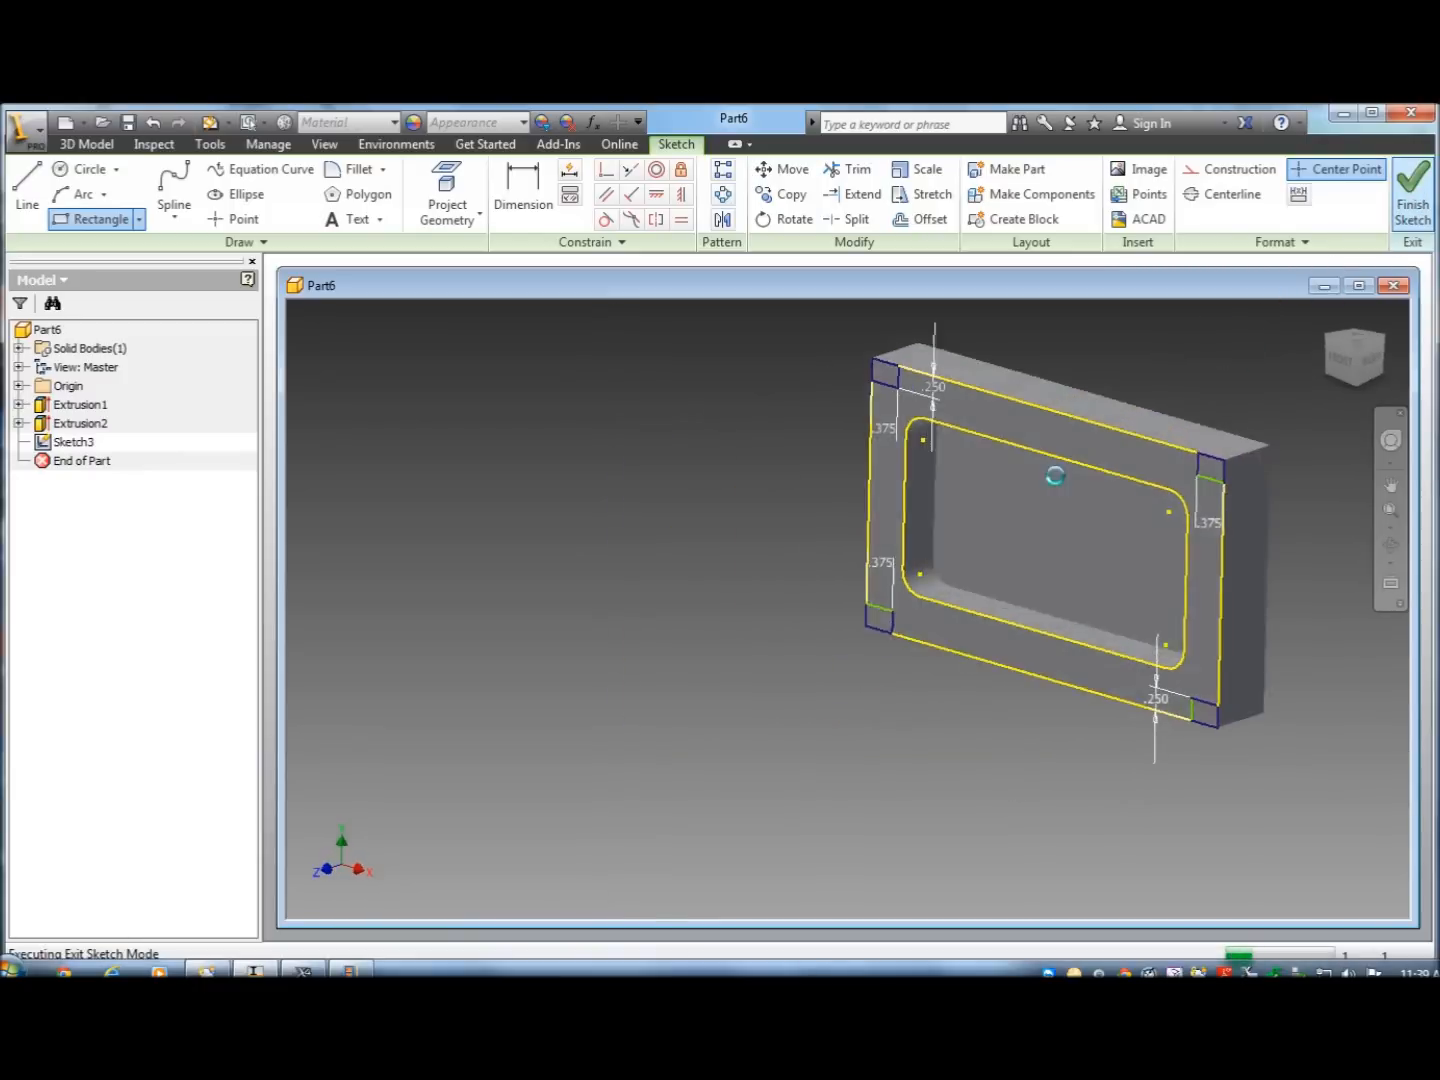
{"action": "left_click", "coordinate": [1412, 190]}
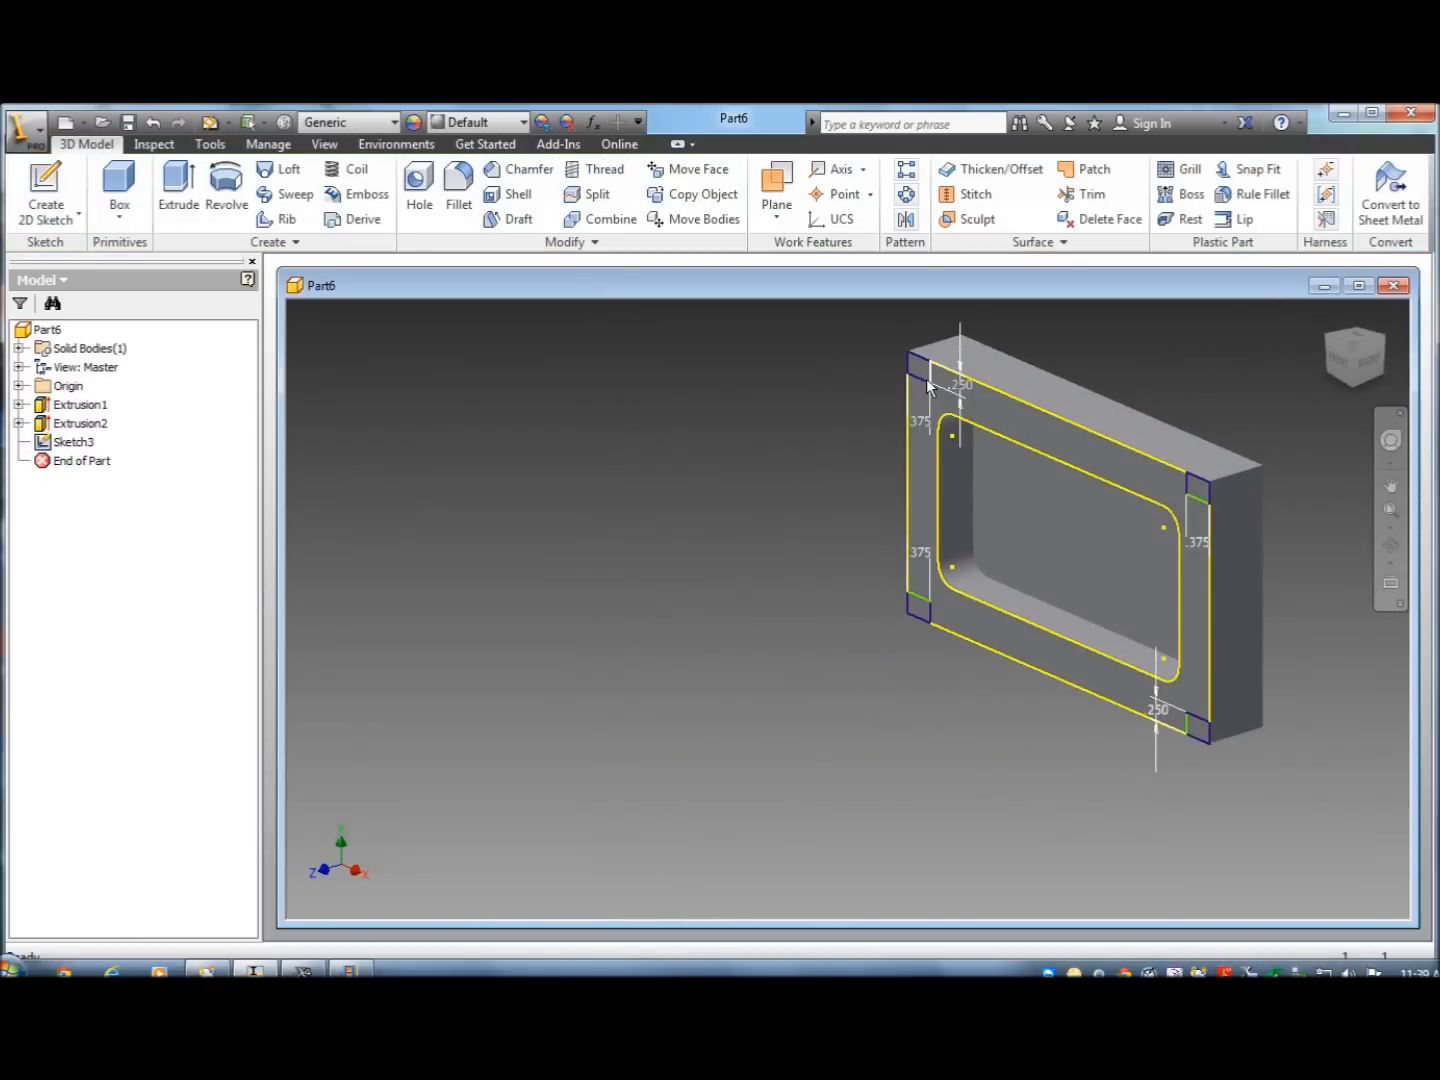
Create 0.25-diameter holes from the sketch at the four corner centers.
{"action": "left_click", "coordinate": [418, 184]}
{"action": "type", "text": ".5"}
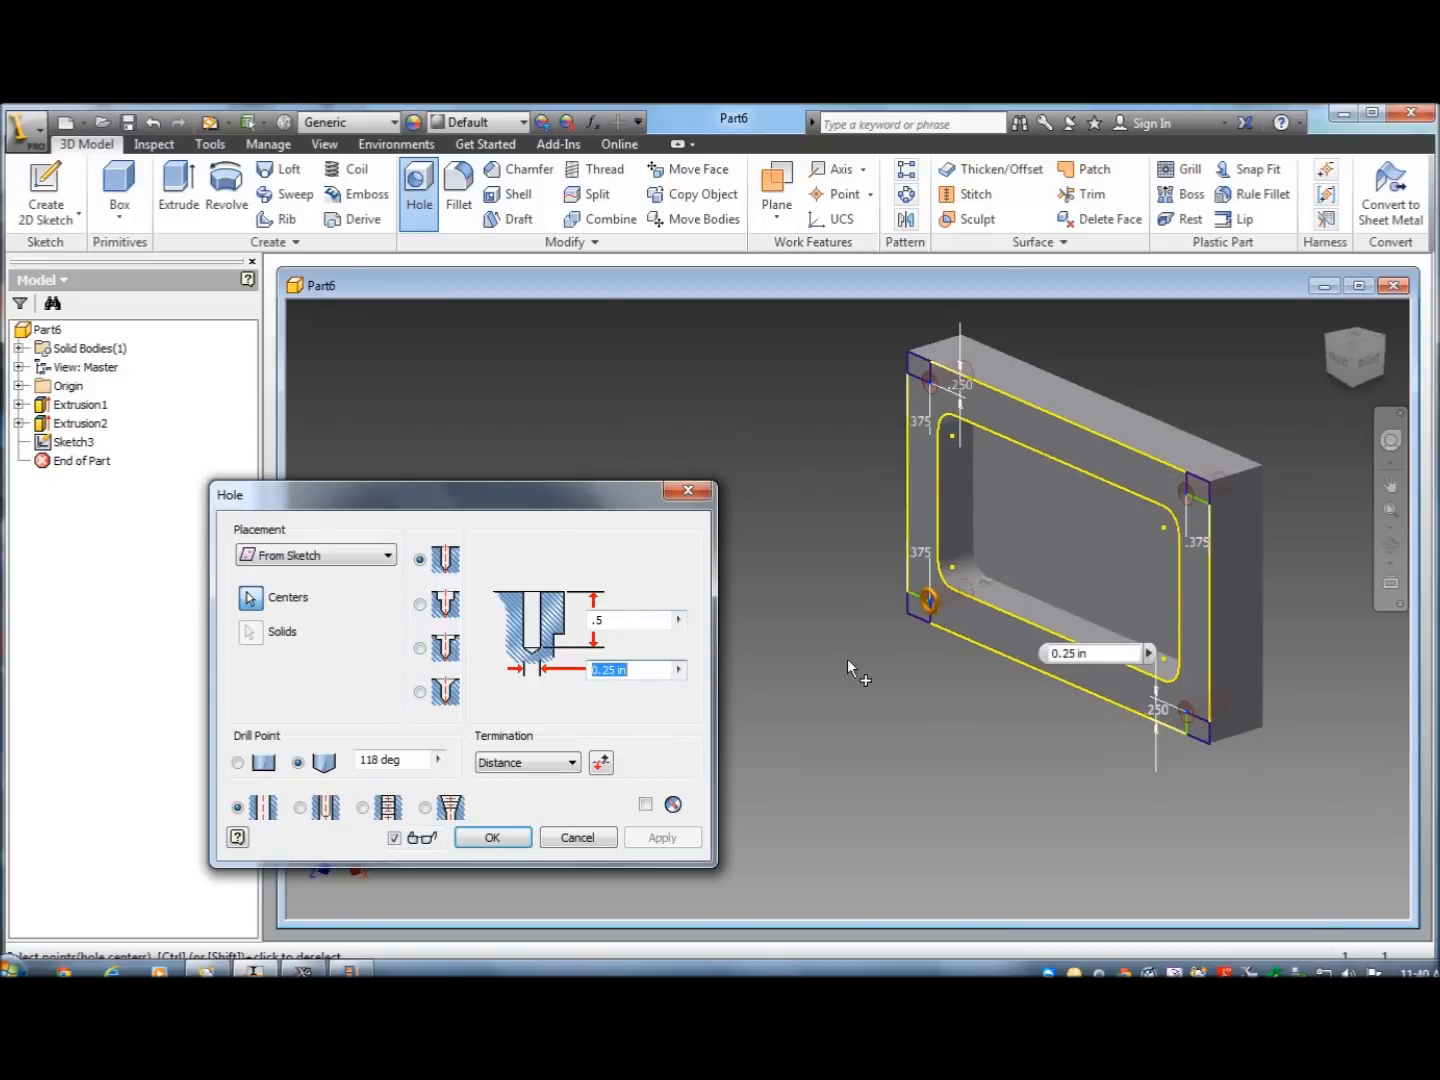
{"action": "left_click", "coordinate": [492, 836]}
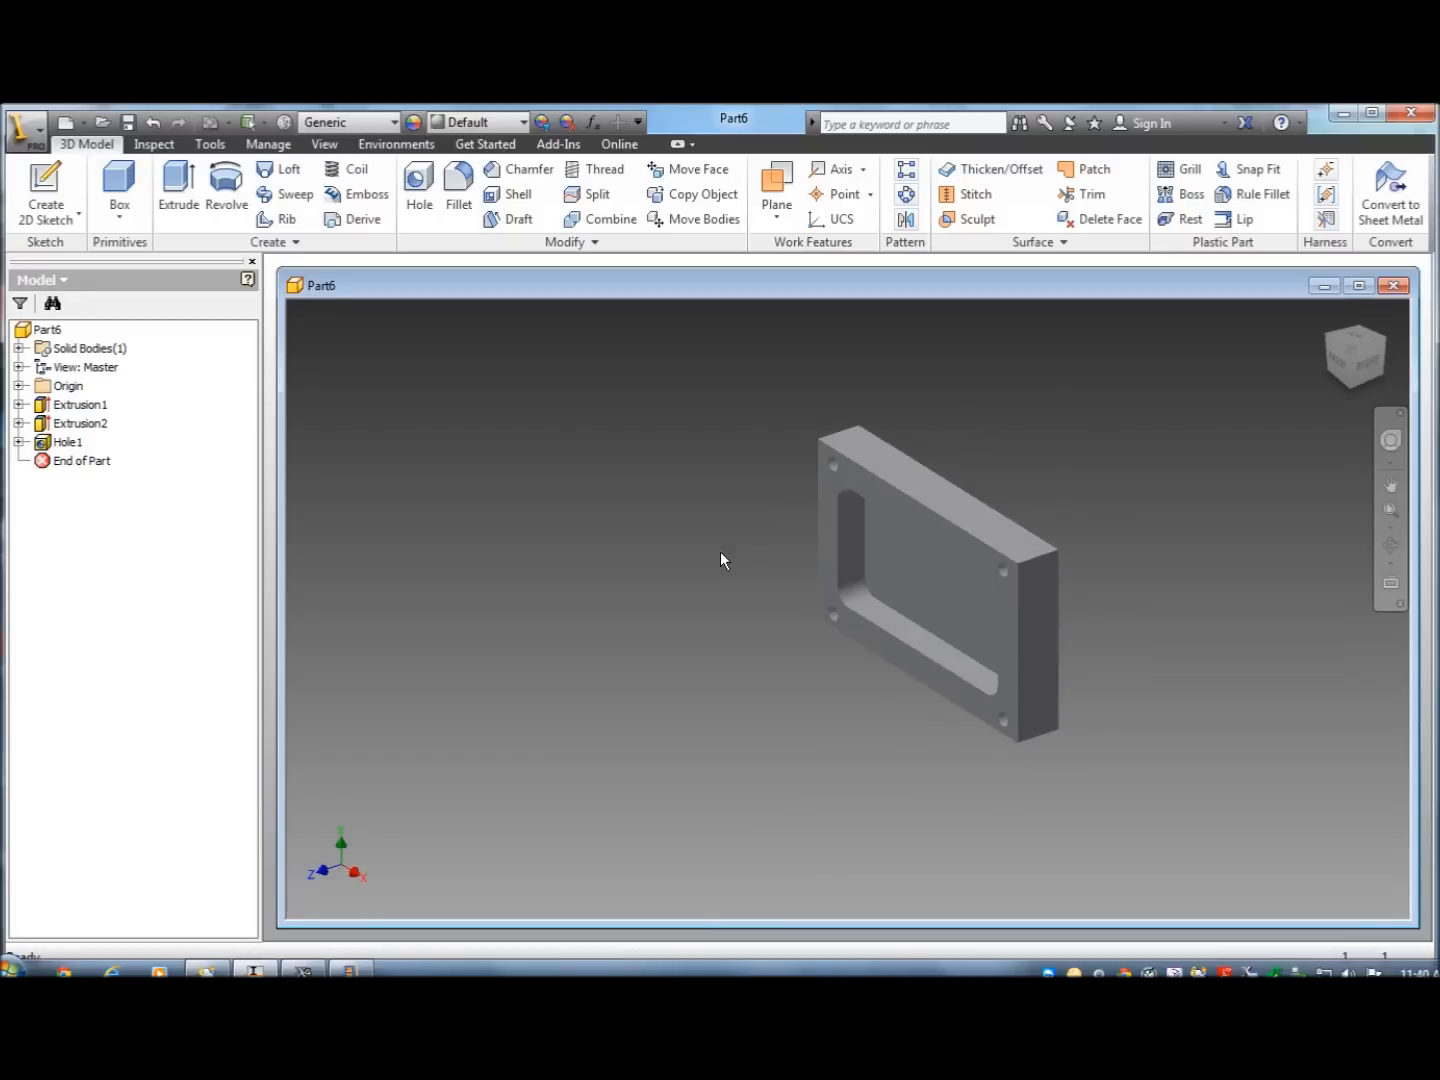
{"action": "mouse_move", "coordinate": [692, 548]}
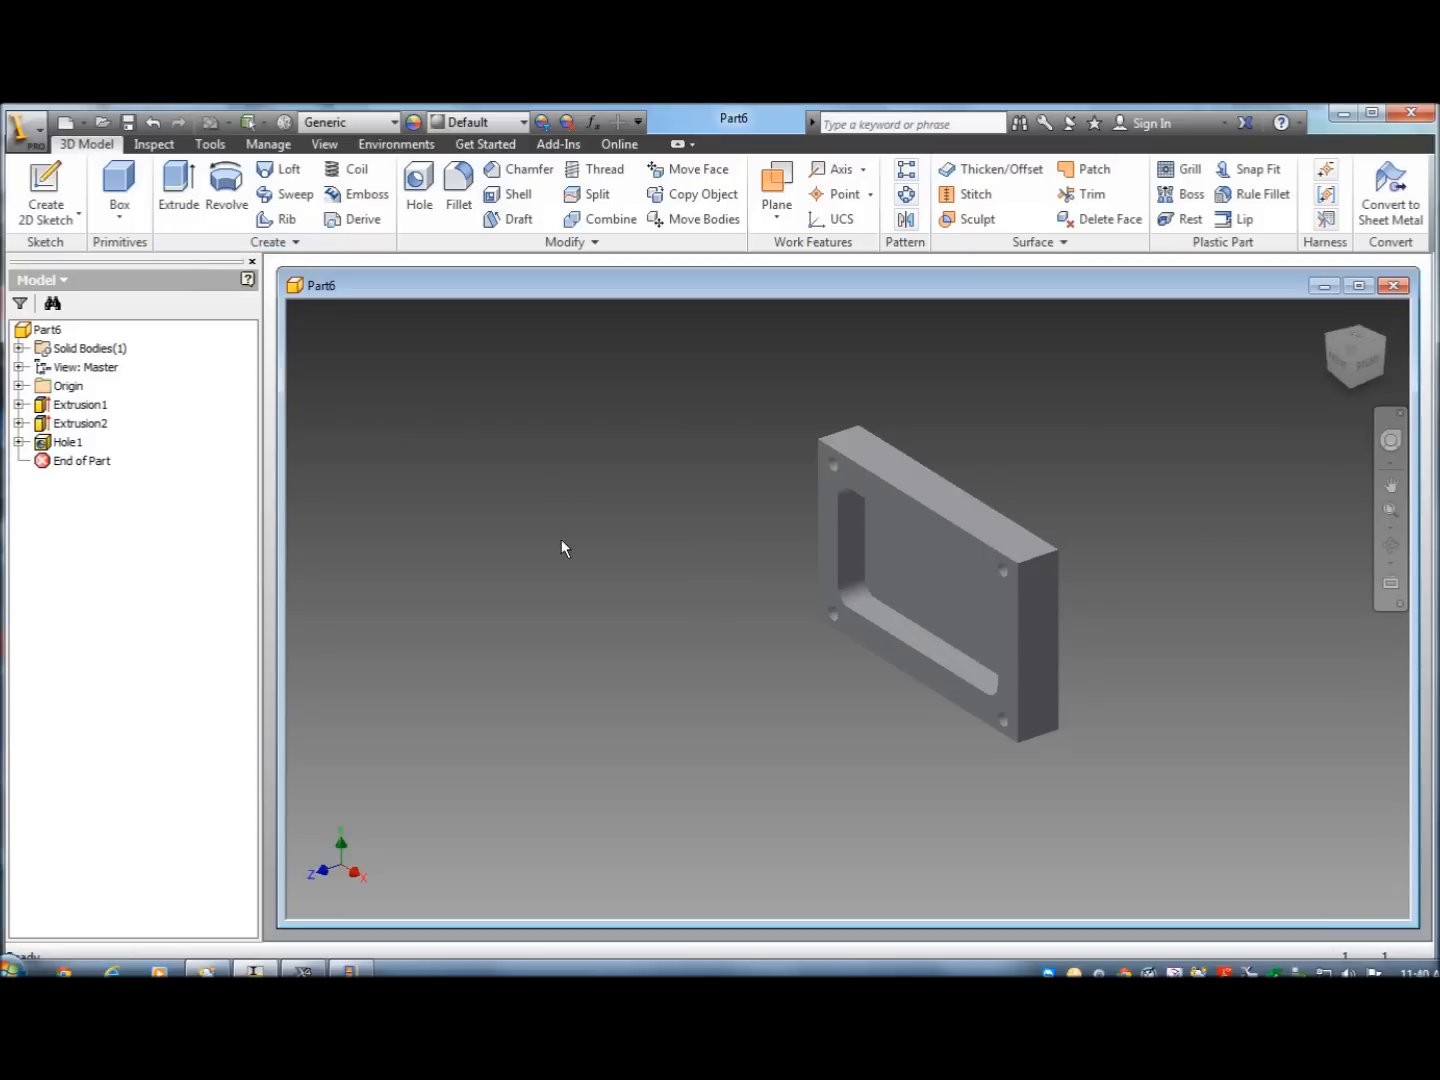
{"action": "mouse_move", "coordinate": [576, 548]}
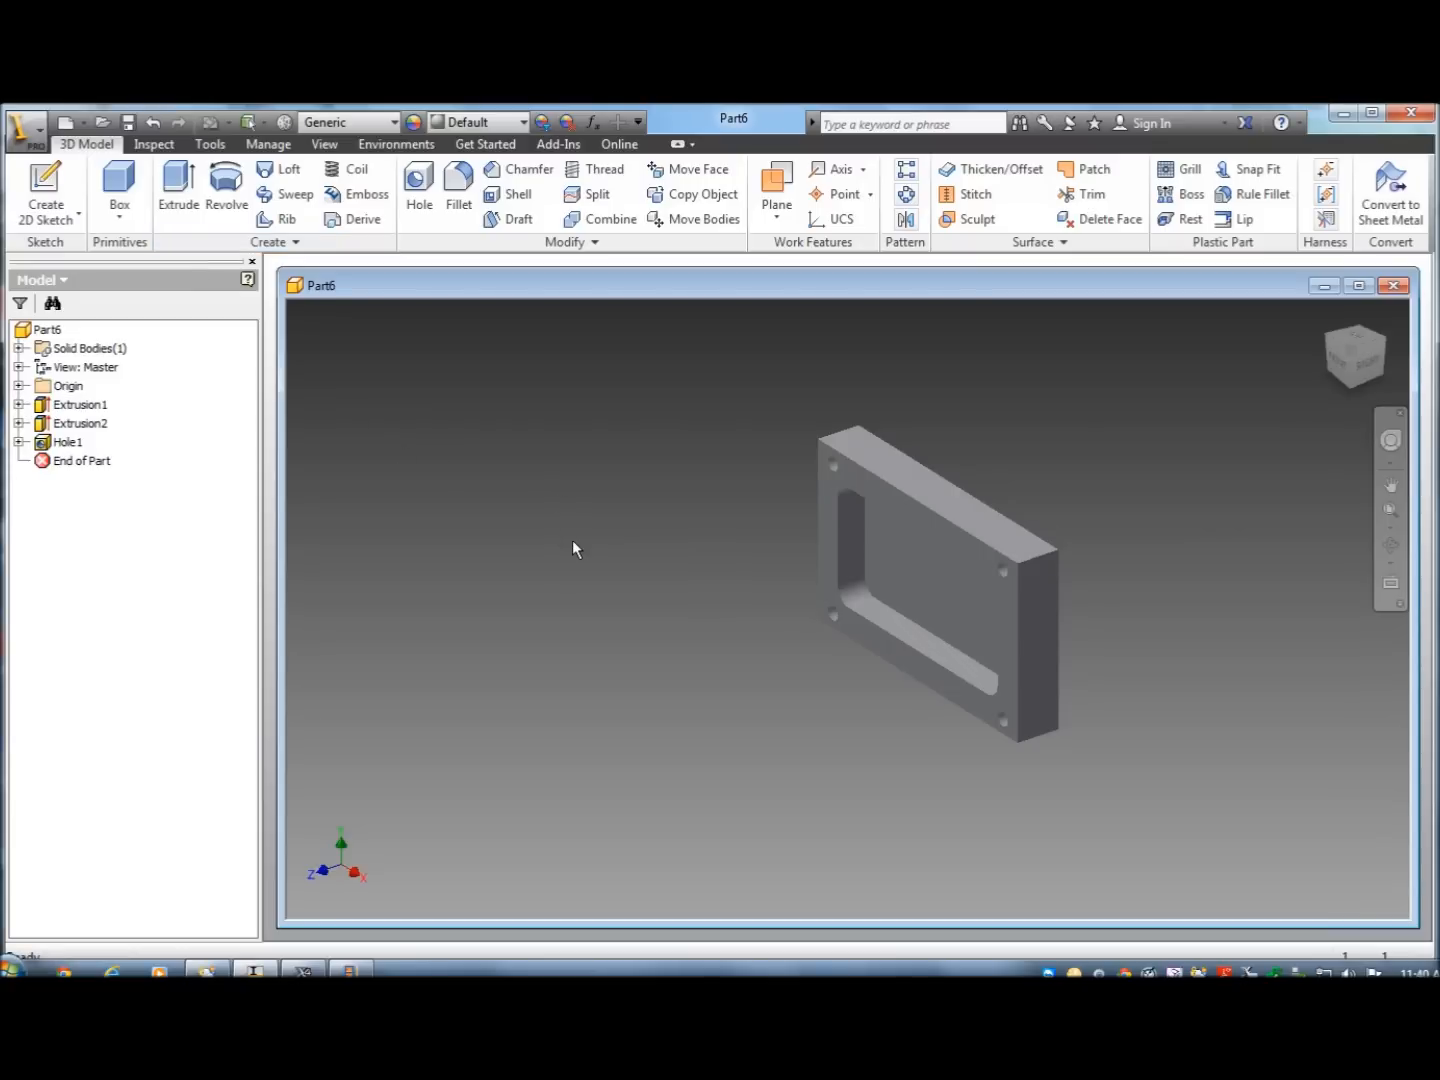